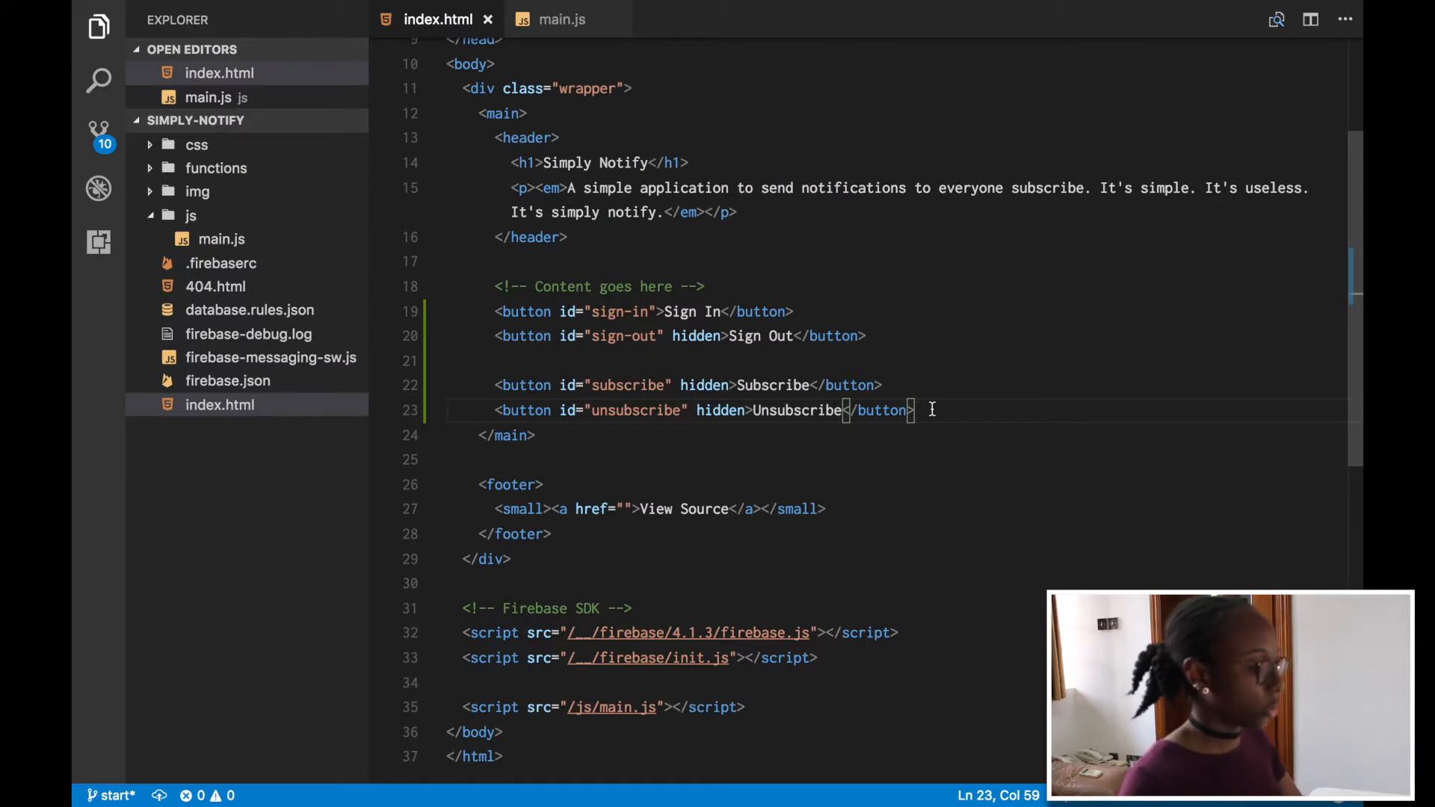
- Insert a form element with id "send-notification-form" on a new line under the unsubscribe button
key("Enter")
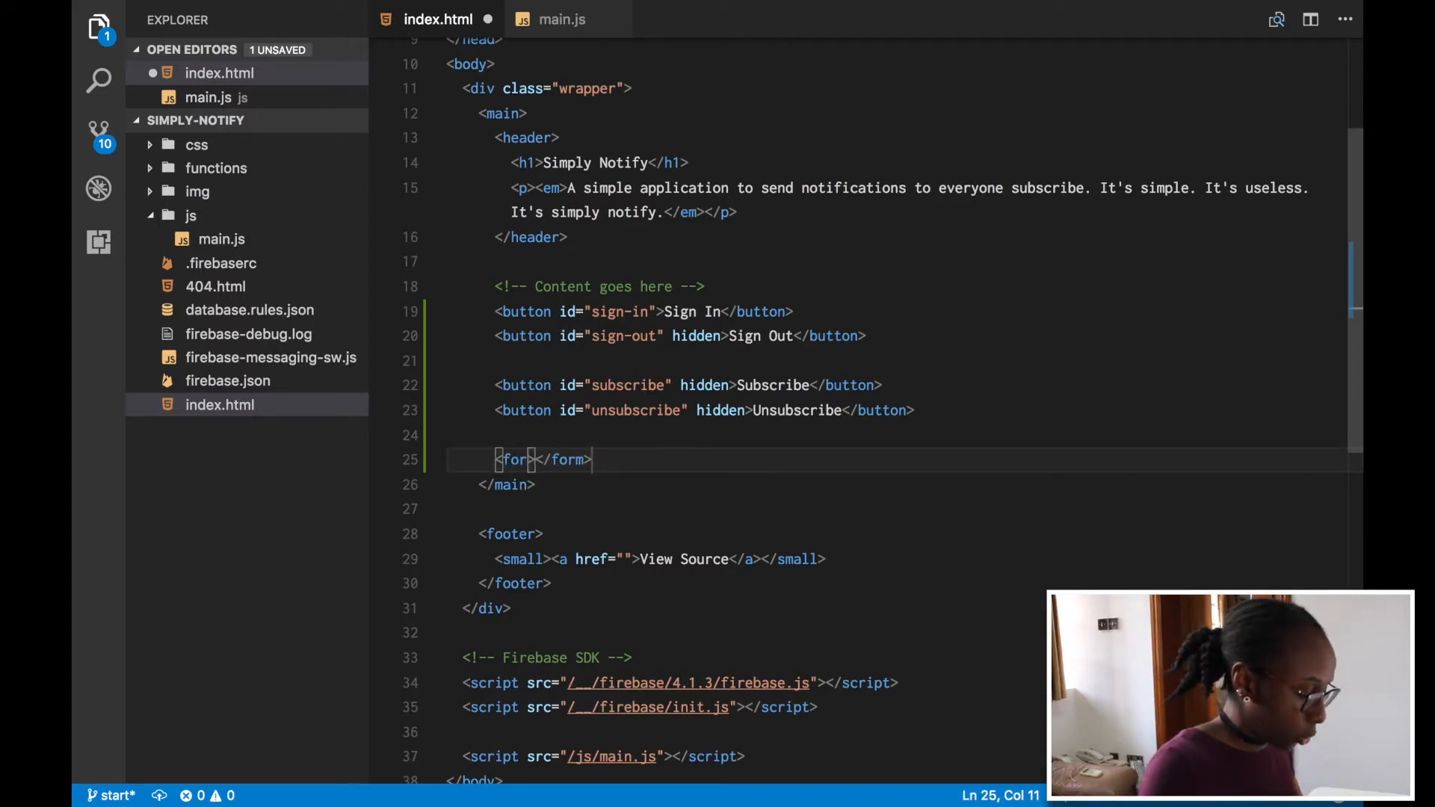
type("form")
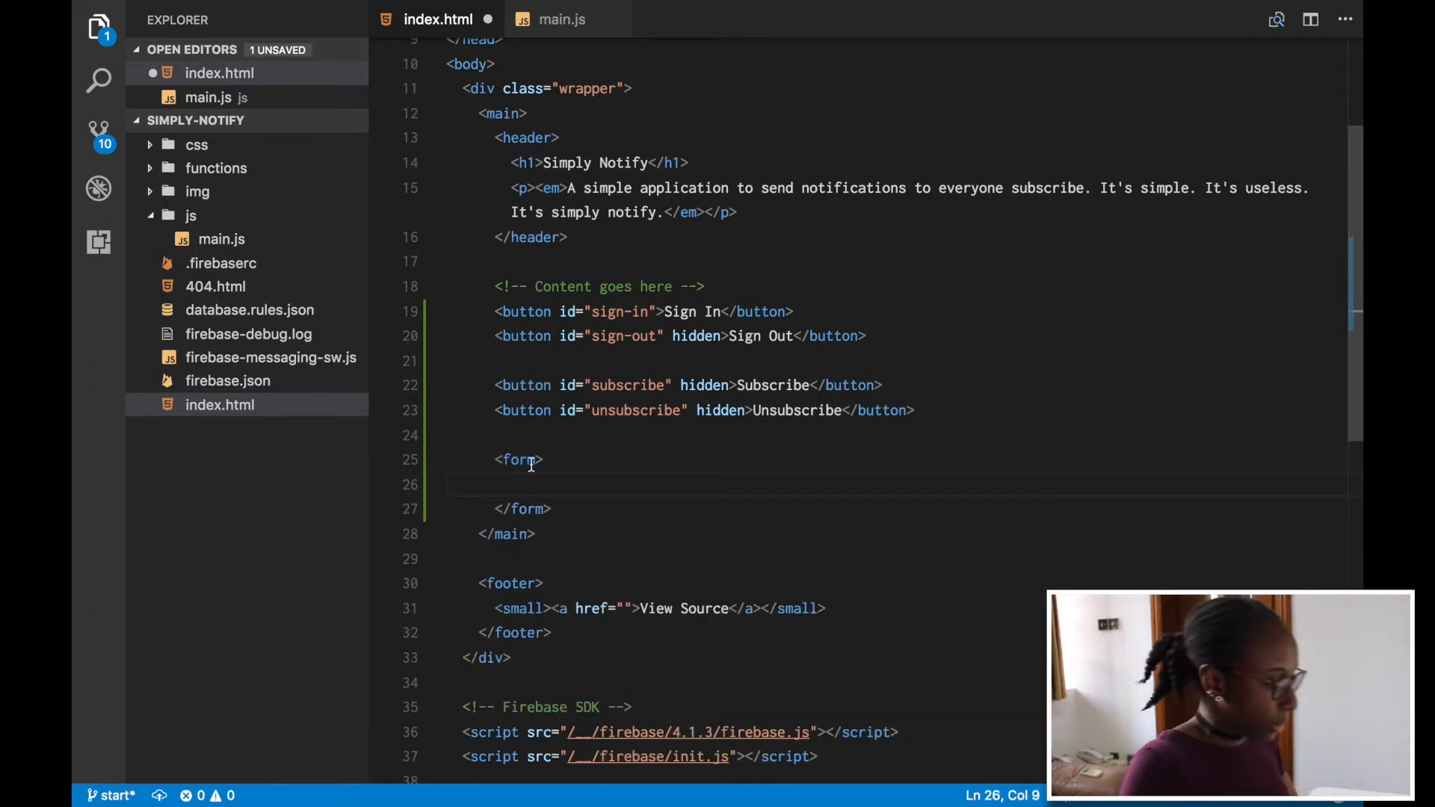
type("id=\"")
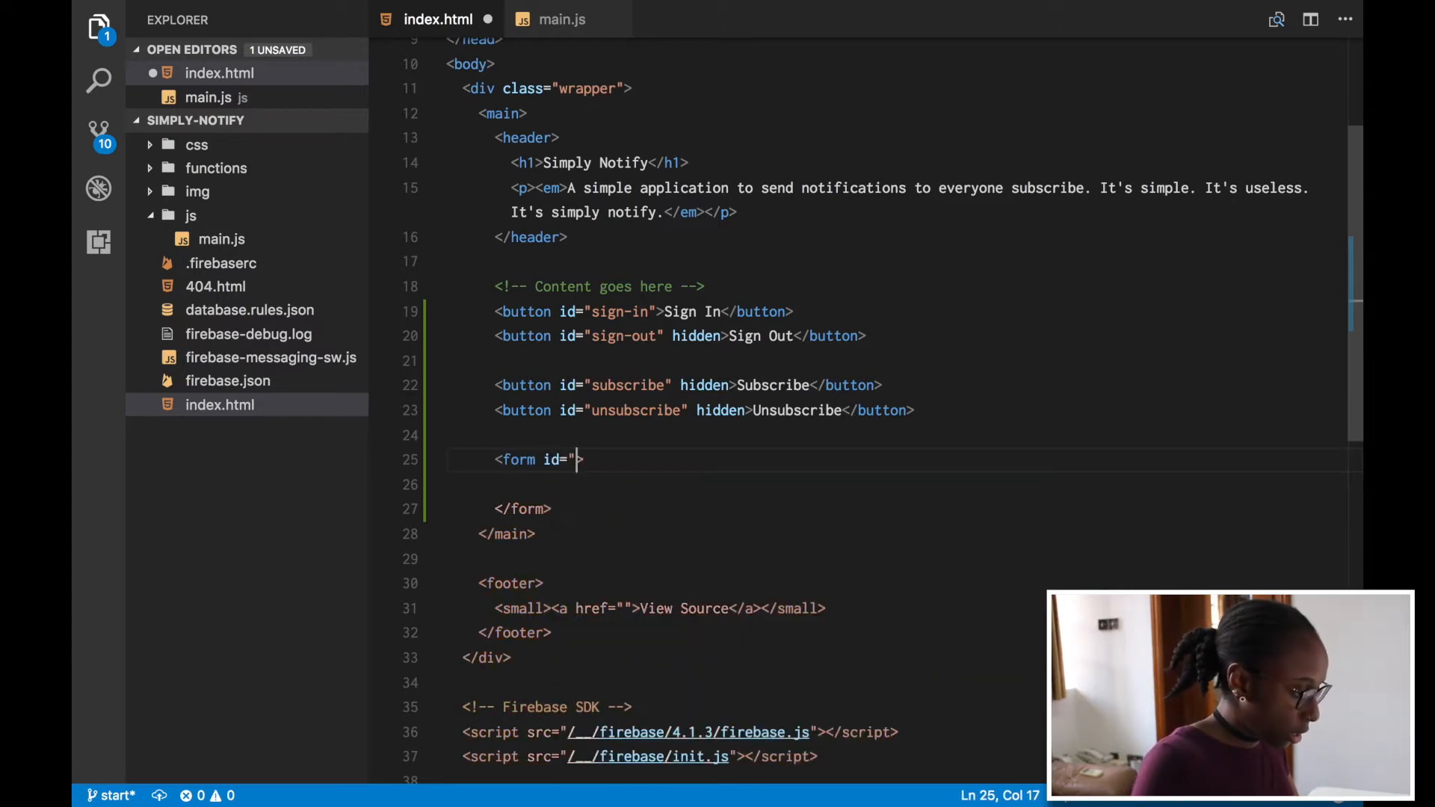
type("send-")
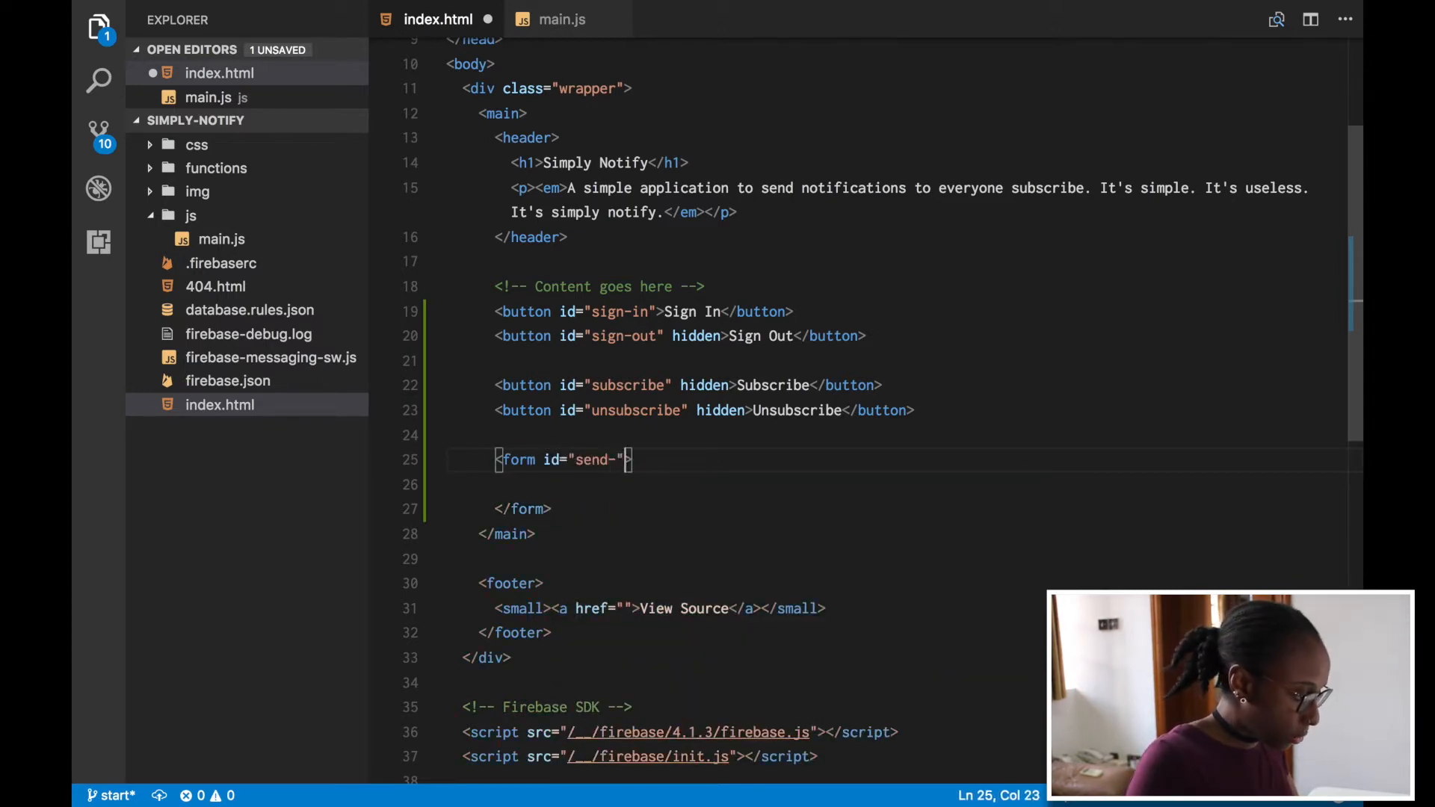
type("notification-")
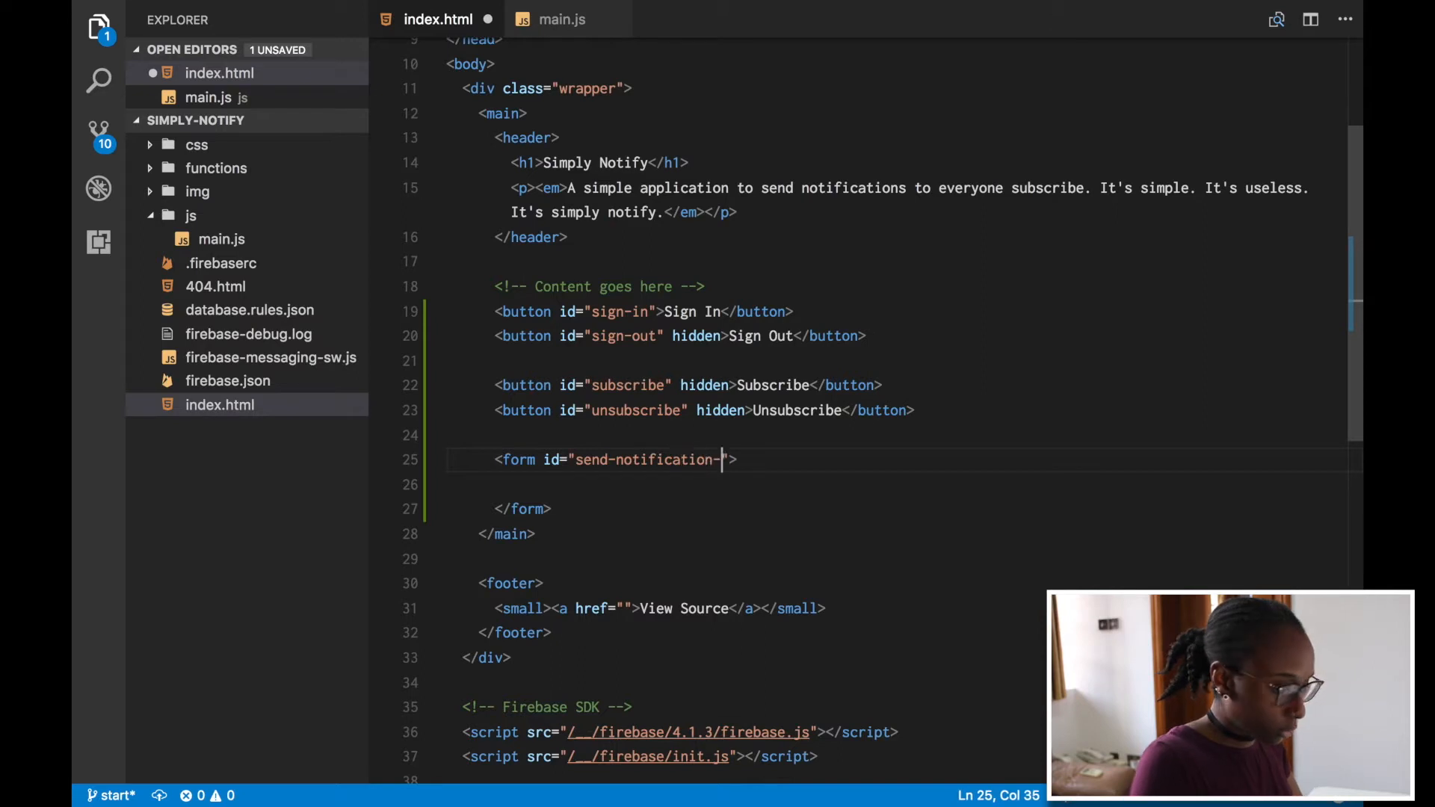
type("form")
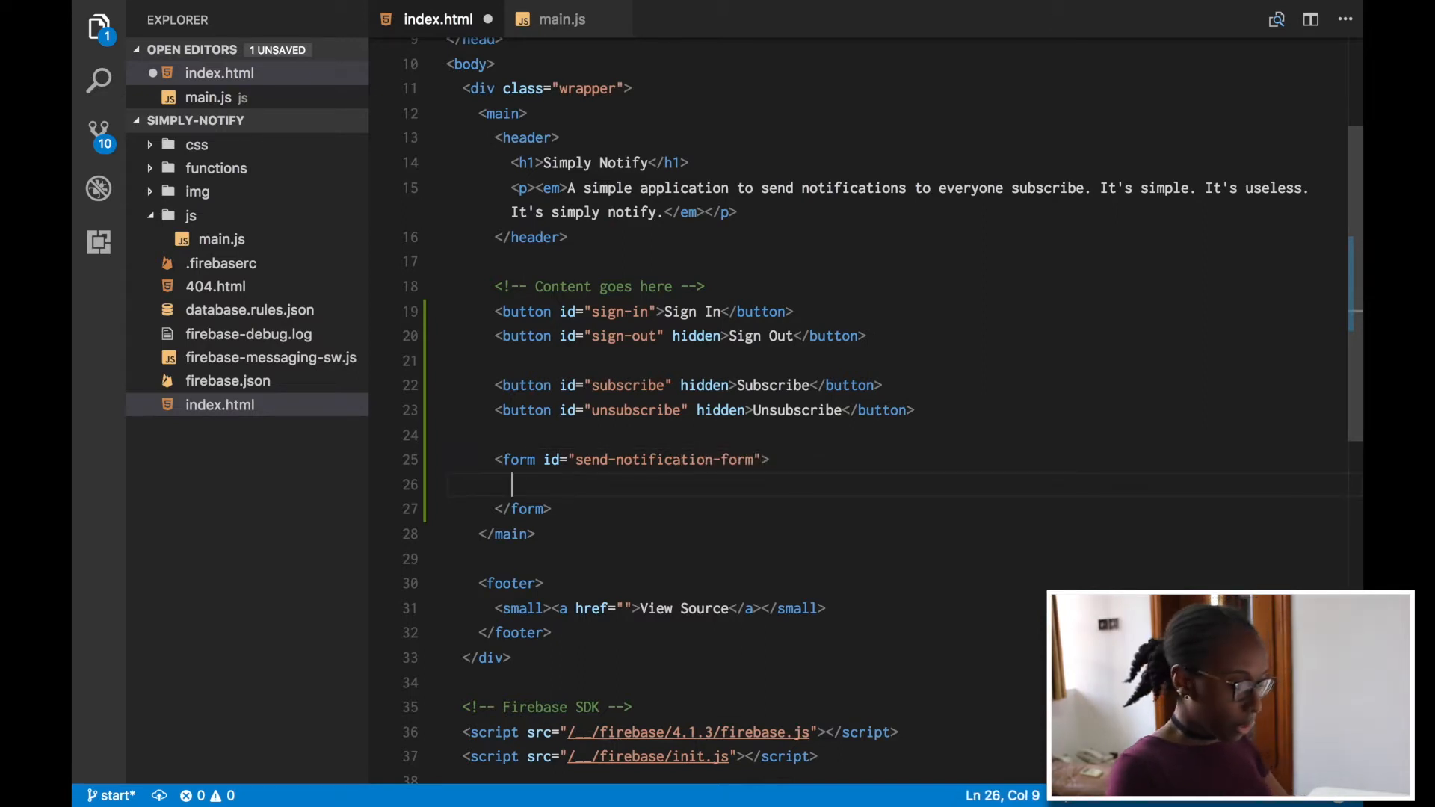
- Add an sr-only label for notification-message reading "Notification Message"
type("<label for=\"\"></label>")
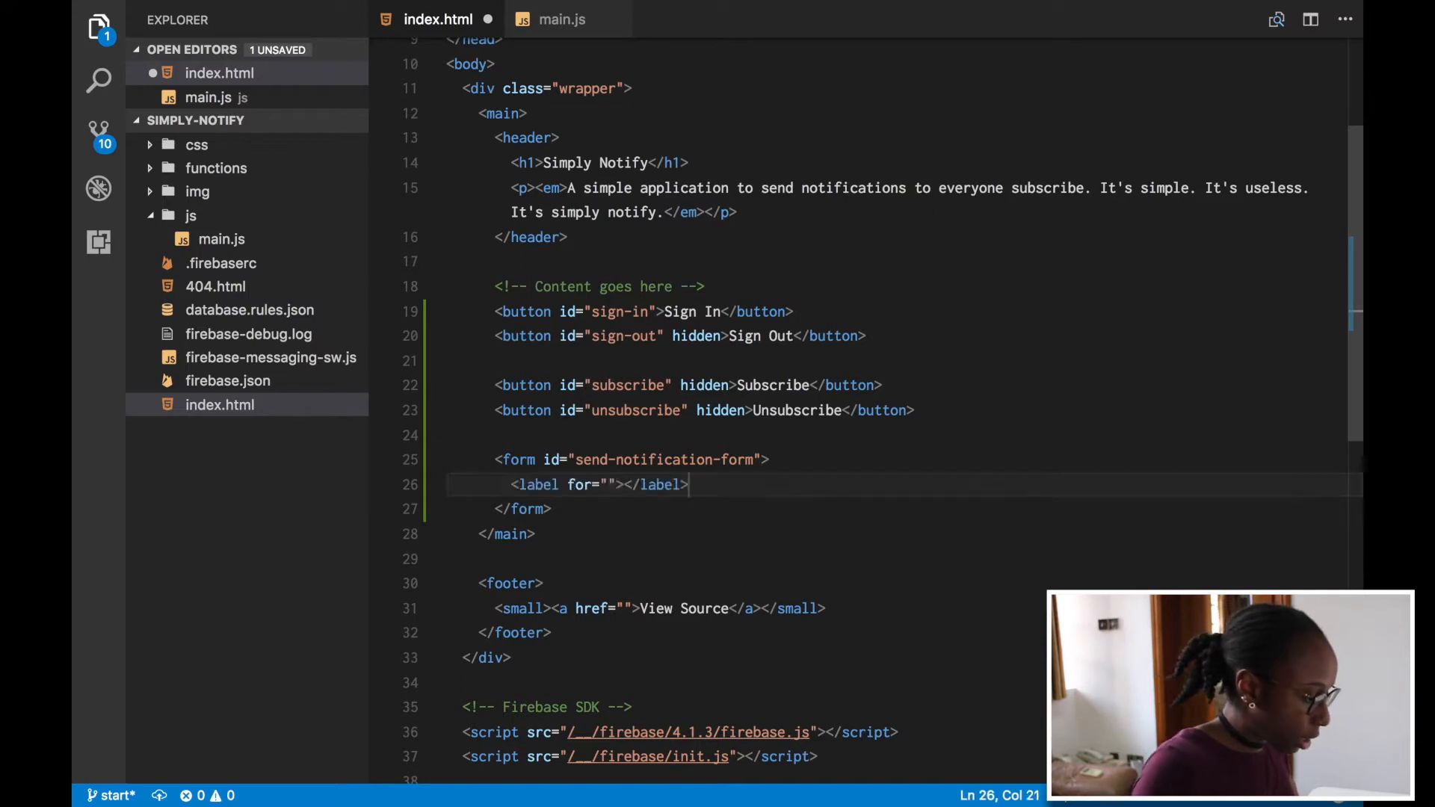
type("n")
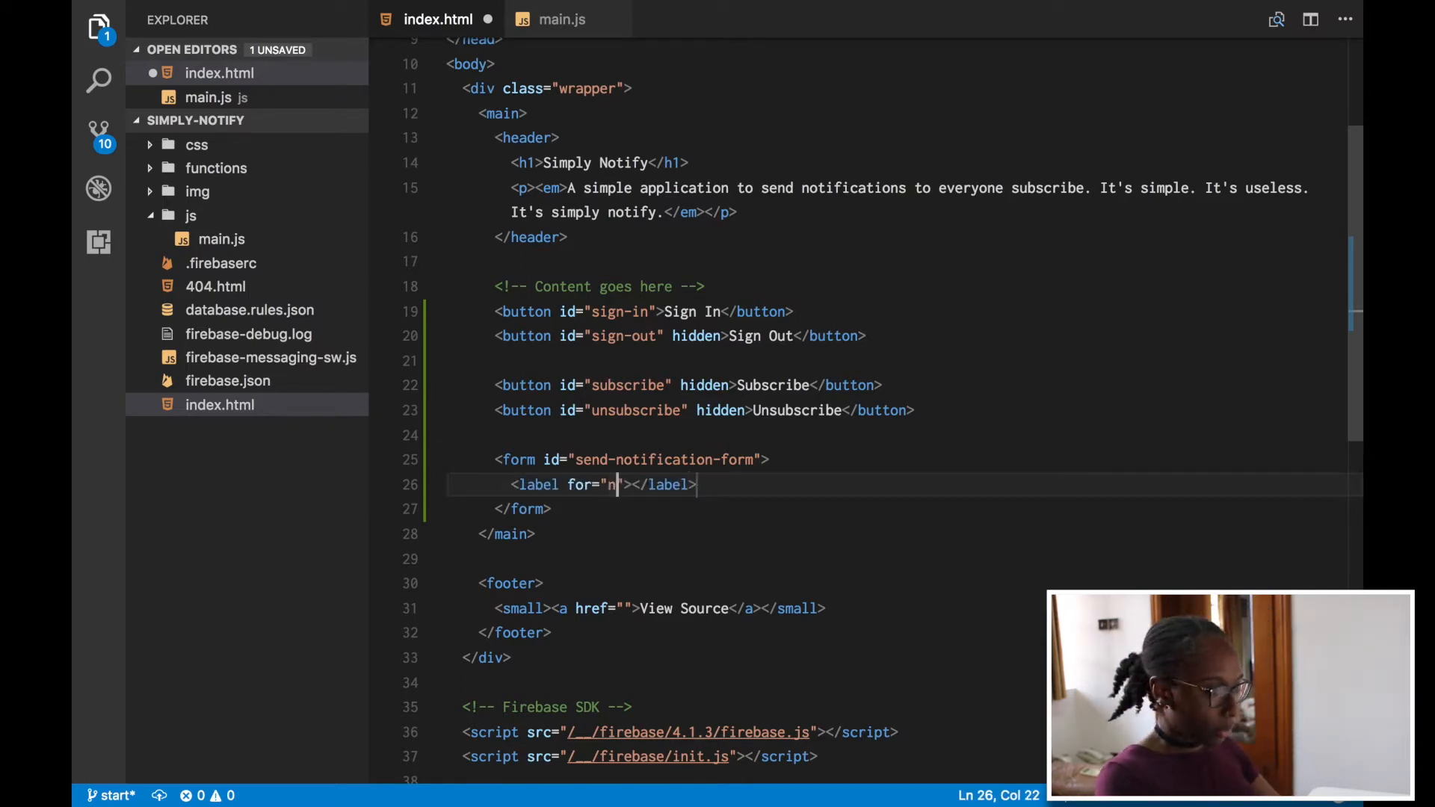
type("otification-message\" class=\"")
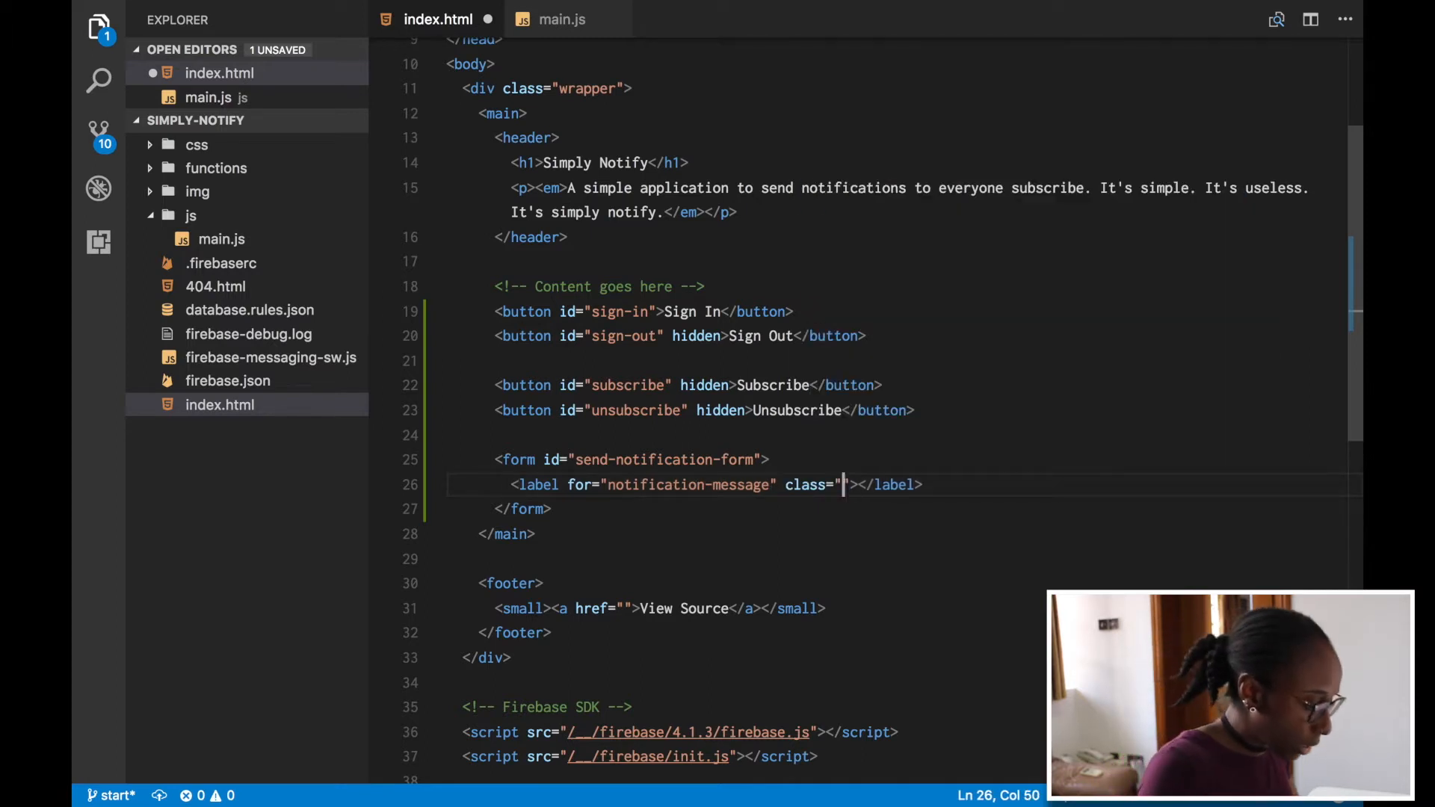
type("sr-only")
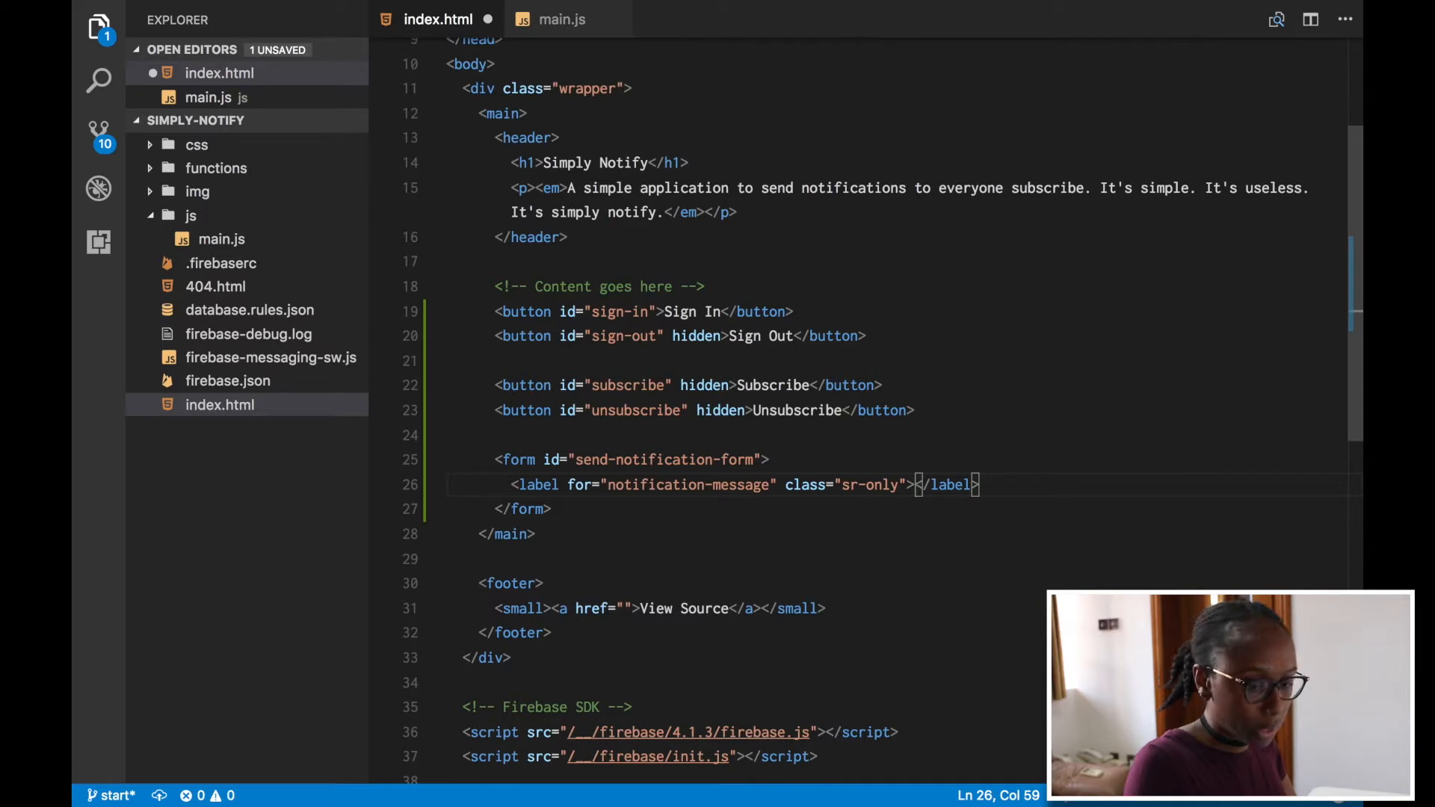
type("Notifi")
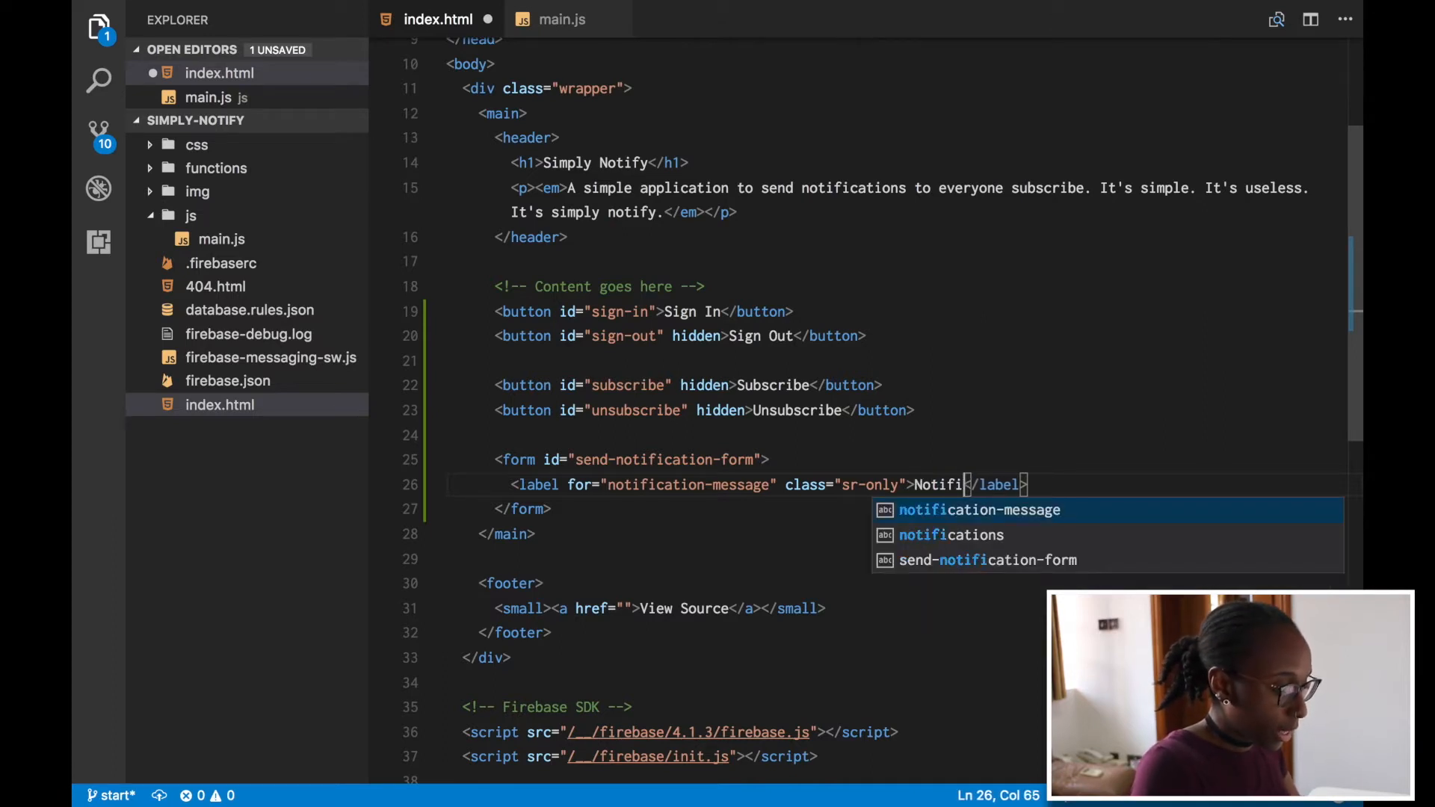
type("cation Message")
type("text")
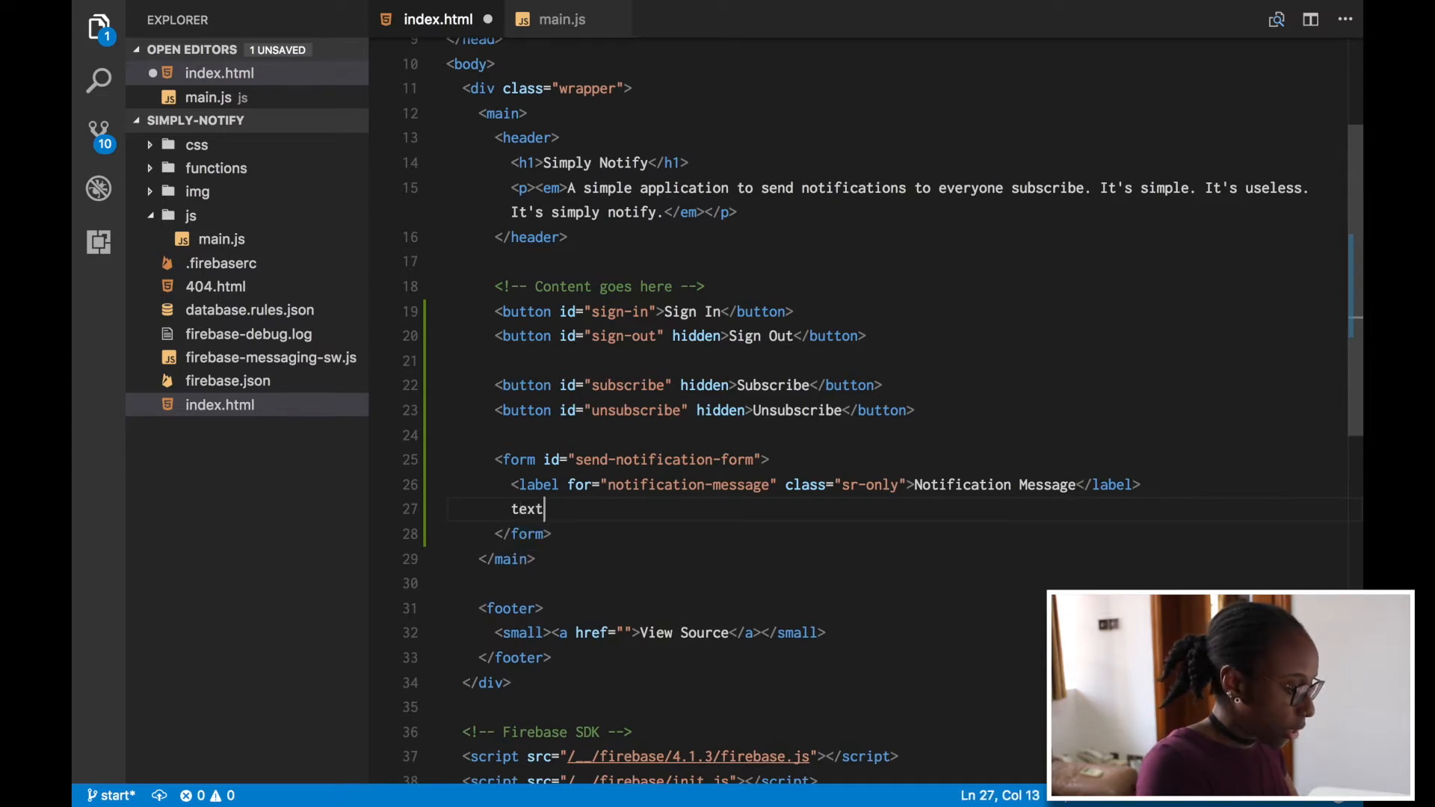
- Add a notification-message textarea with placeholder "What would you like to say?" and maxlength 40, then save
type("are")
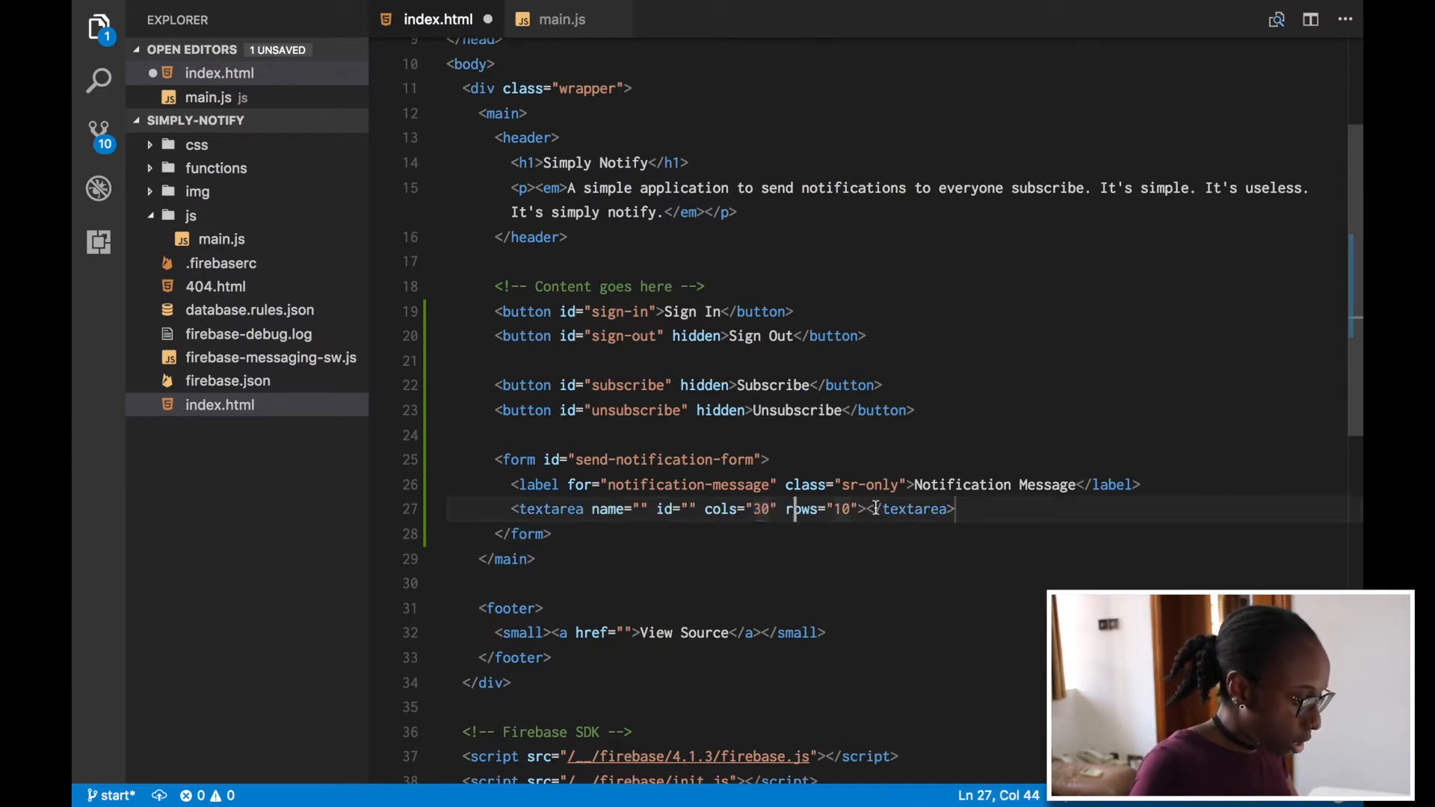
key("Backspace")
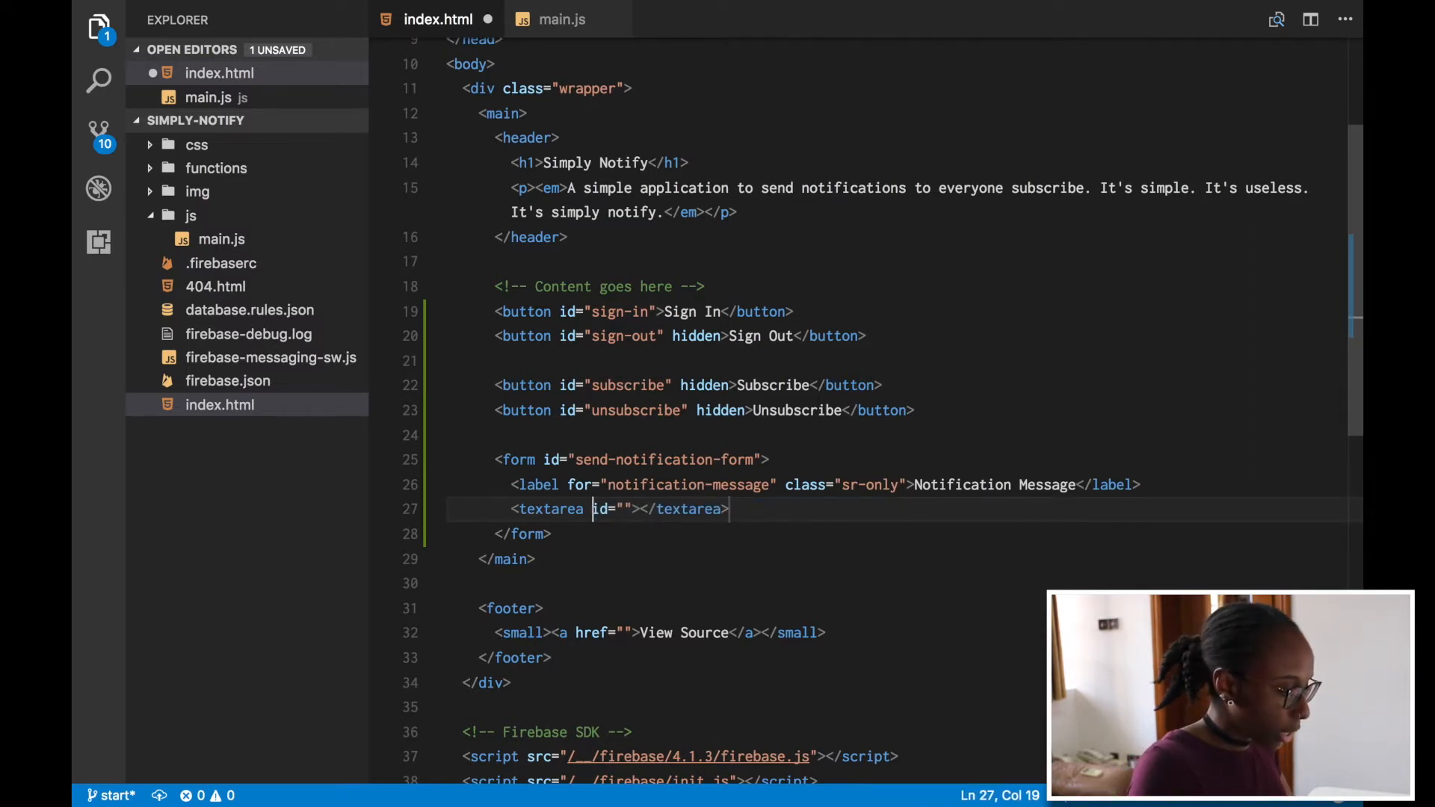
type("notification-message")
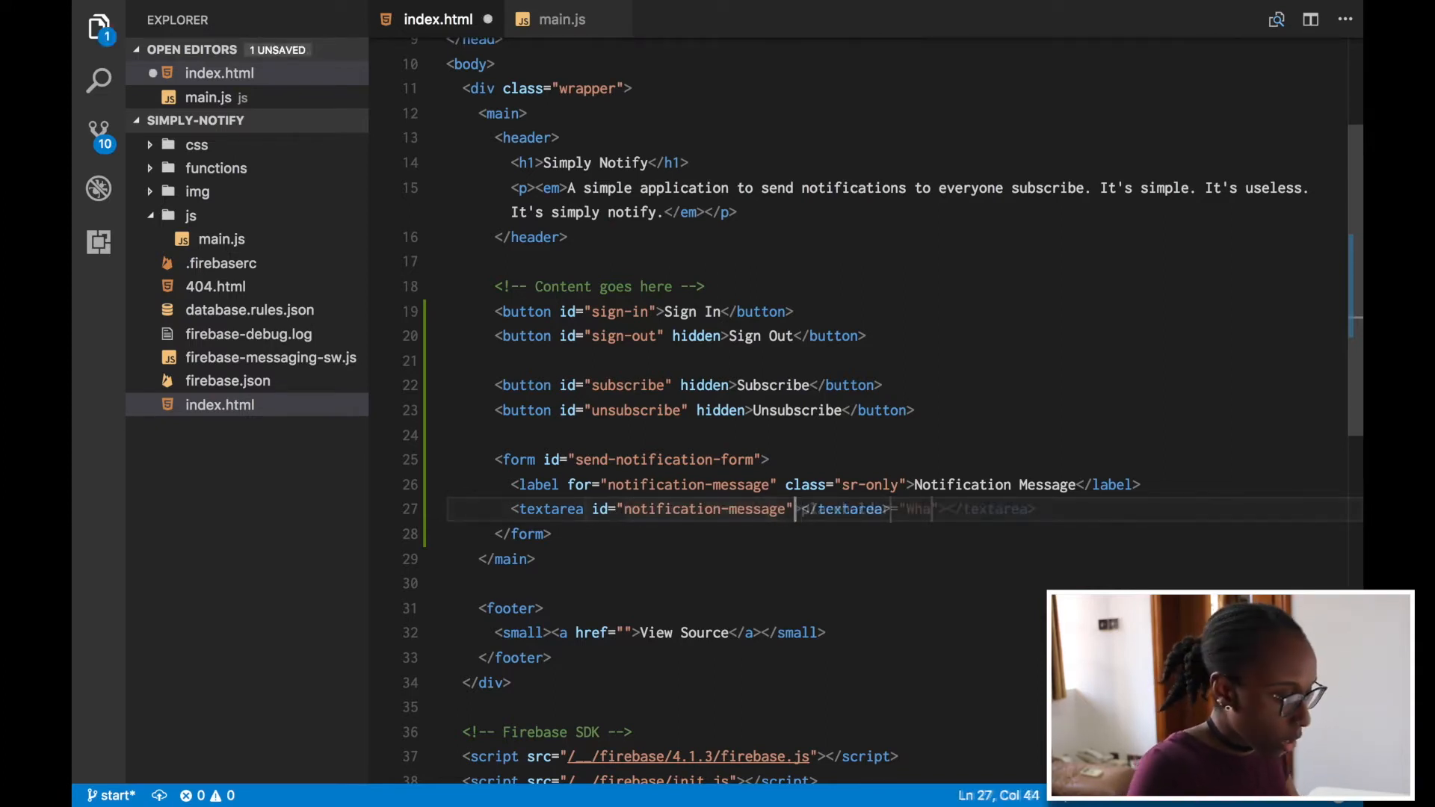
type("placeholder=\"What would you like \">")
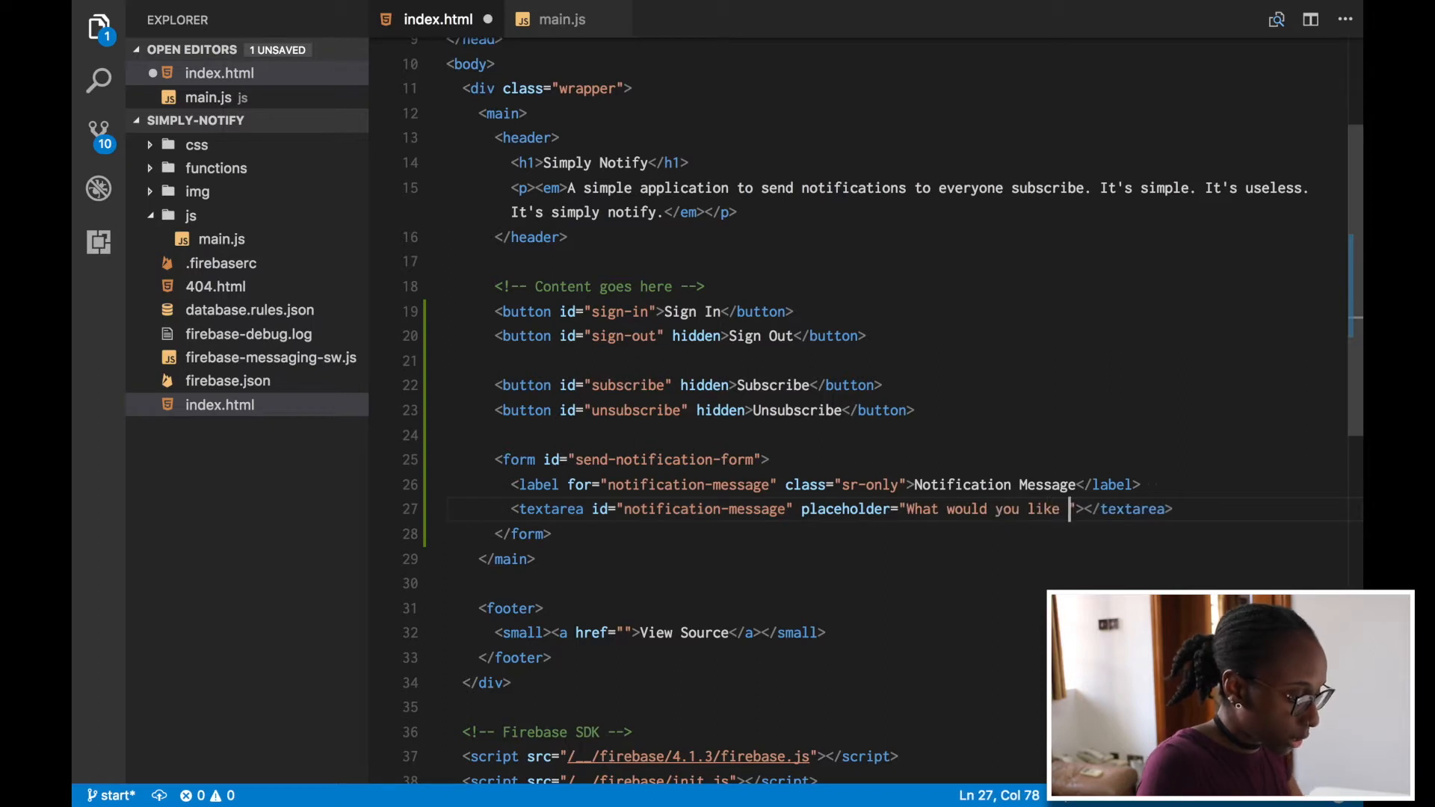
type("to say?")
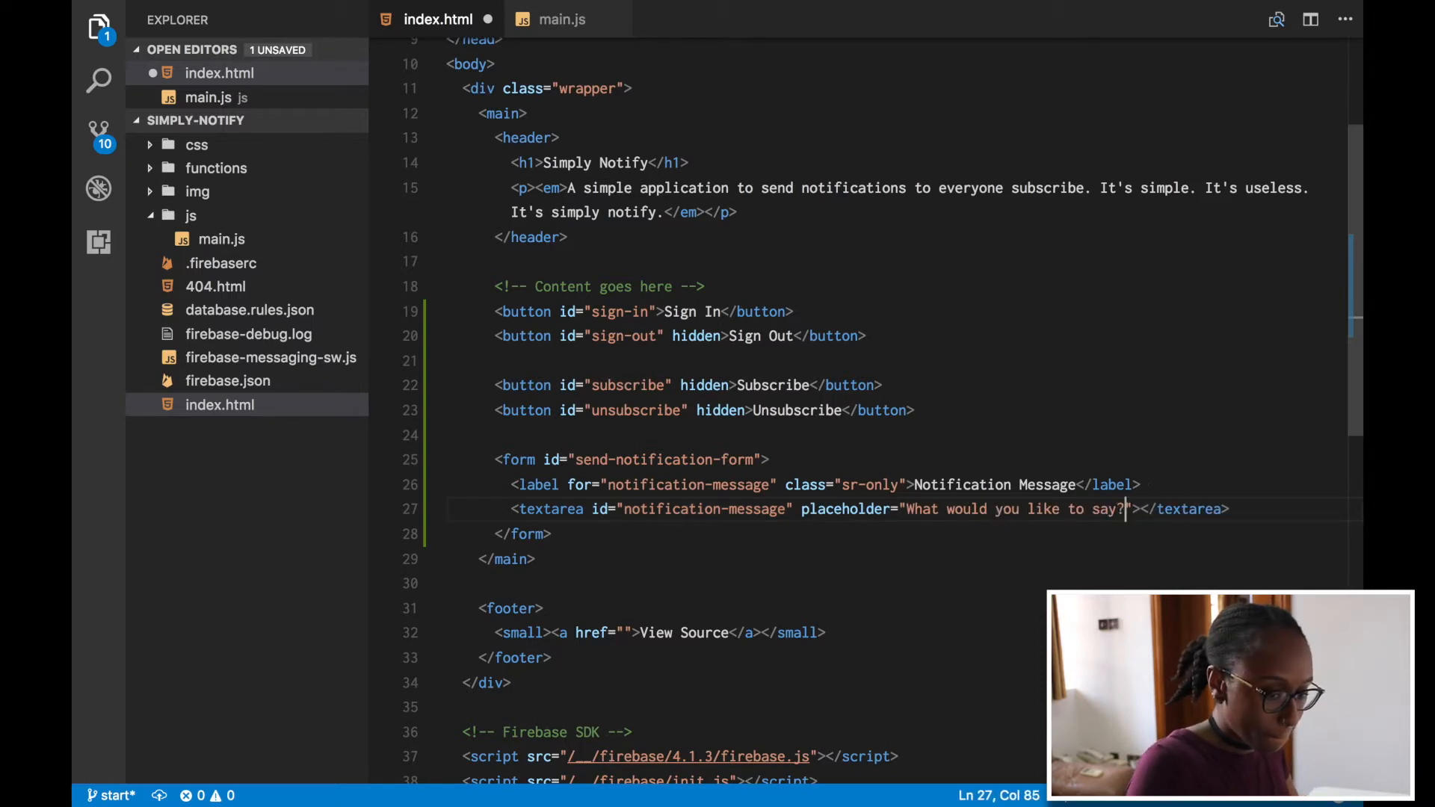
type("maxlength=\"40")
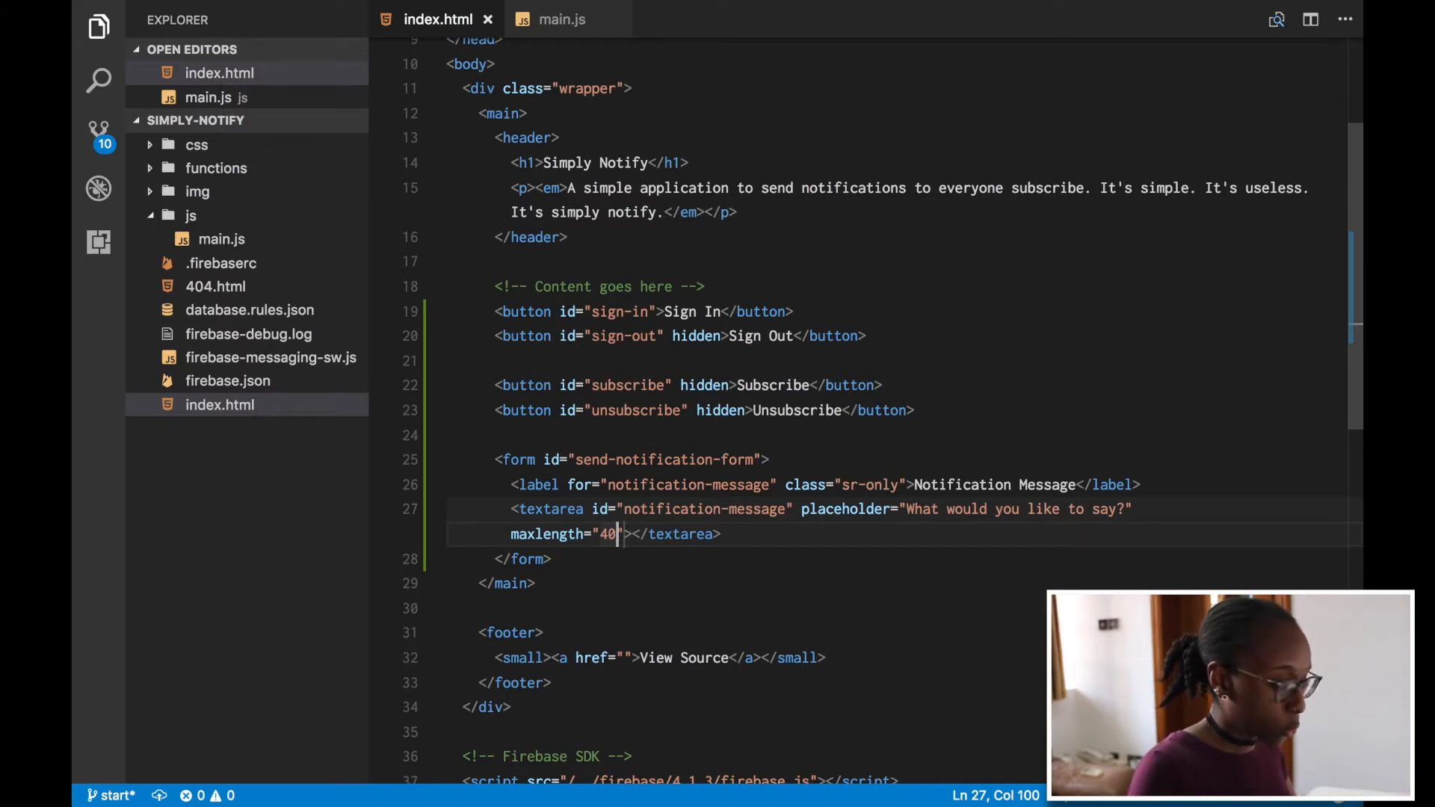
key("Right")
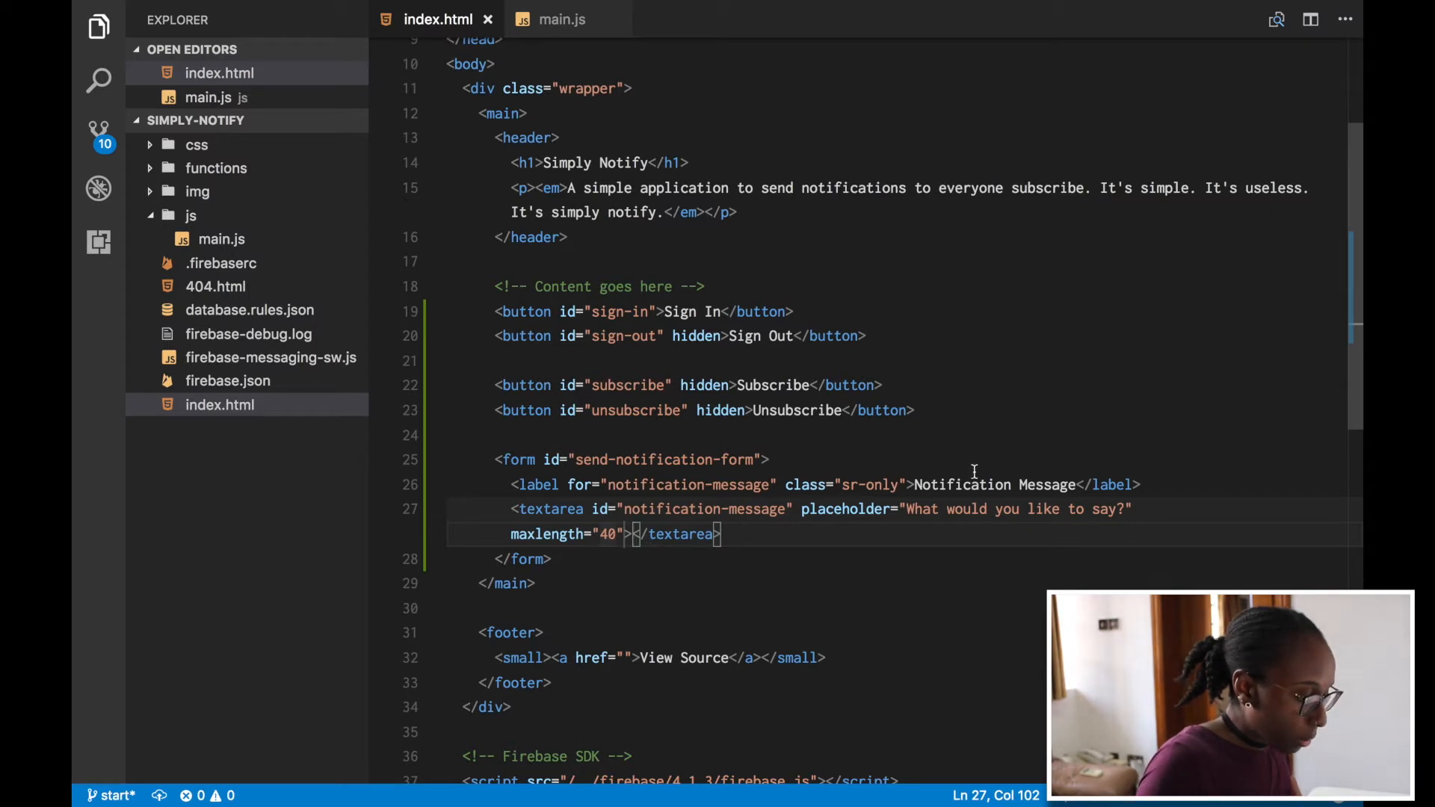
key("Backspace")
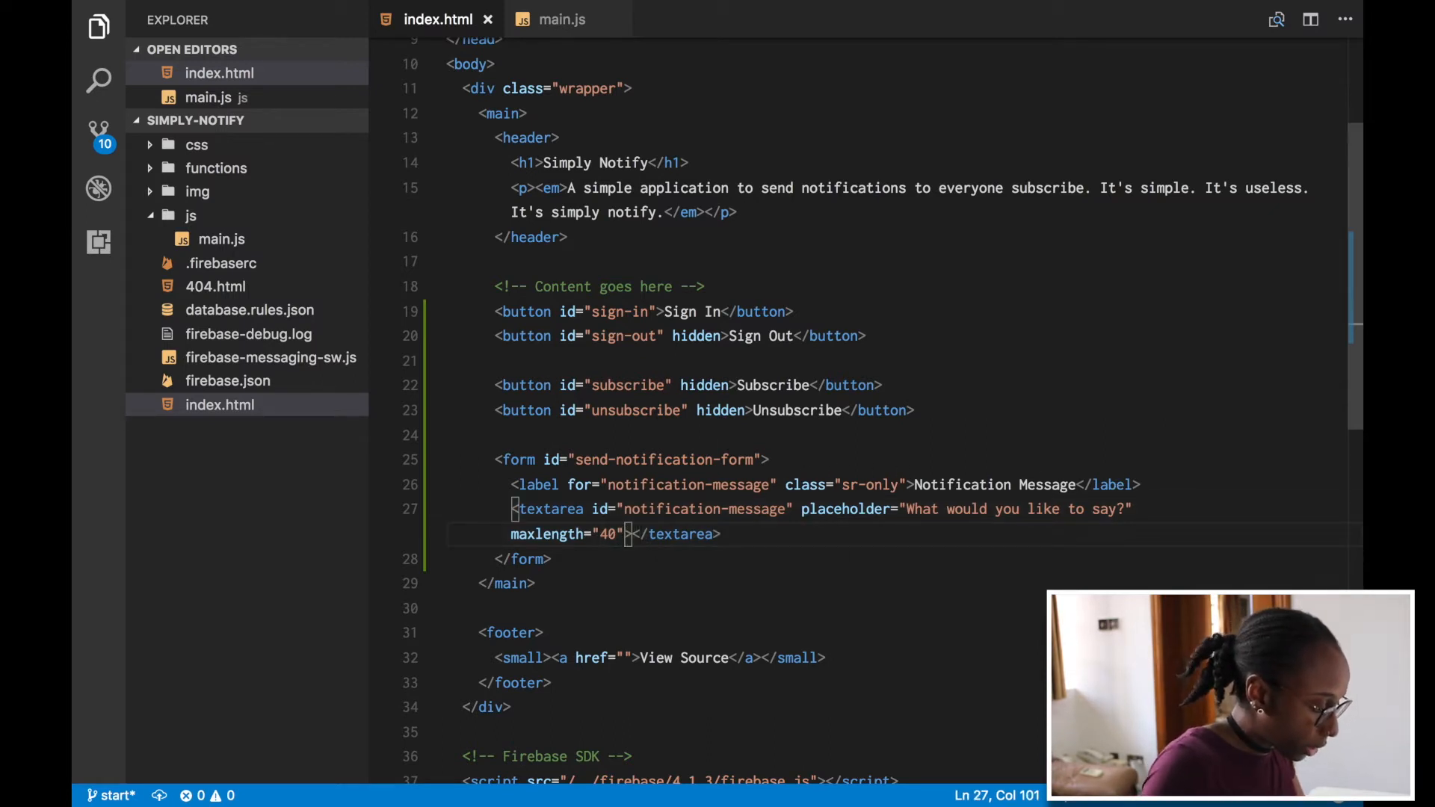
- Add a submit button labelled "Send" to the form
type("button")
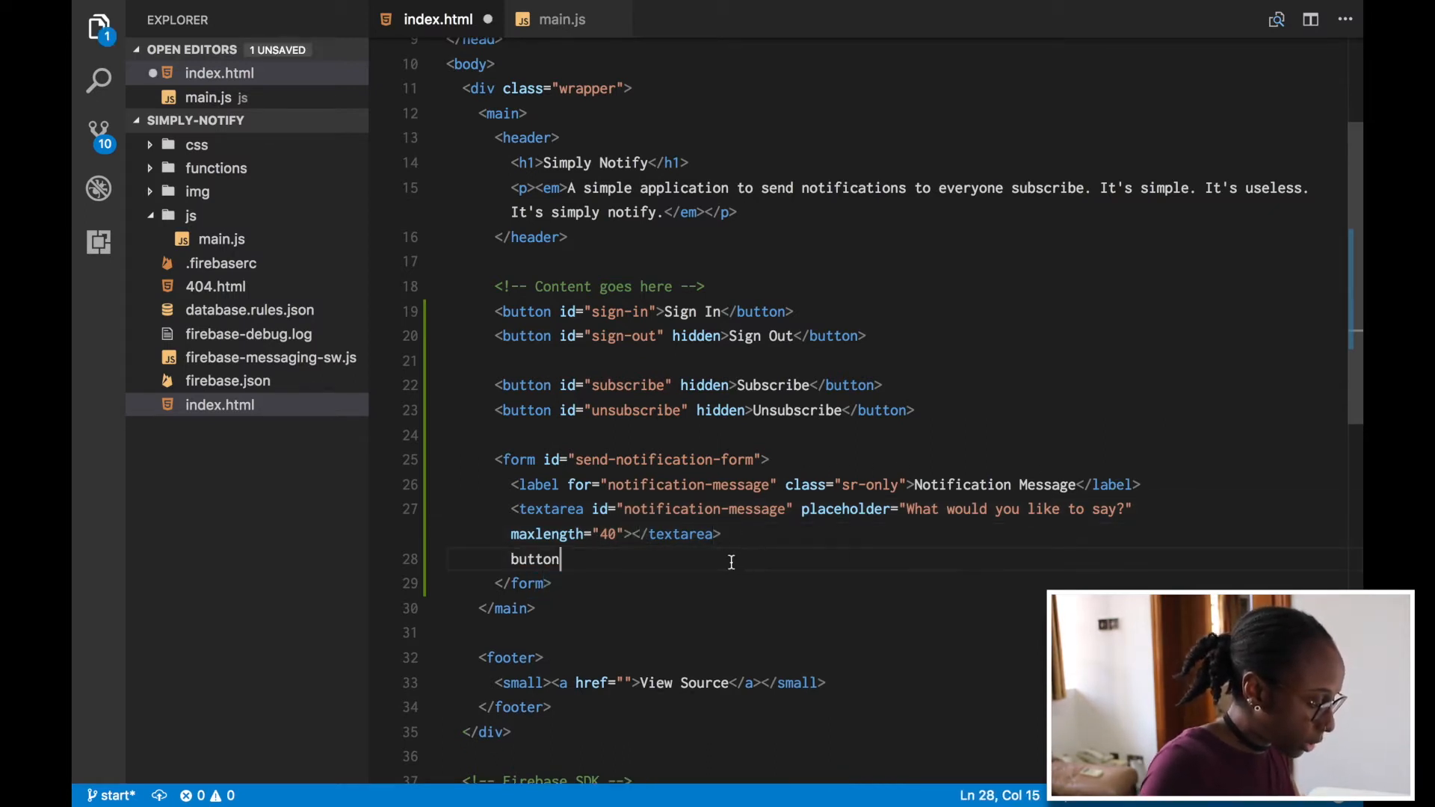
type("type=></button>")
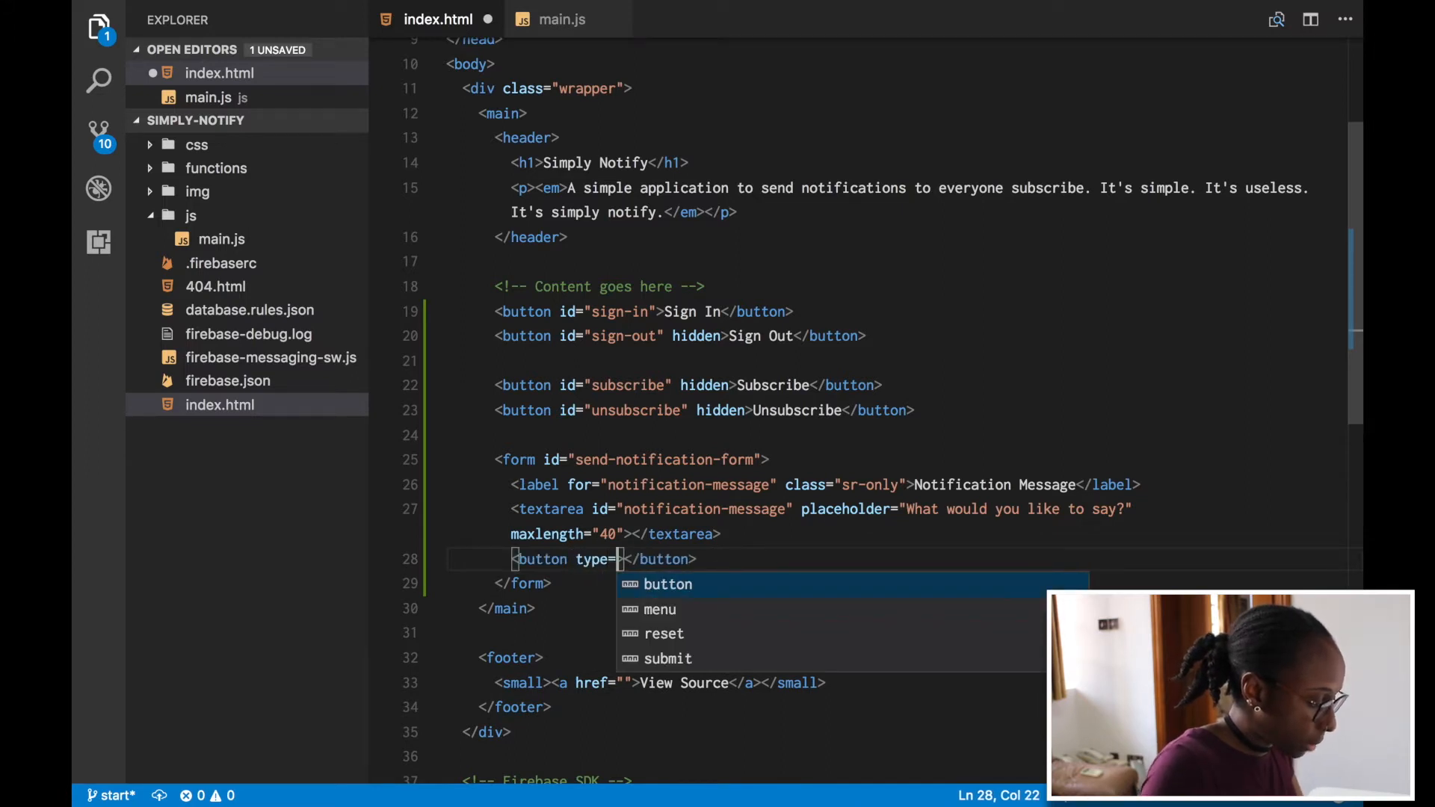
type("\"submit")
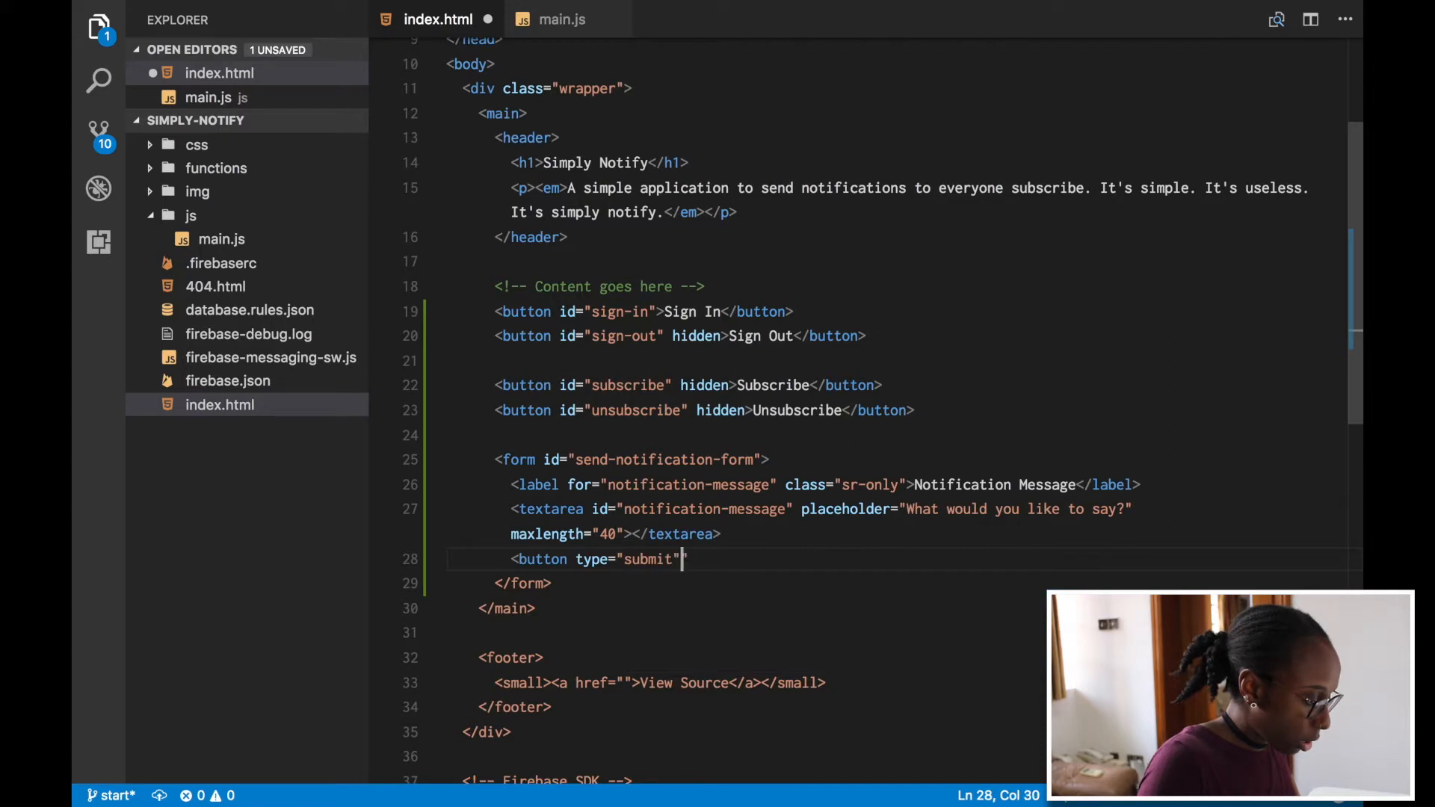
type("</button>")
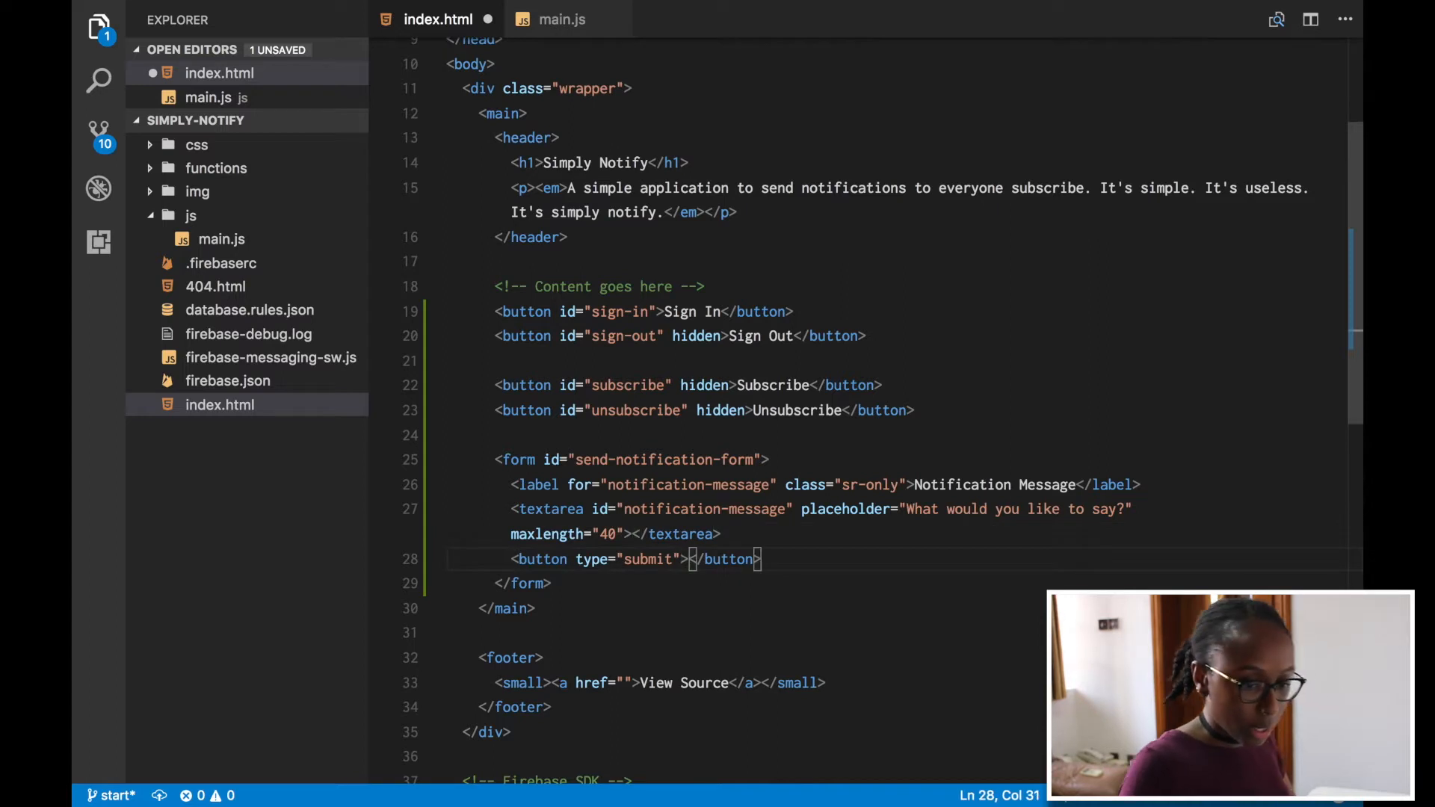
type("aria-label=\"\"")
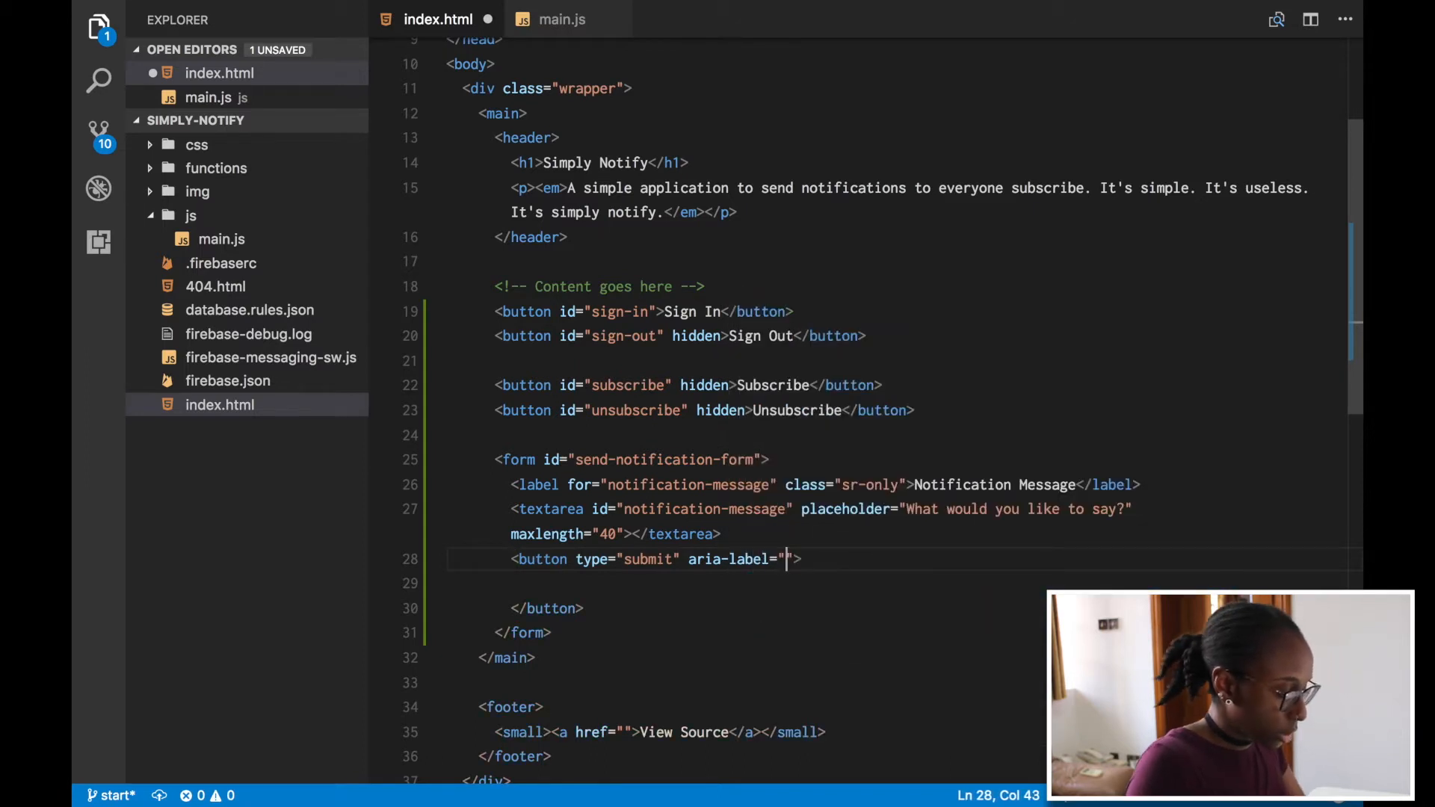
type("Send")
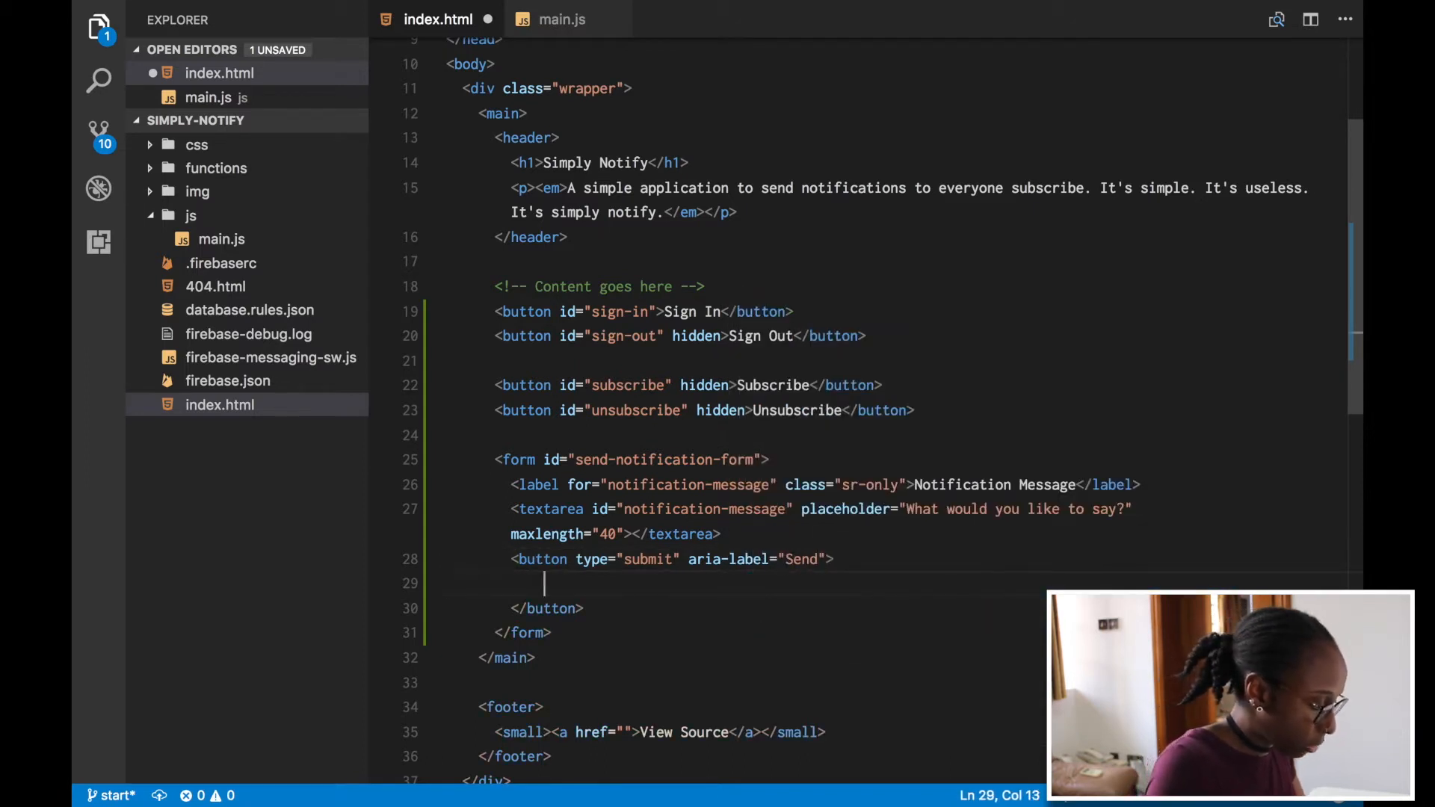
- Place an img with src /img/send.png inside the Send button
type("<img src=\"\" alt=\"\">")
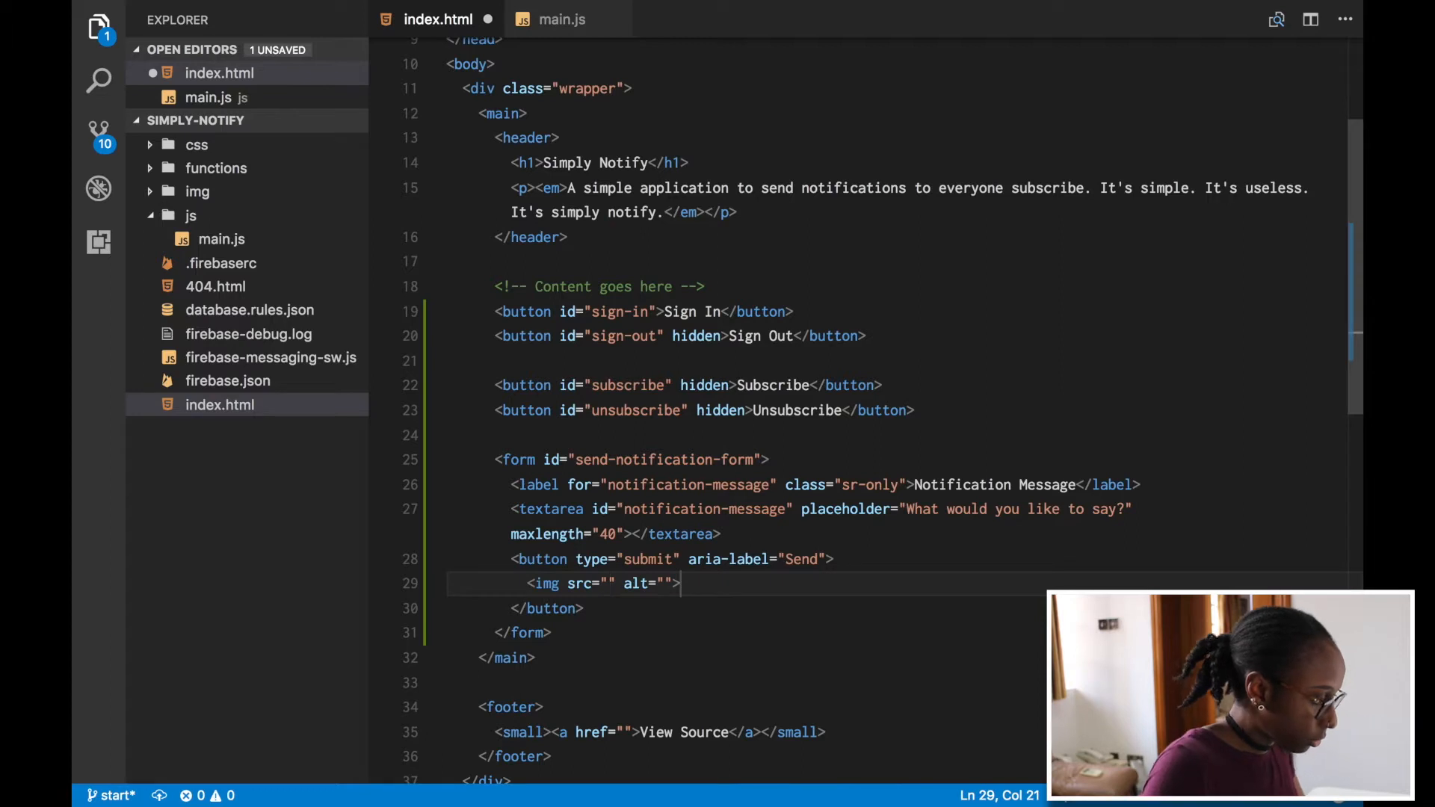
type("/img/")
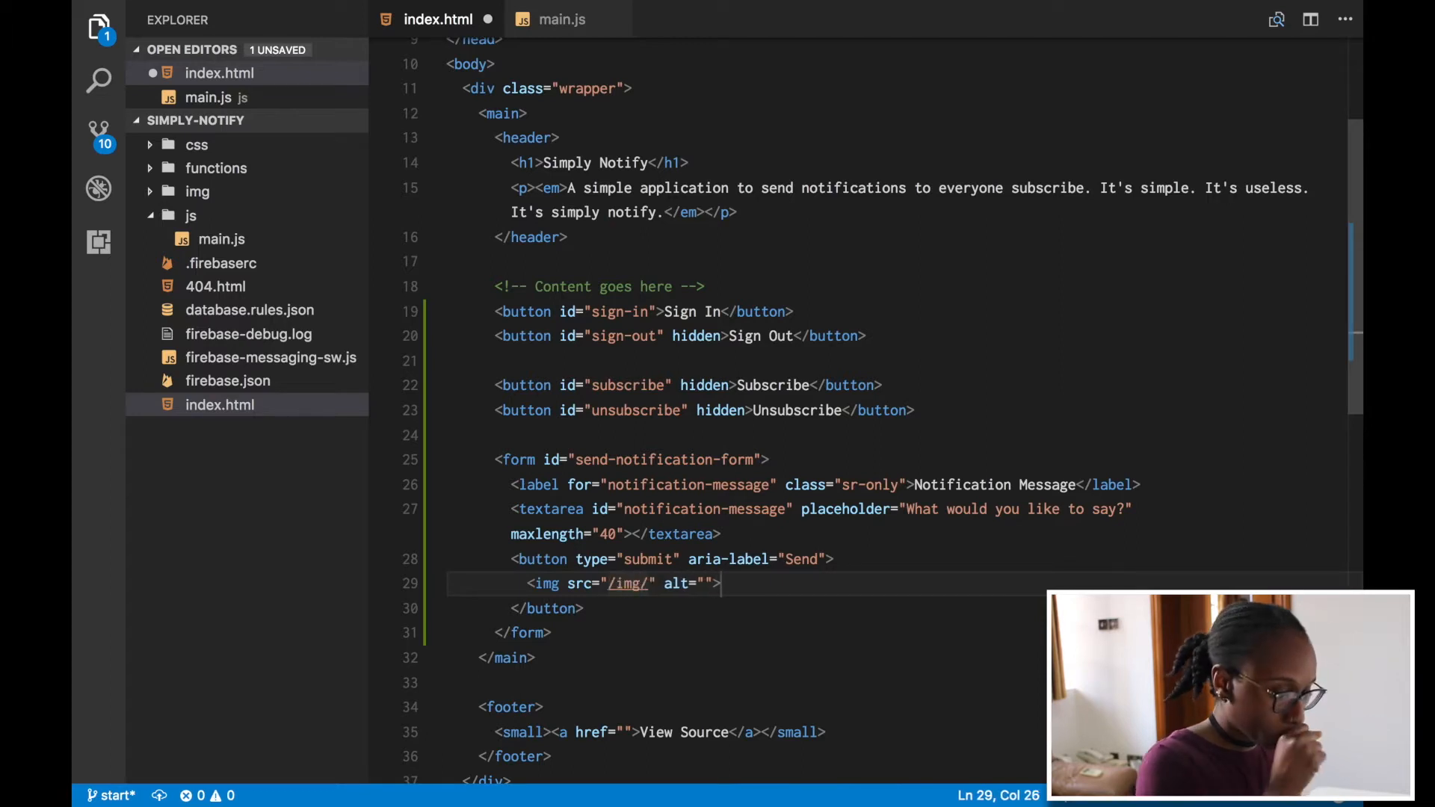
type("send.")
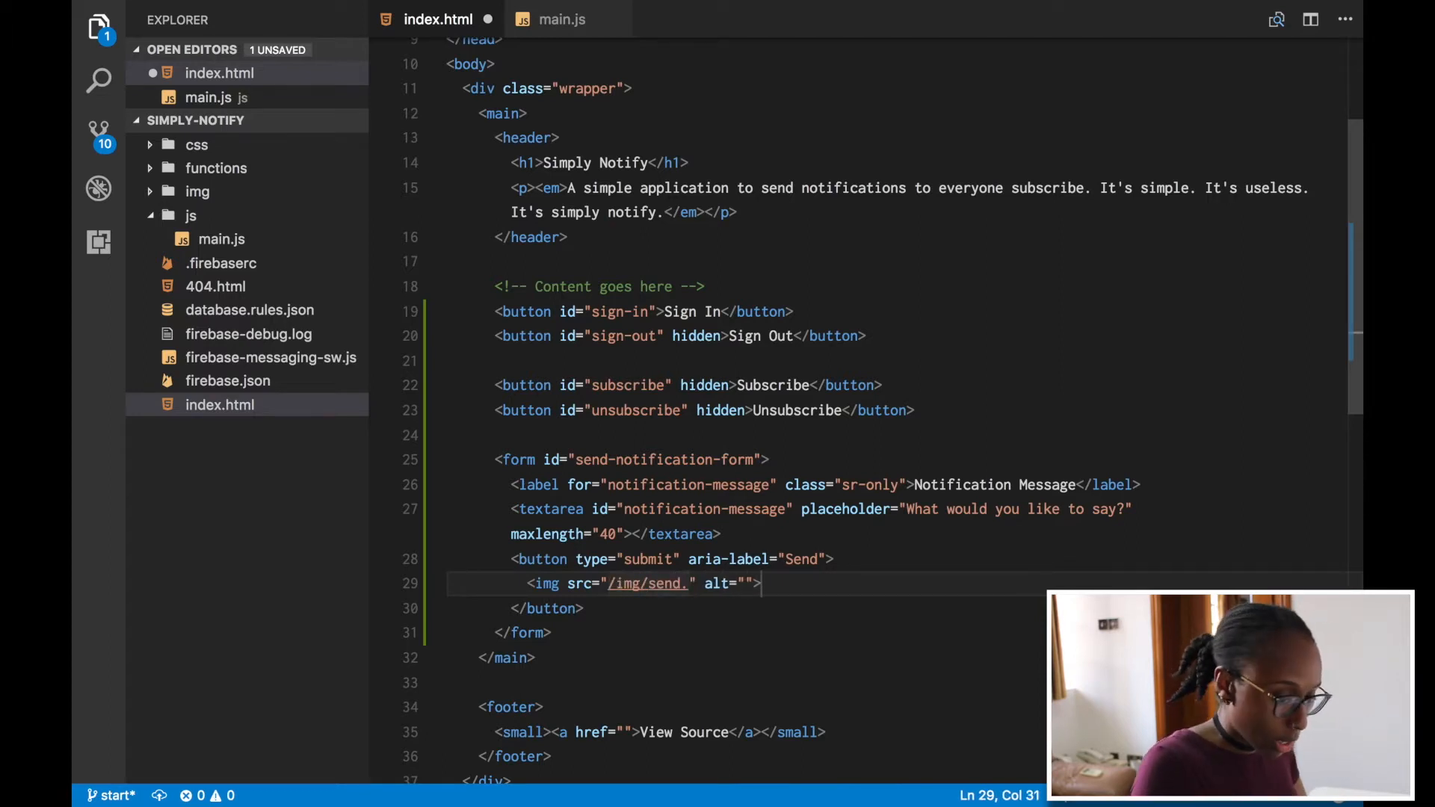
type("png")
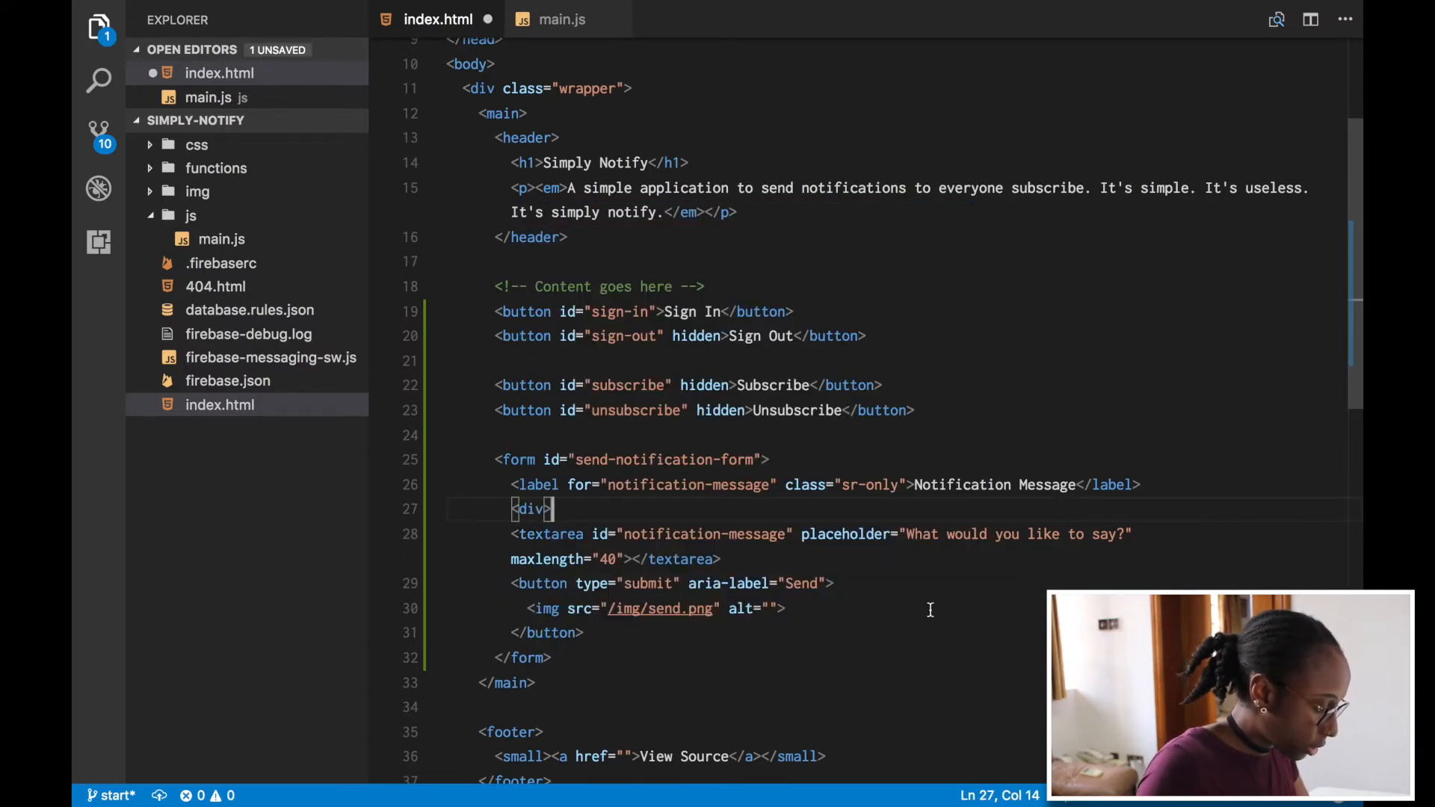
- Wrap the textarea and Send button in a div, save, and select the form id for reuse
type("</div>")
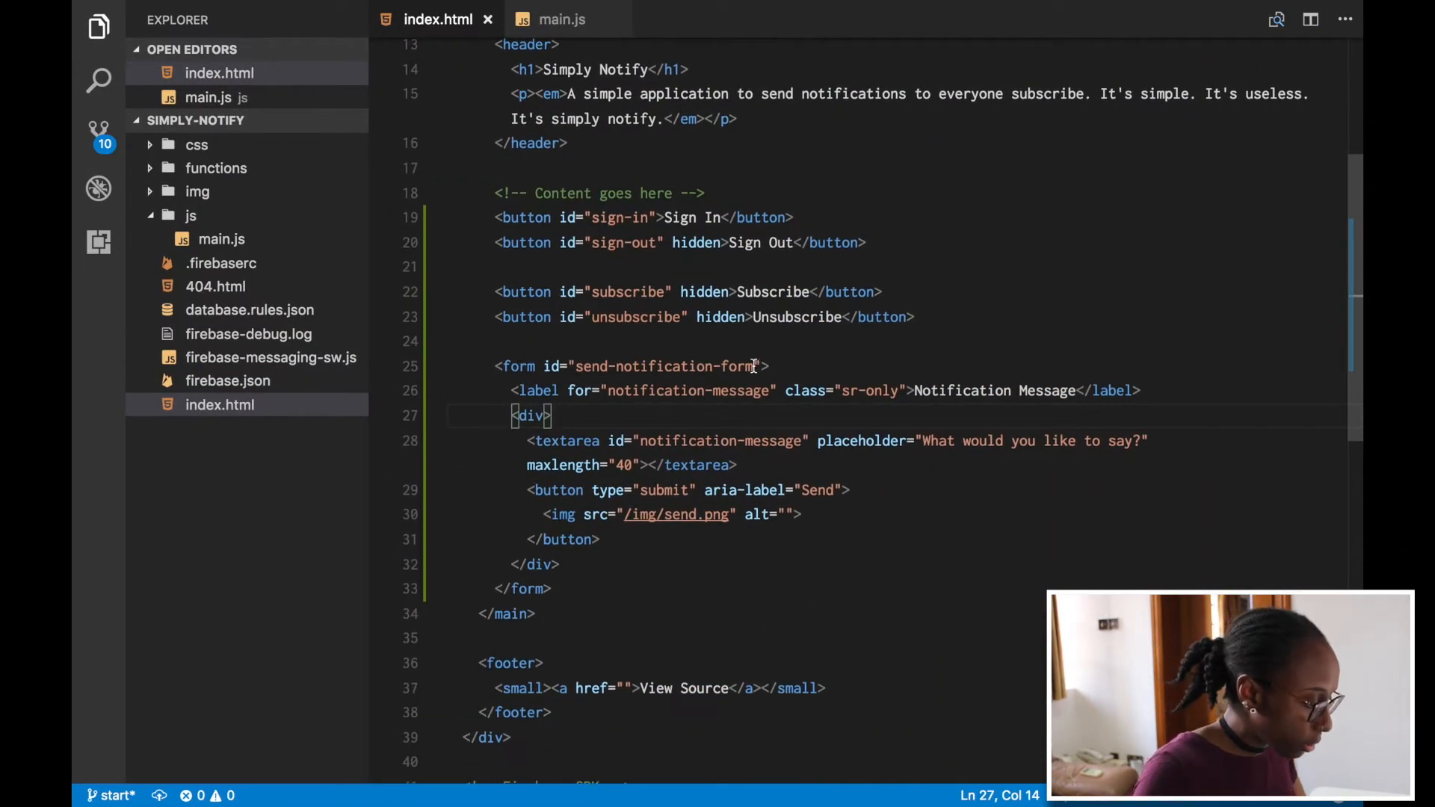
double_click(664, 367)
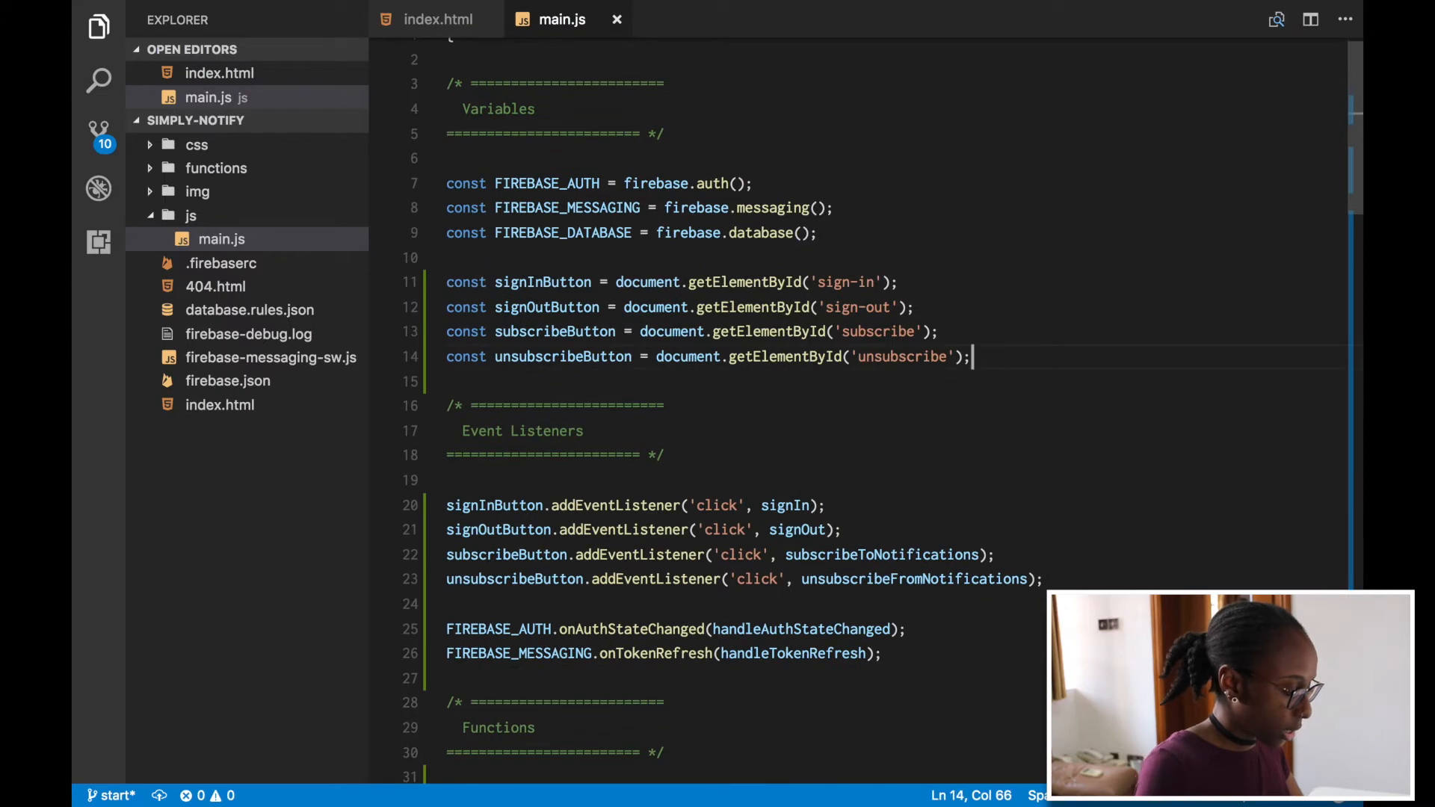
- Declare sendNotificationForm as document.getElementById('send-notification-form')
type("const sen")
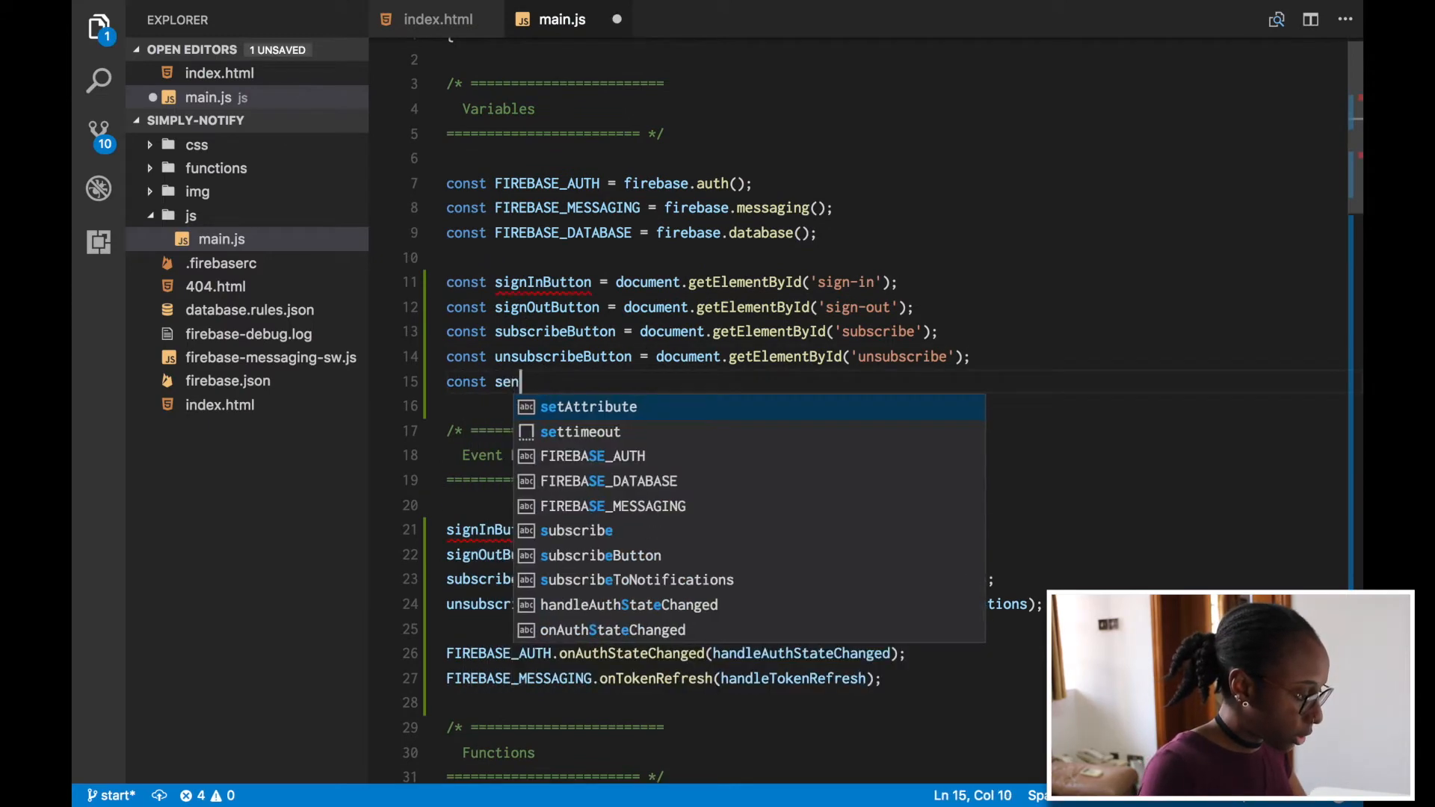
type("dNotification")
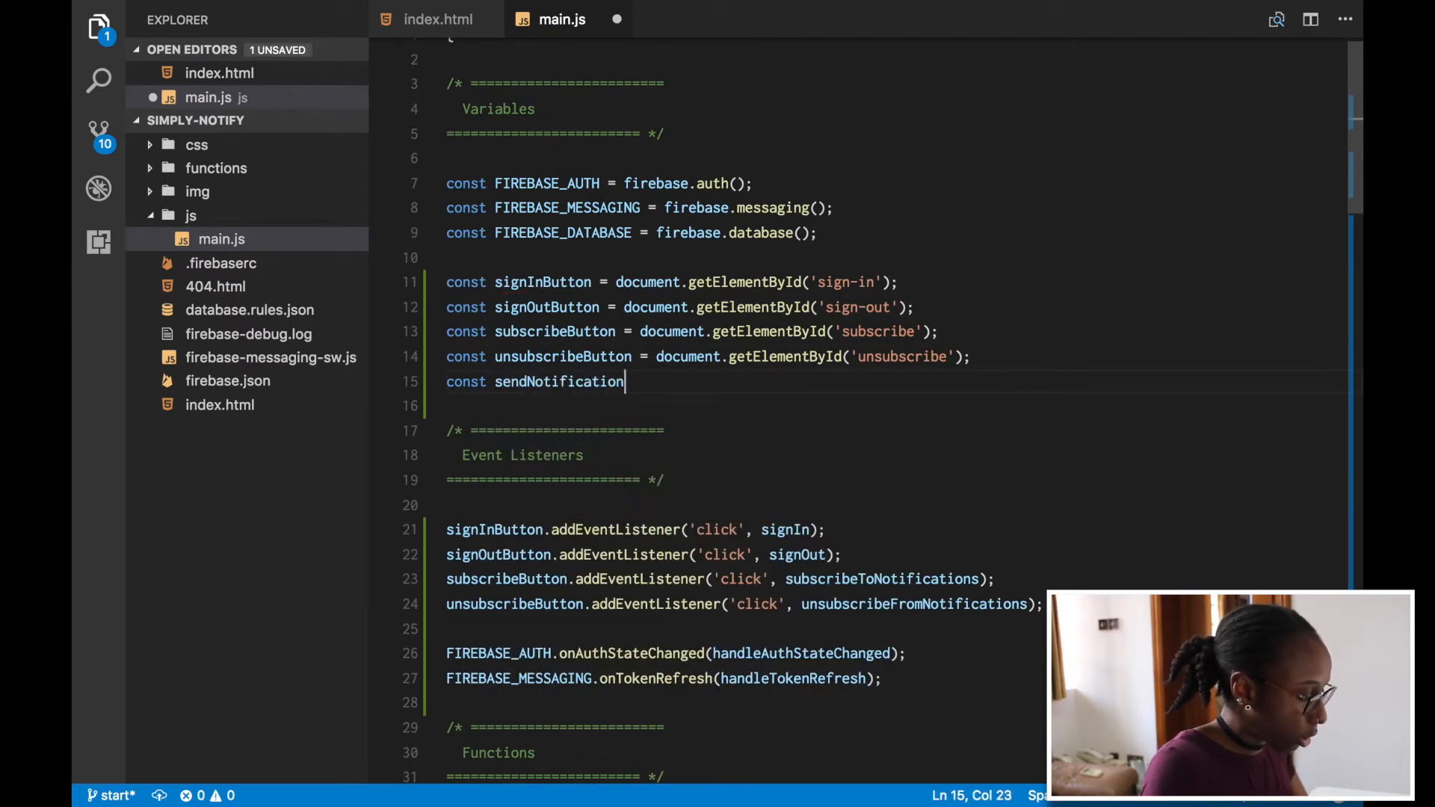
type("Form = document.")
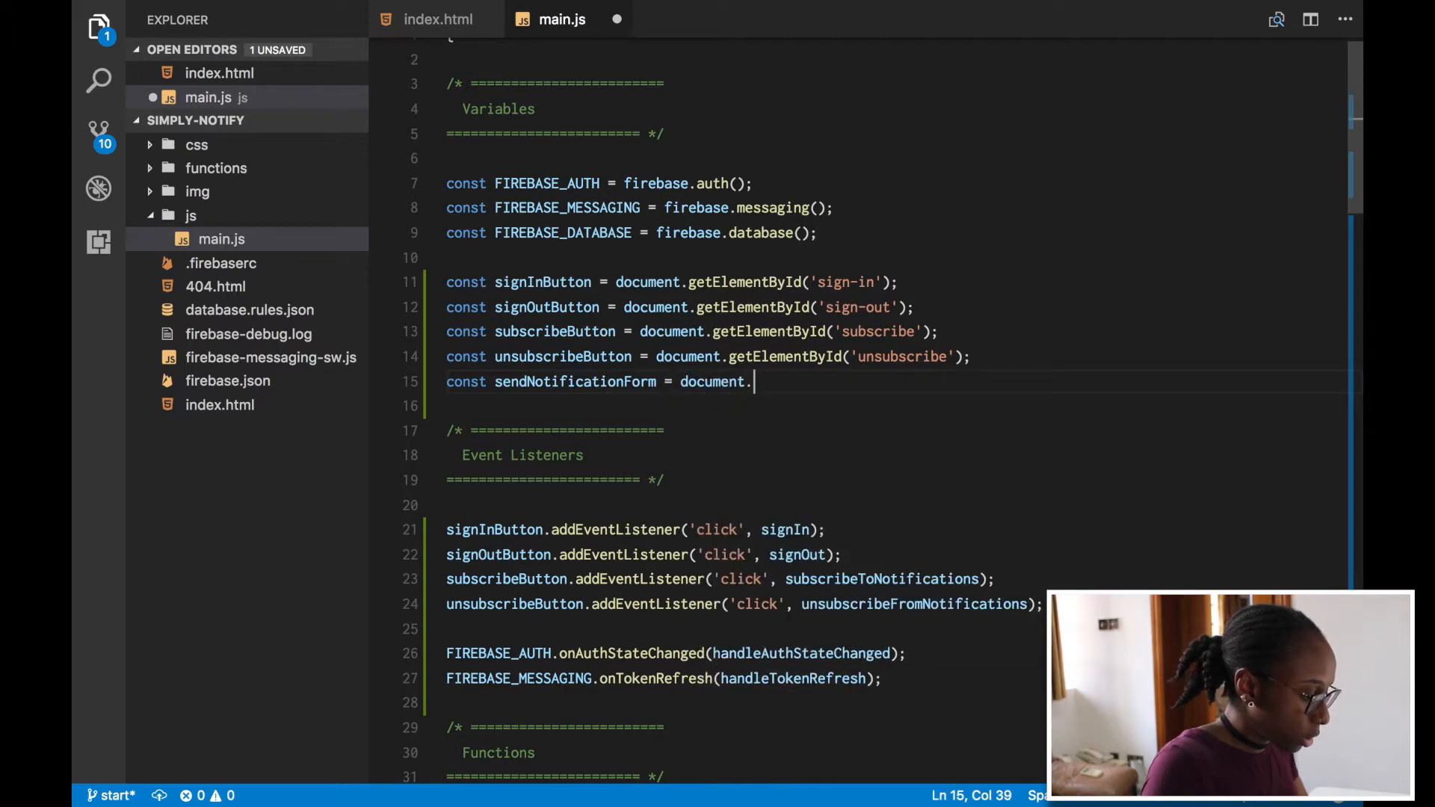
type("getElementById('send-notification-form');")
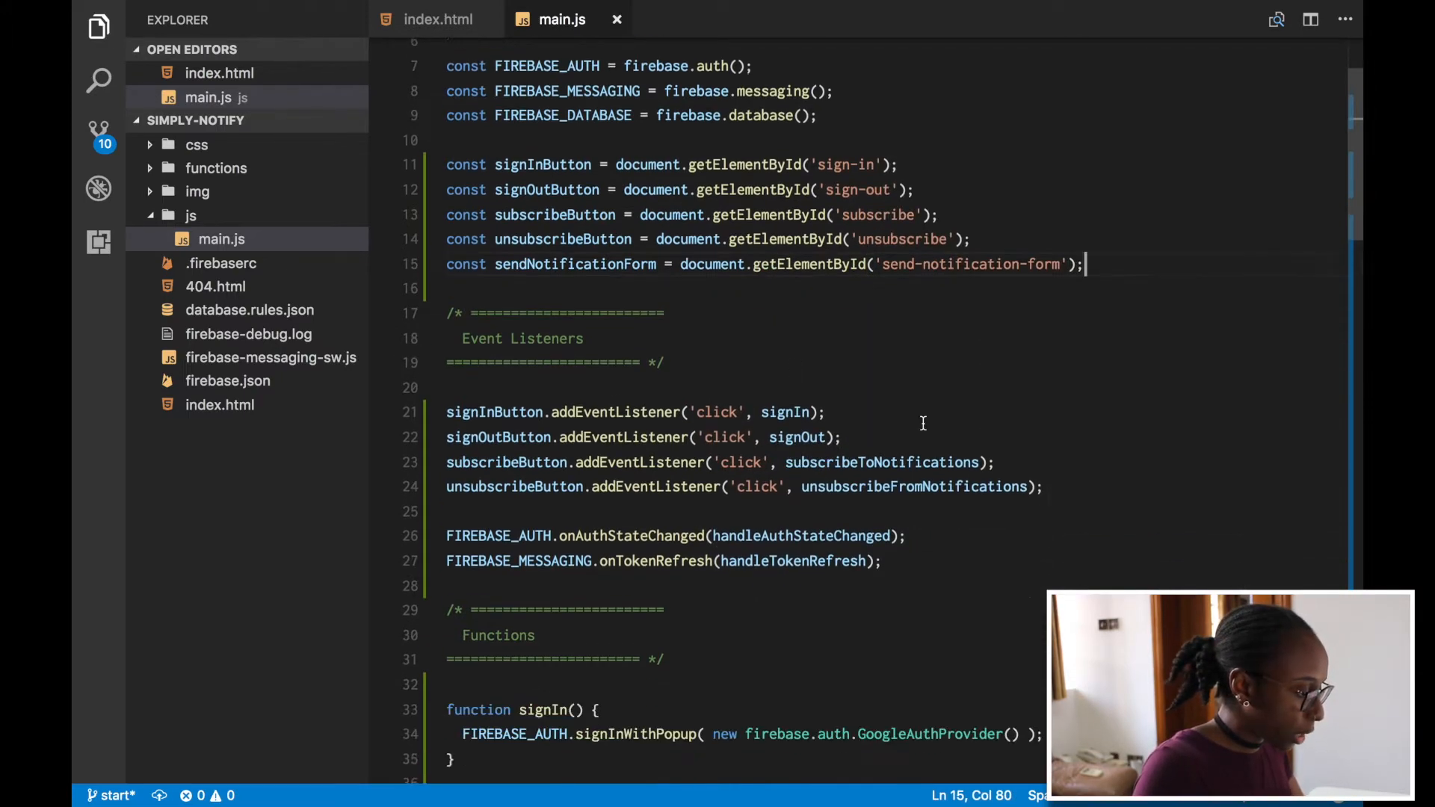
- Attach a 'submit' listener on sendNotificationForm that calls sendNotification
key("Enter")
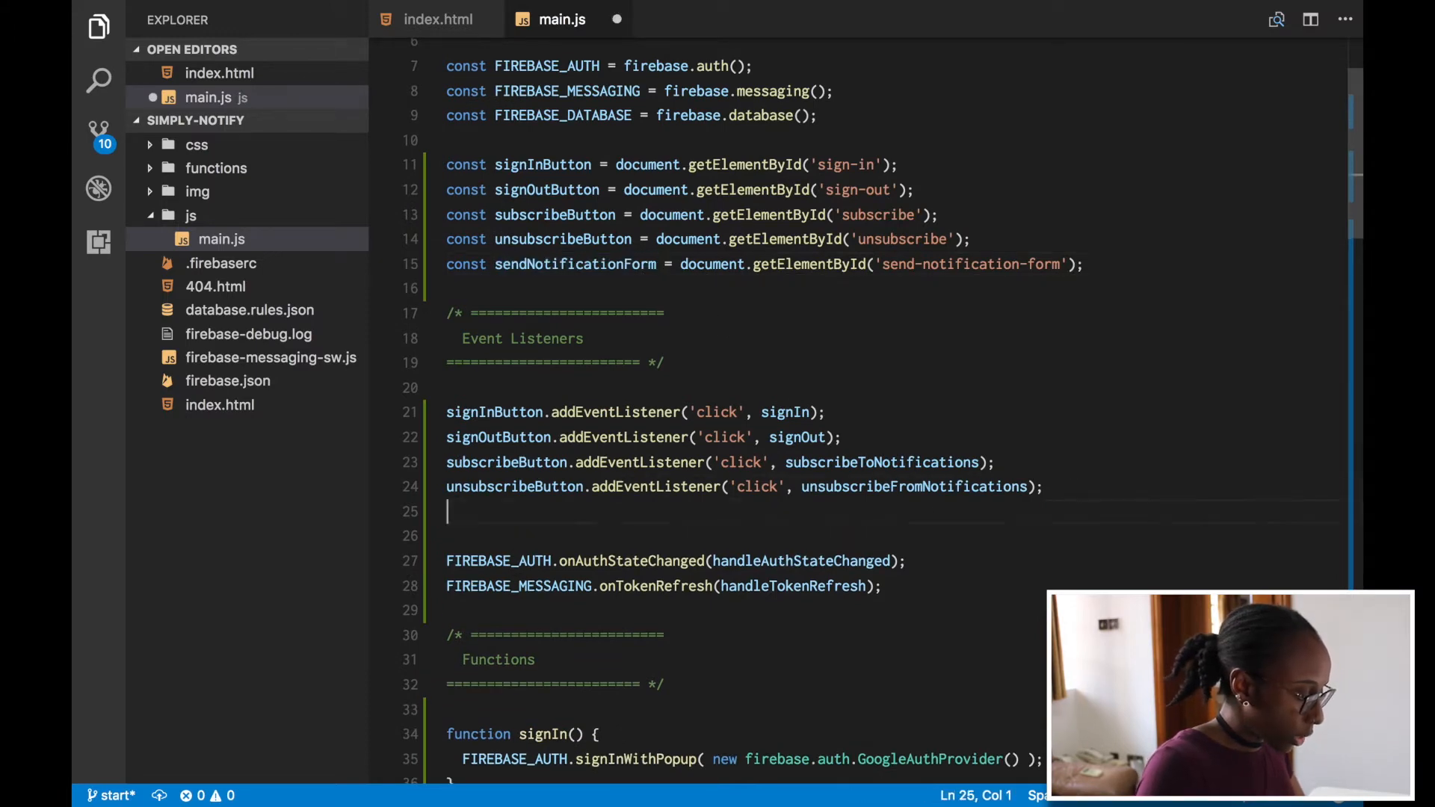
type("sendNotificationForm.addEventListener('submit',")
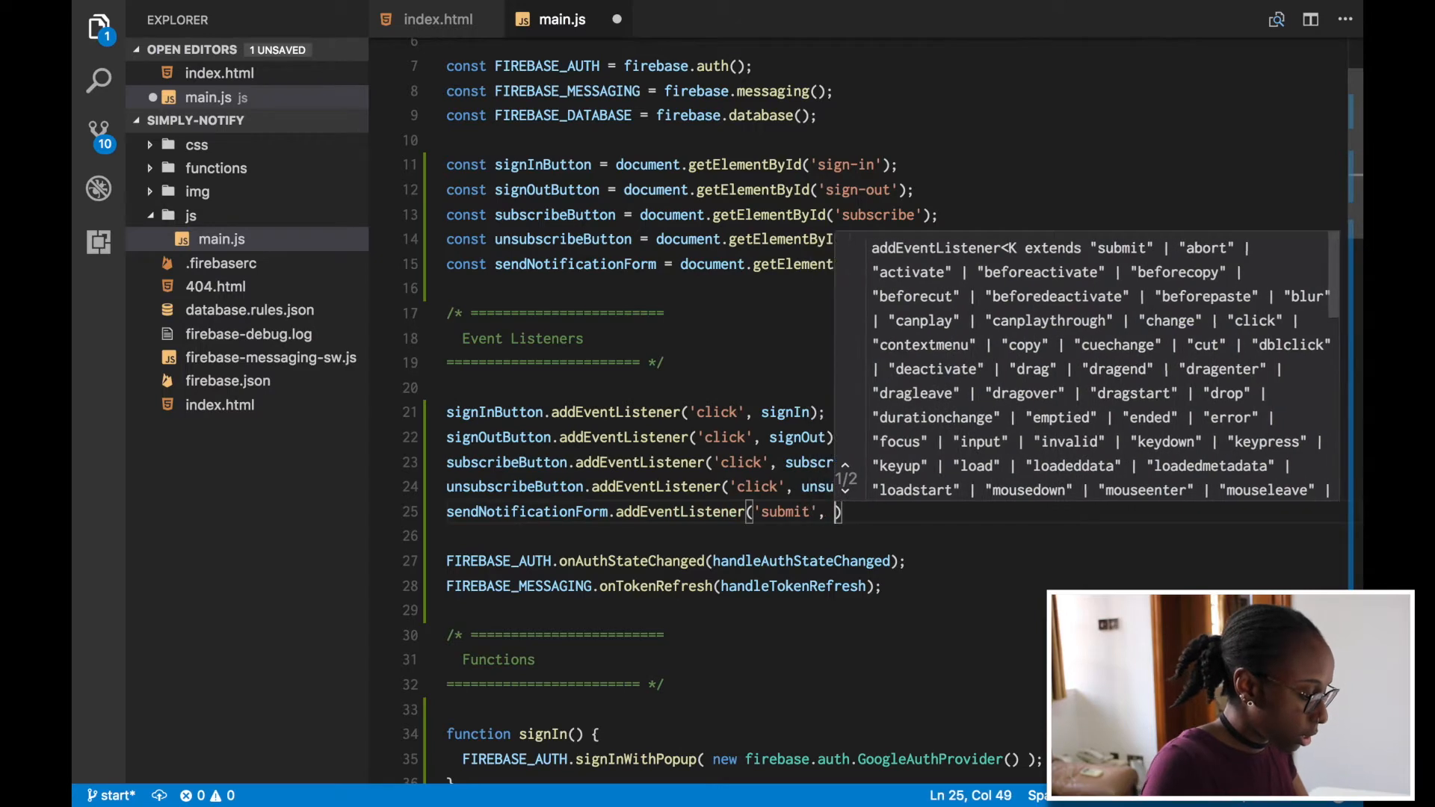
type("sendNotification")
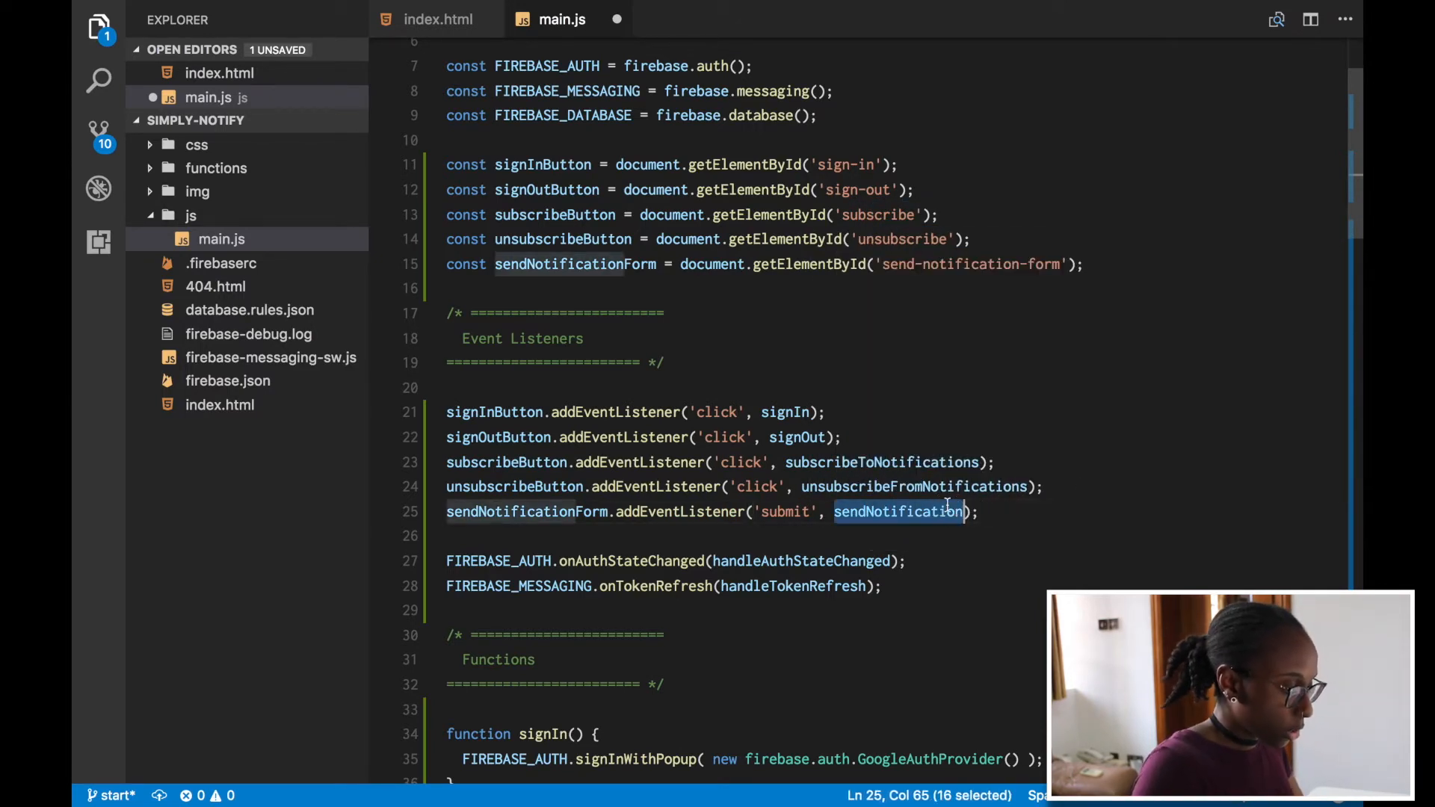
scroll("down", 3)
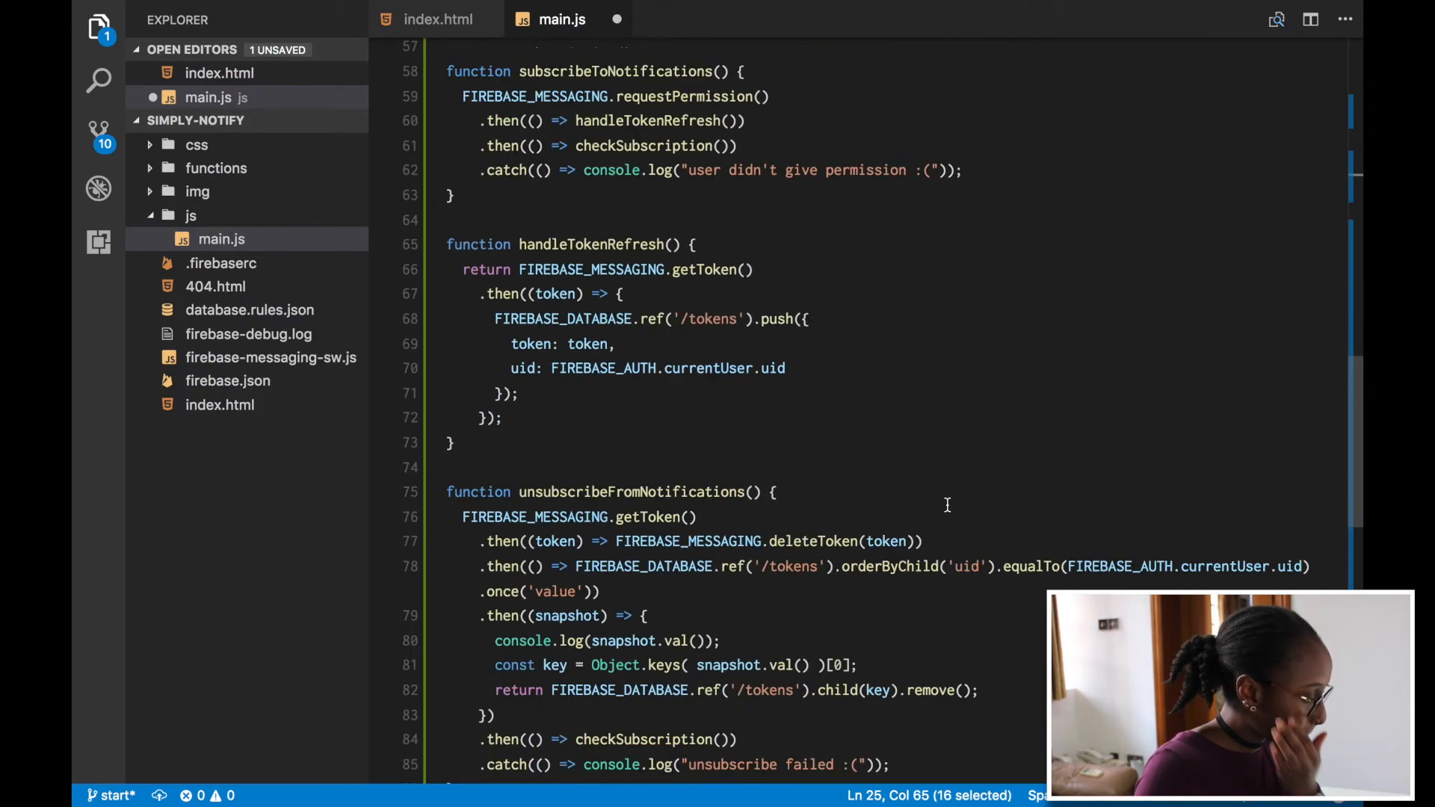
scroll("down", 3)
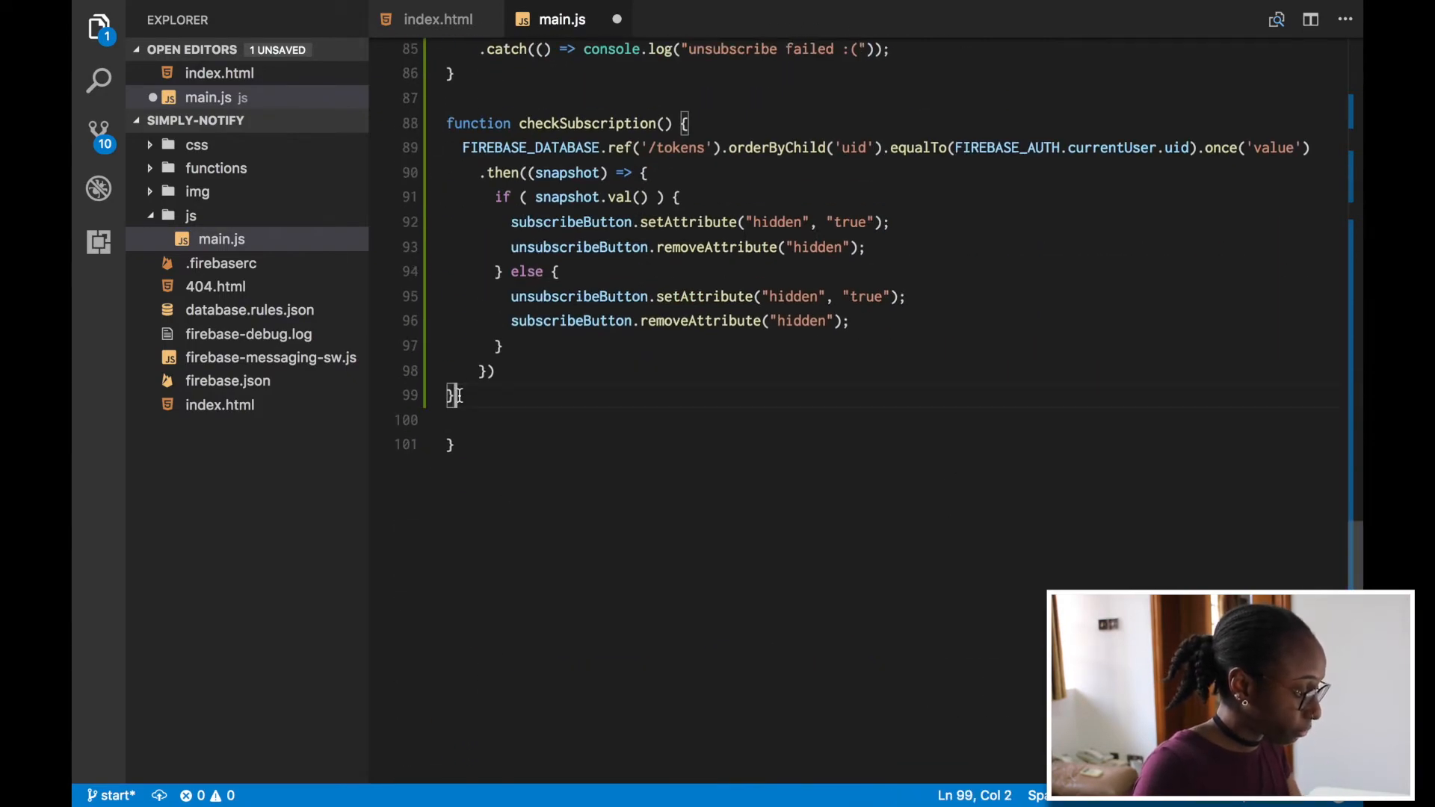
- Define function sendNotification that calls e.preventDefault()
type("function sendNotification")
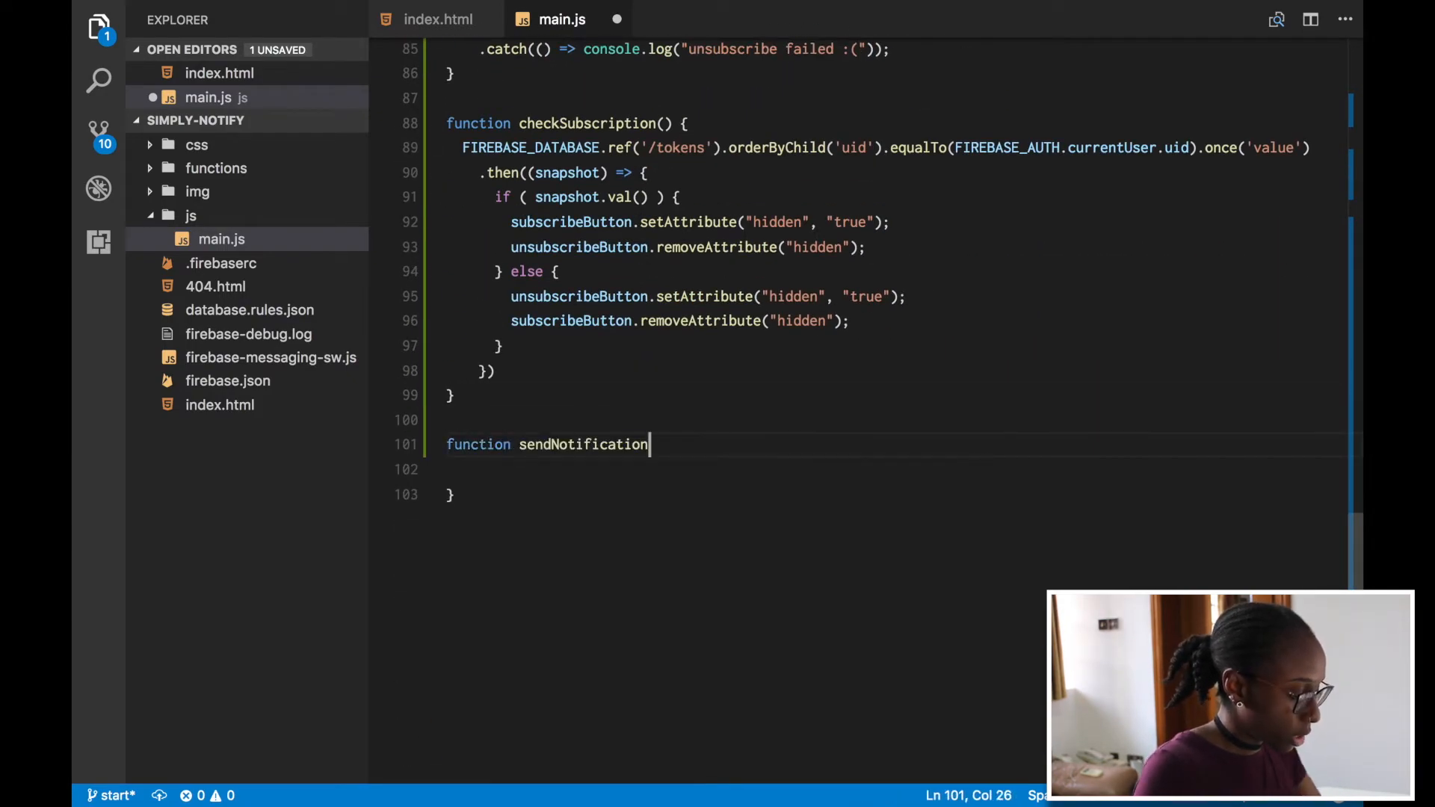
type("() {")
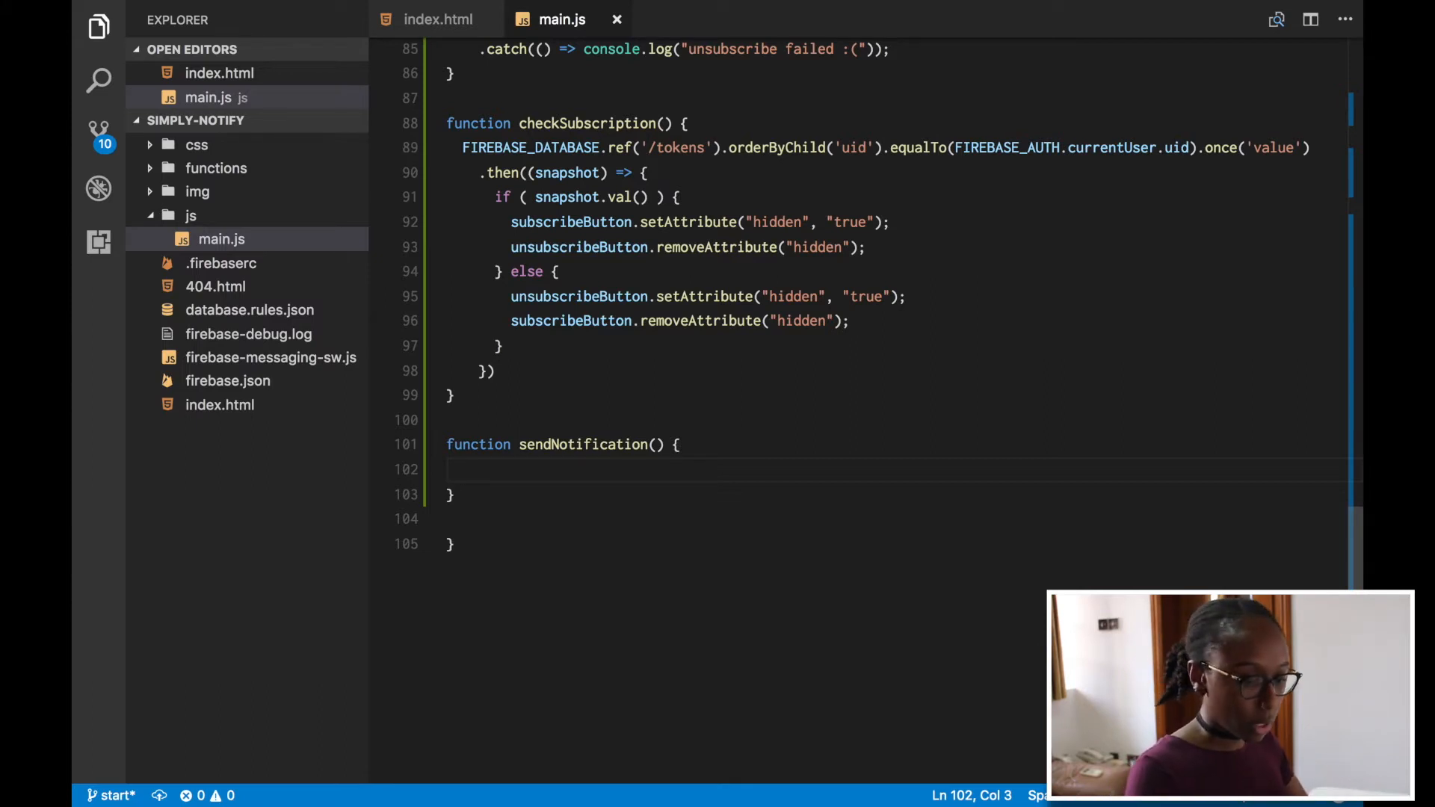
type("e.pre")
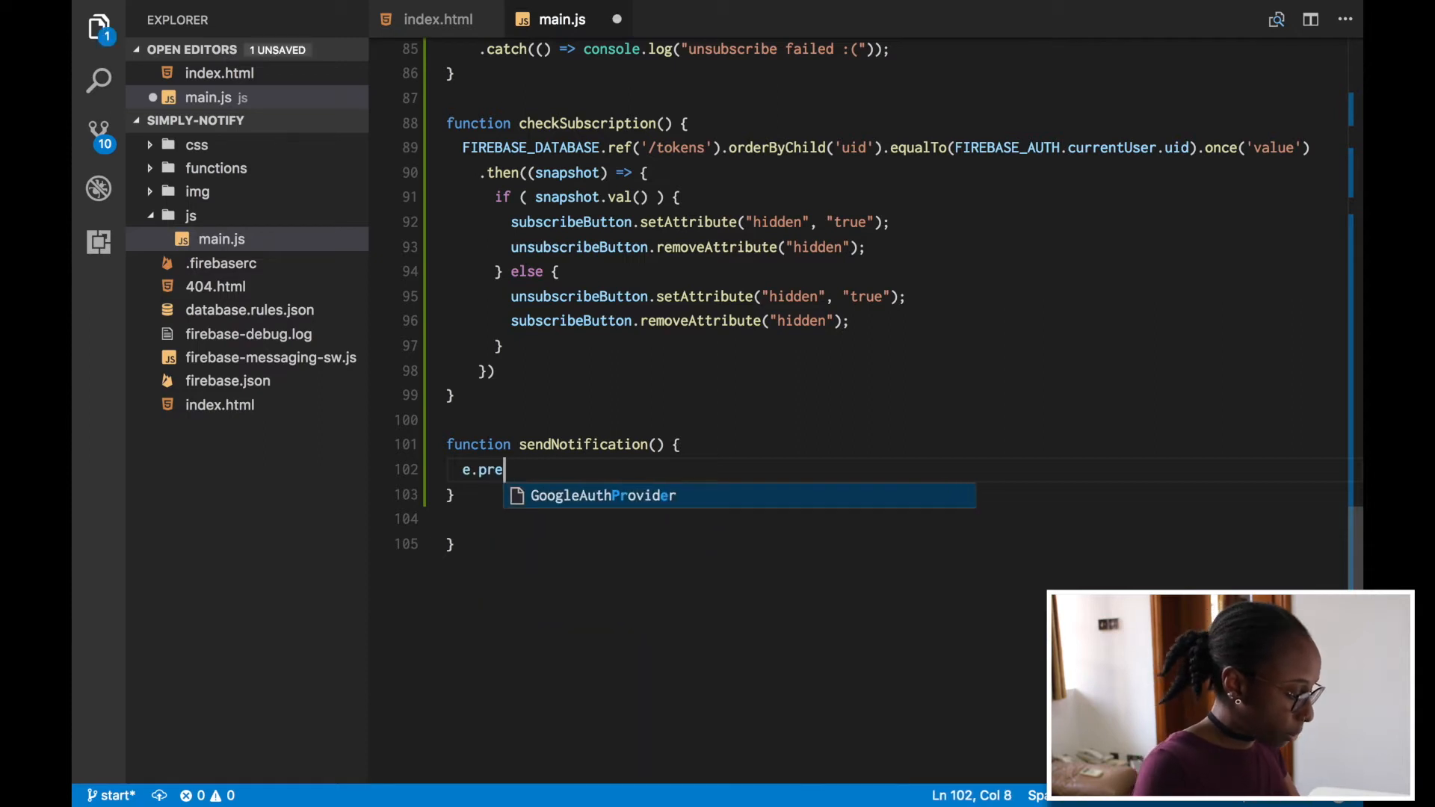
type("ventDefa")
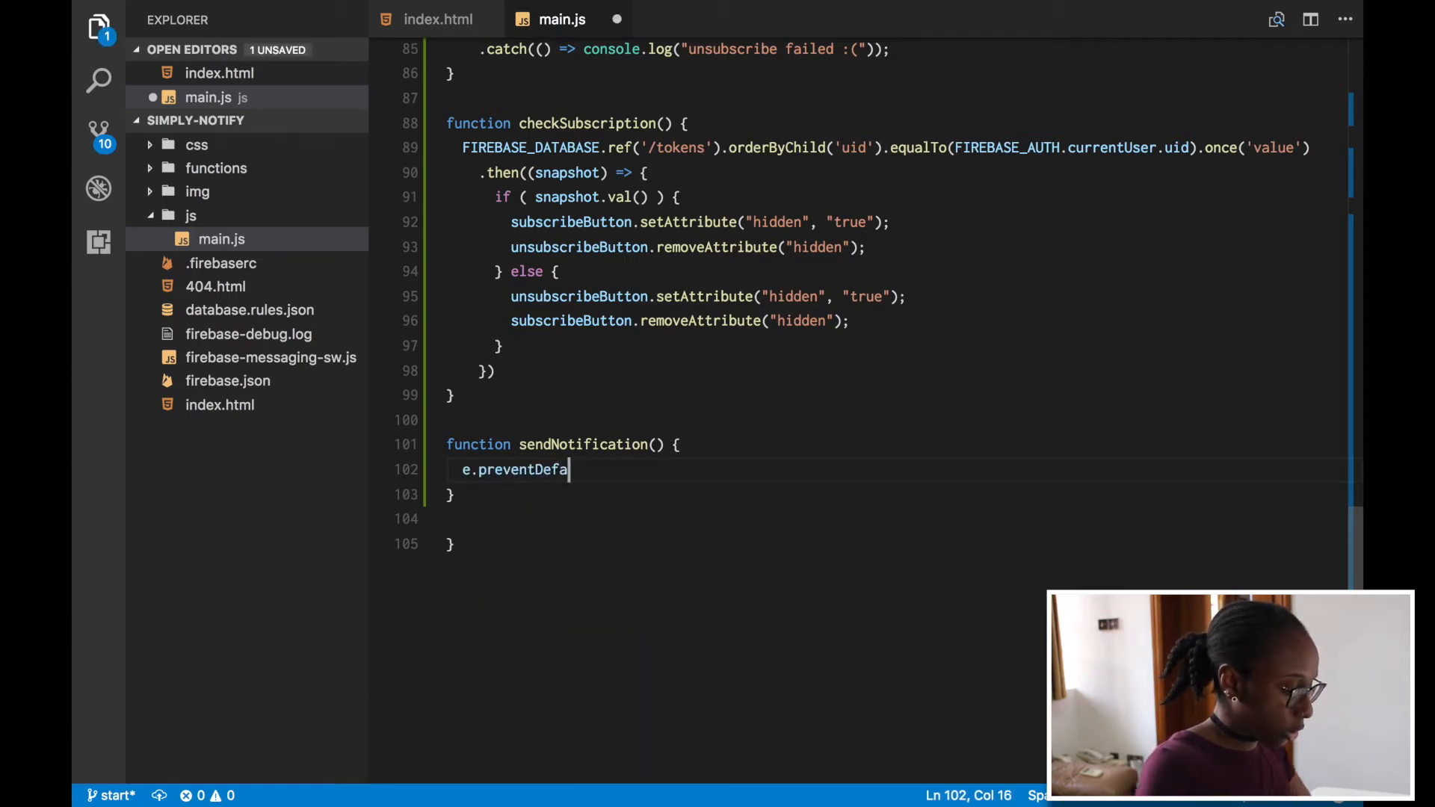
type("ult();")
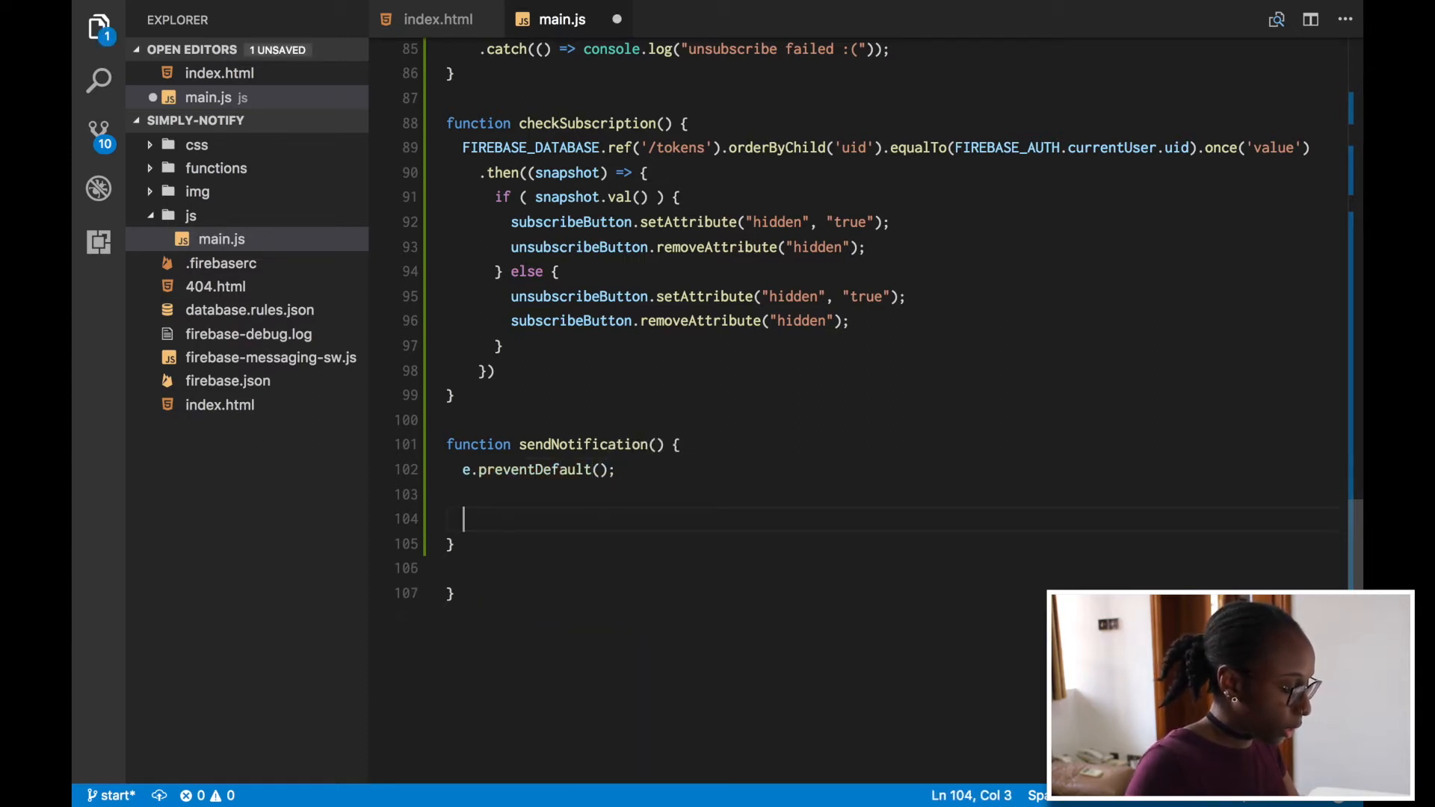
- Read const notificationMessage from the 'notification-message' element's value
type("const")
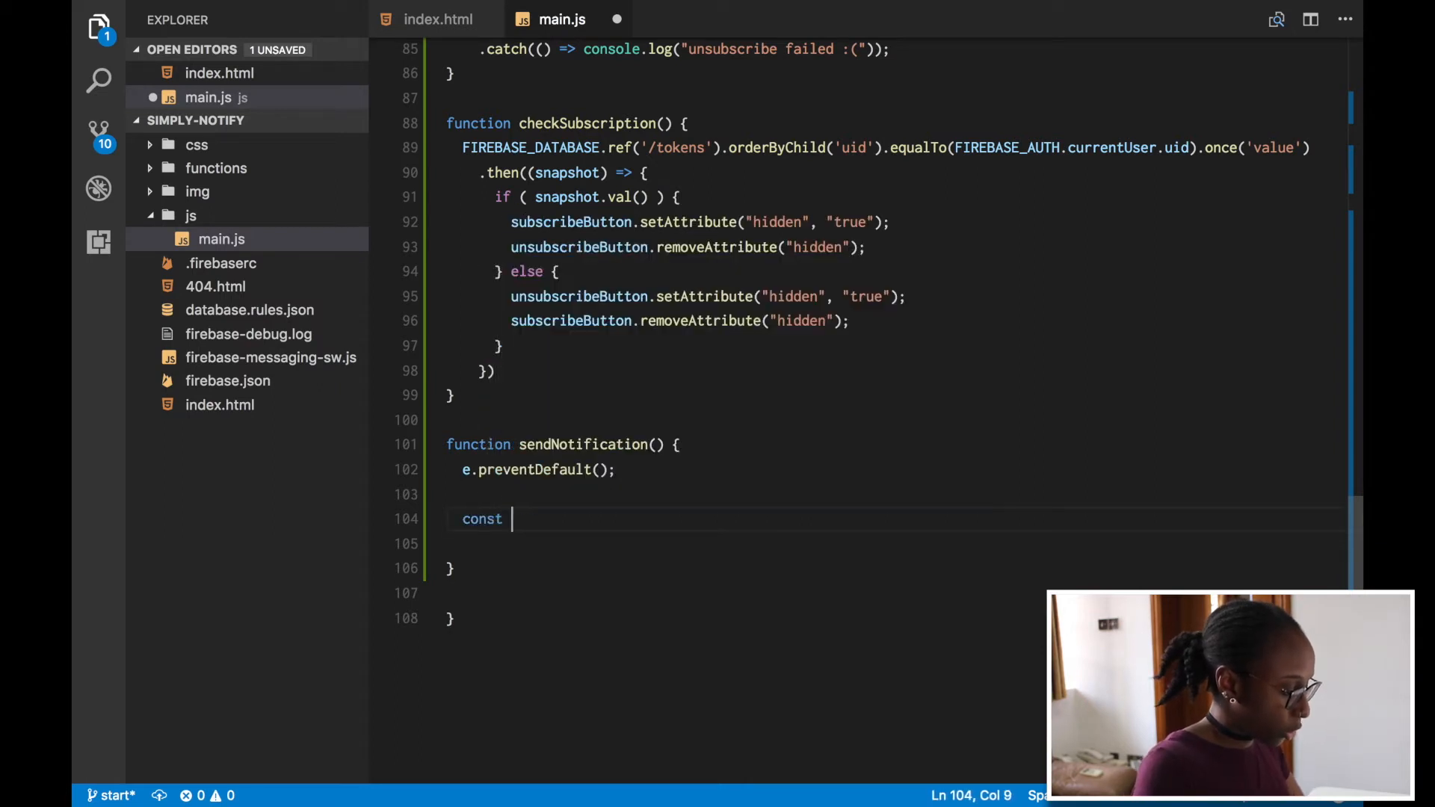
type("notificationMessage = document.getElementById(")
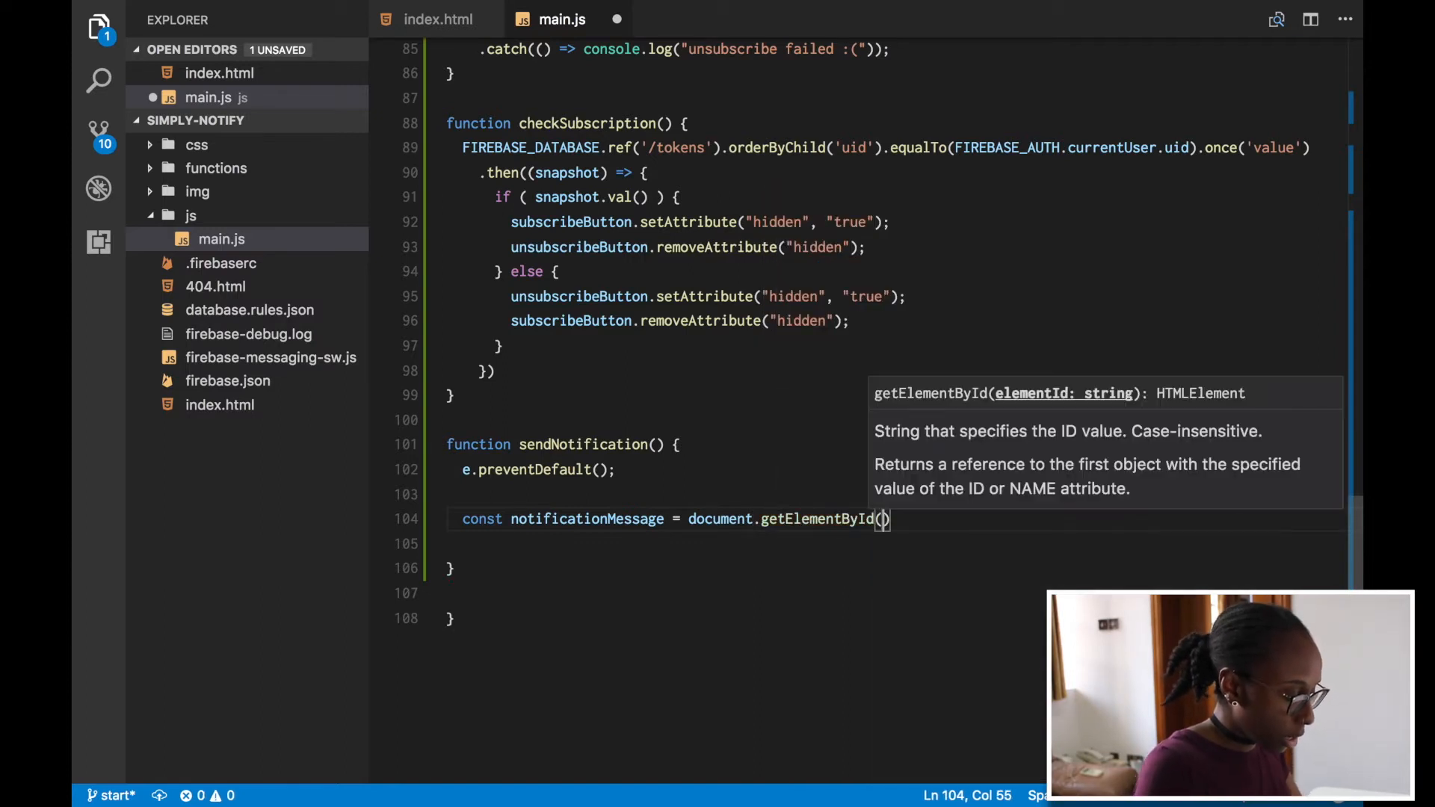
type("'notification-m")
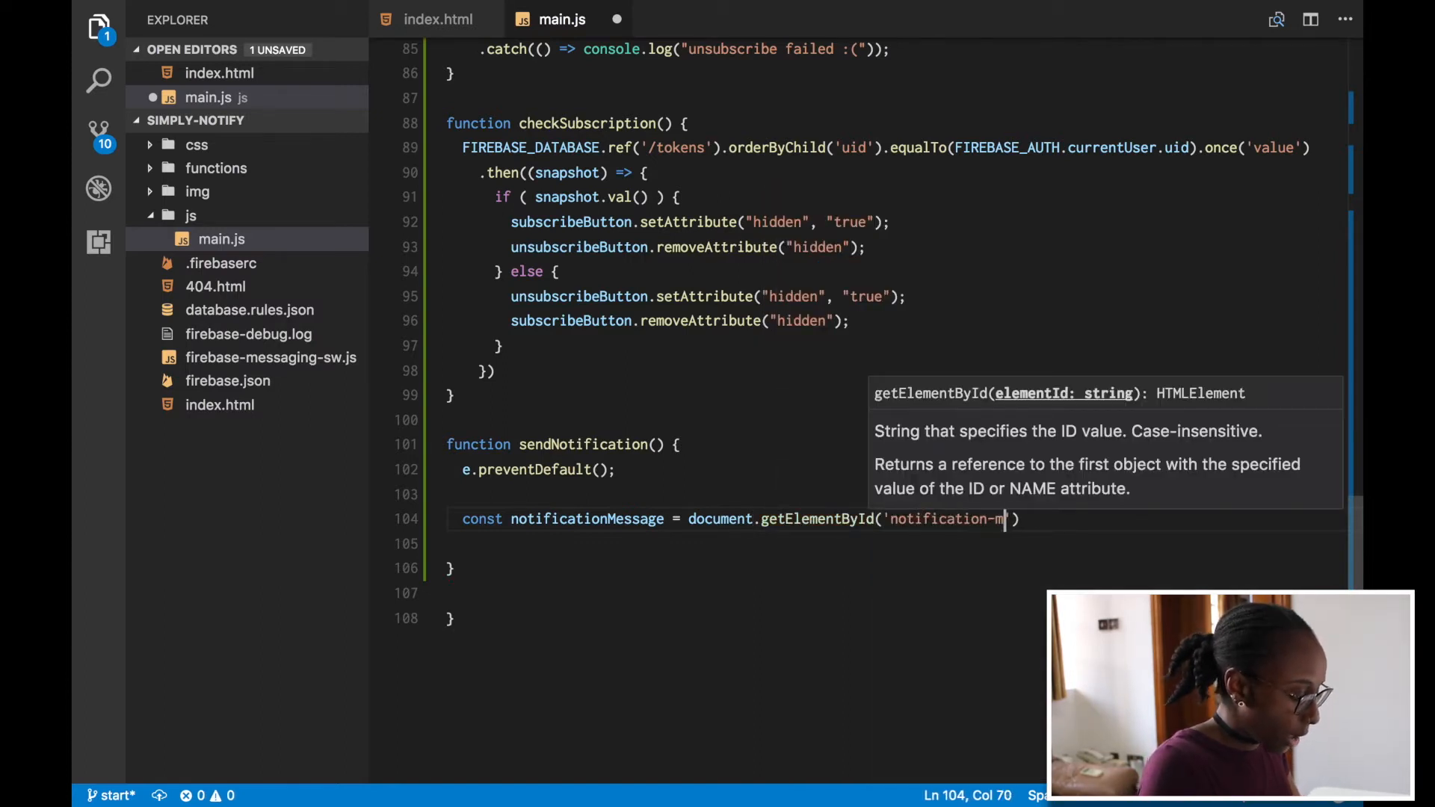
type("essage")
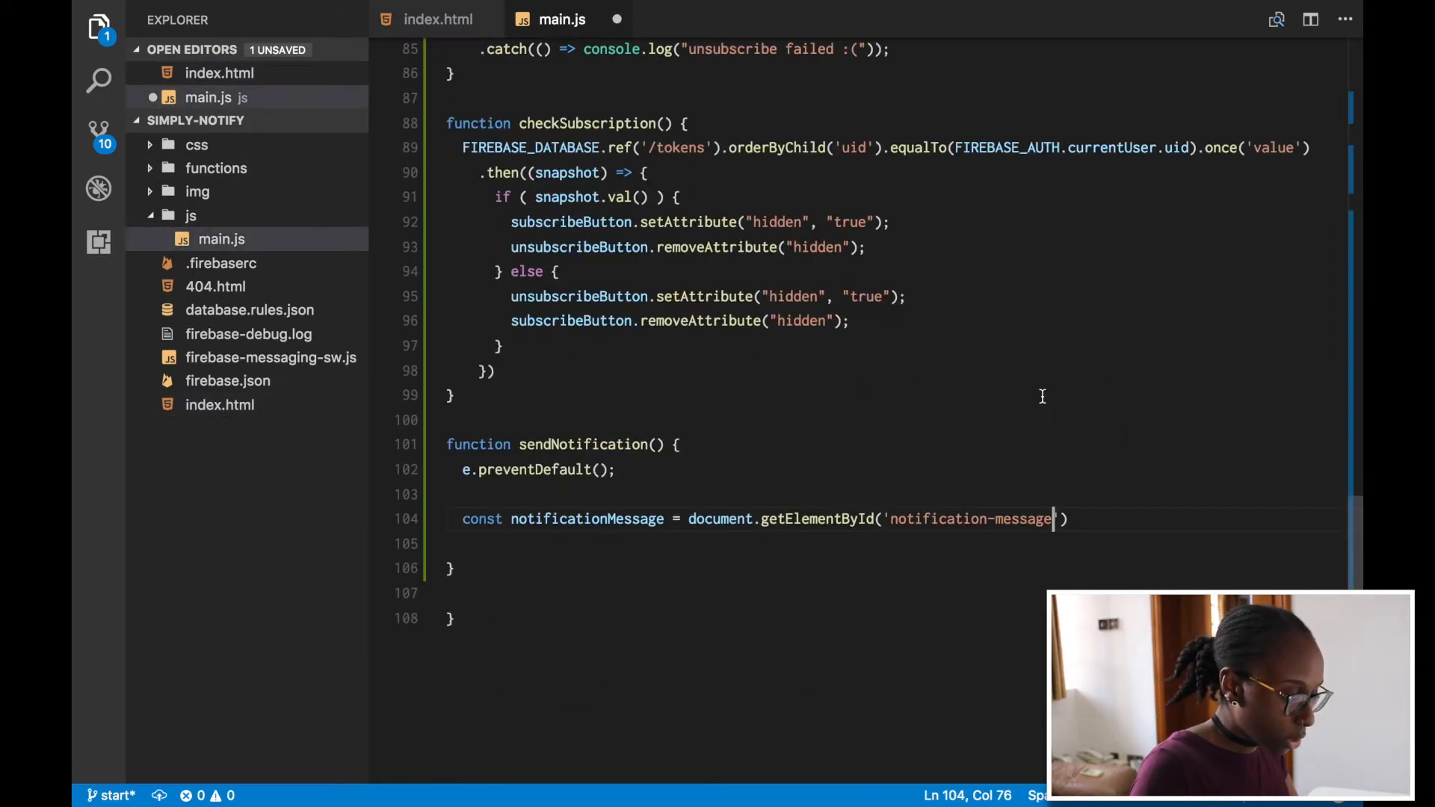
type(".va")
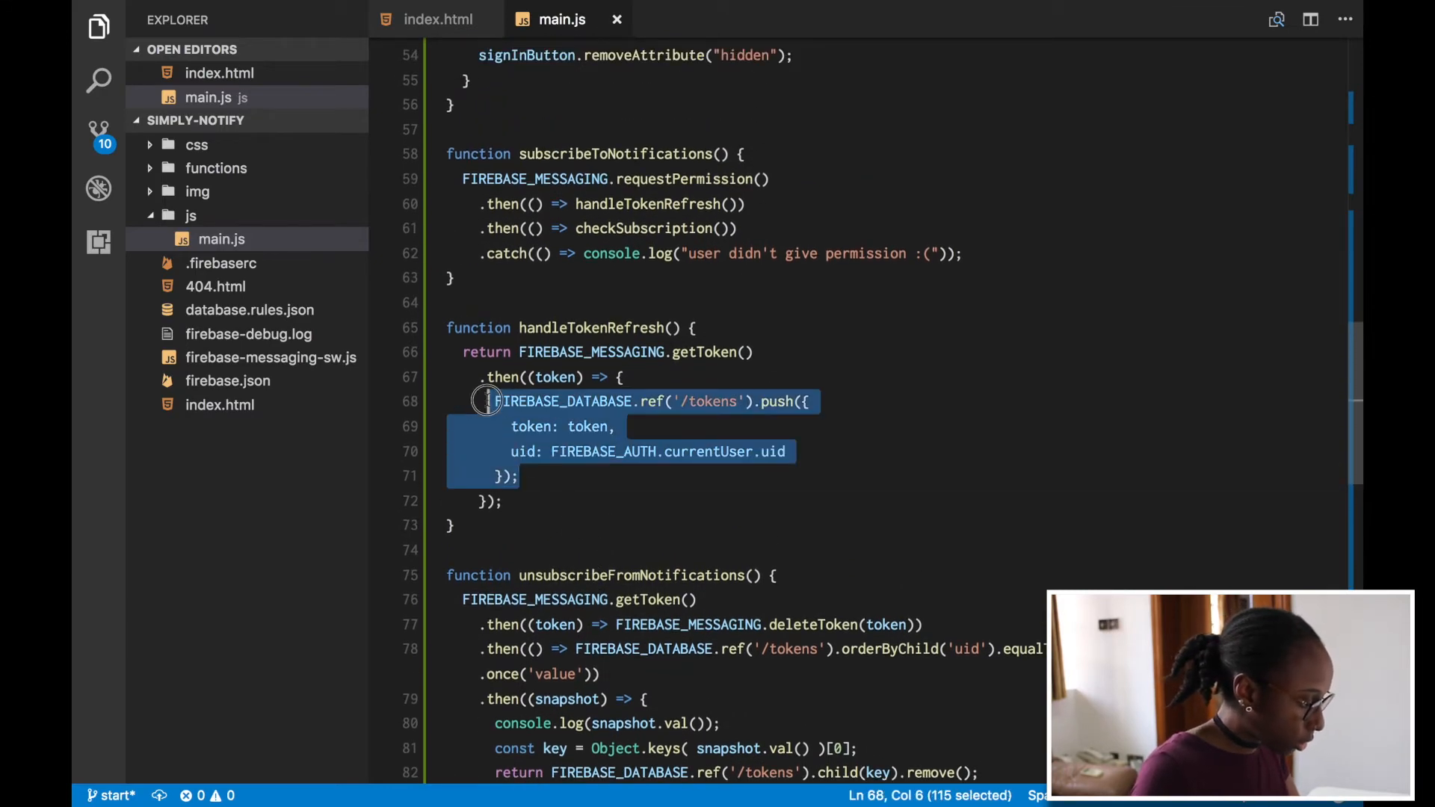
- Reuse the database write block to push to FIREBASE_DATABASE.ref('/notifications')
scroll("down", 3)
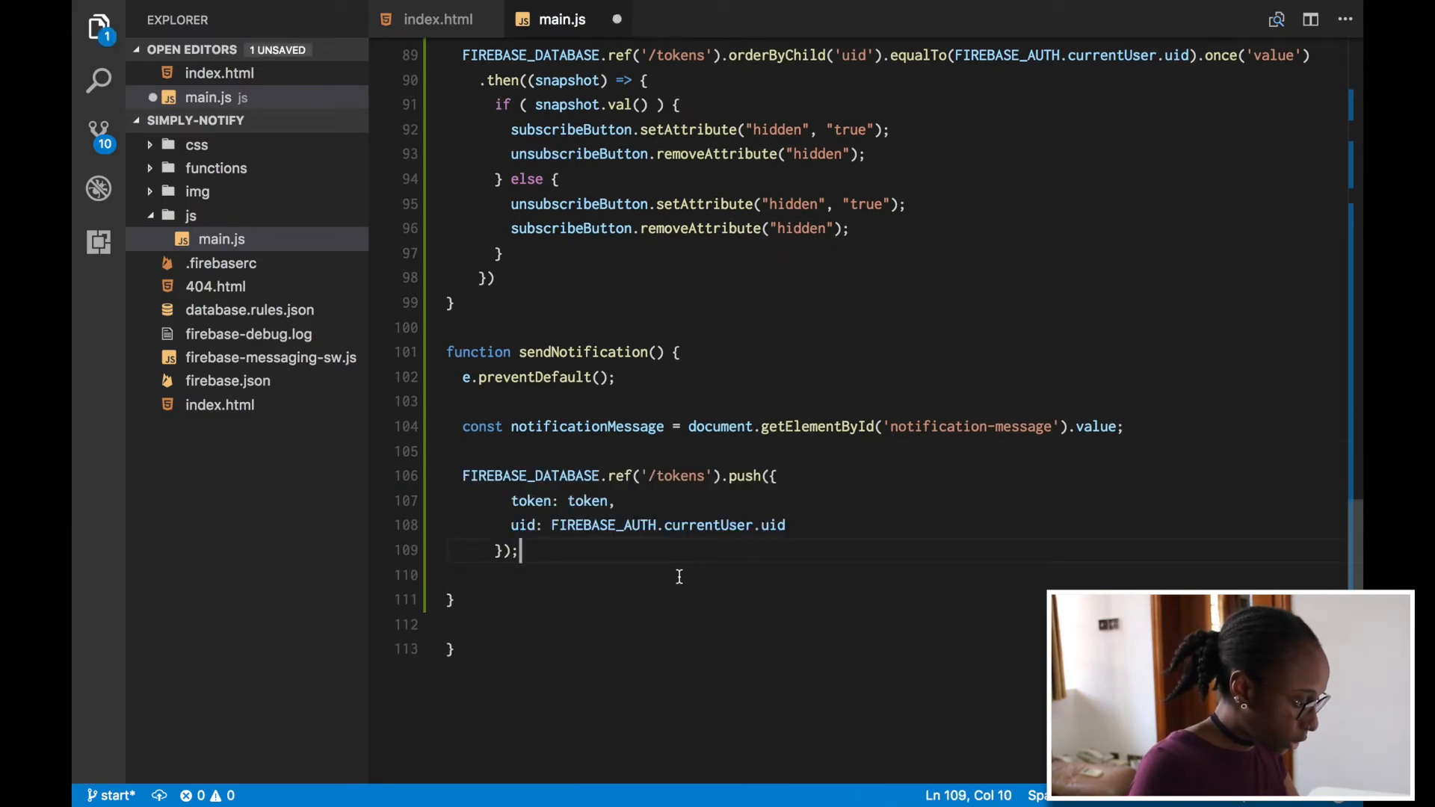
left_click_drag(511, 393, 518, 443)
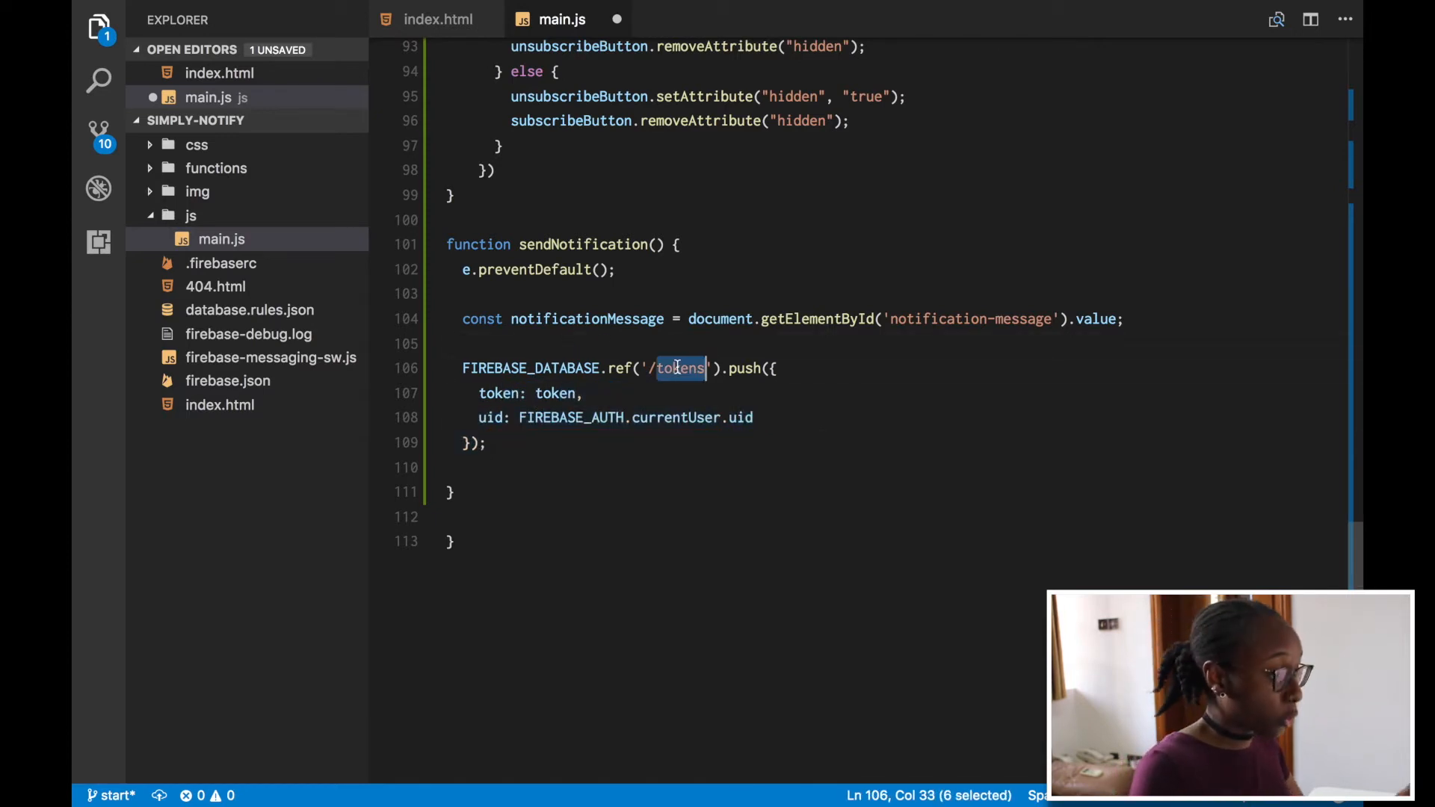
type("notifi")
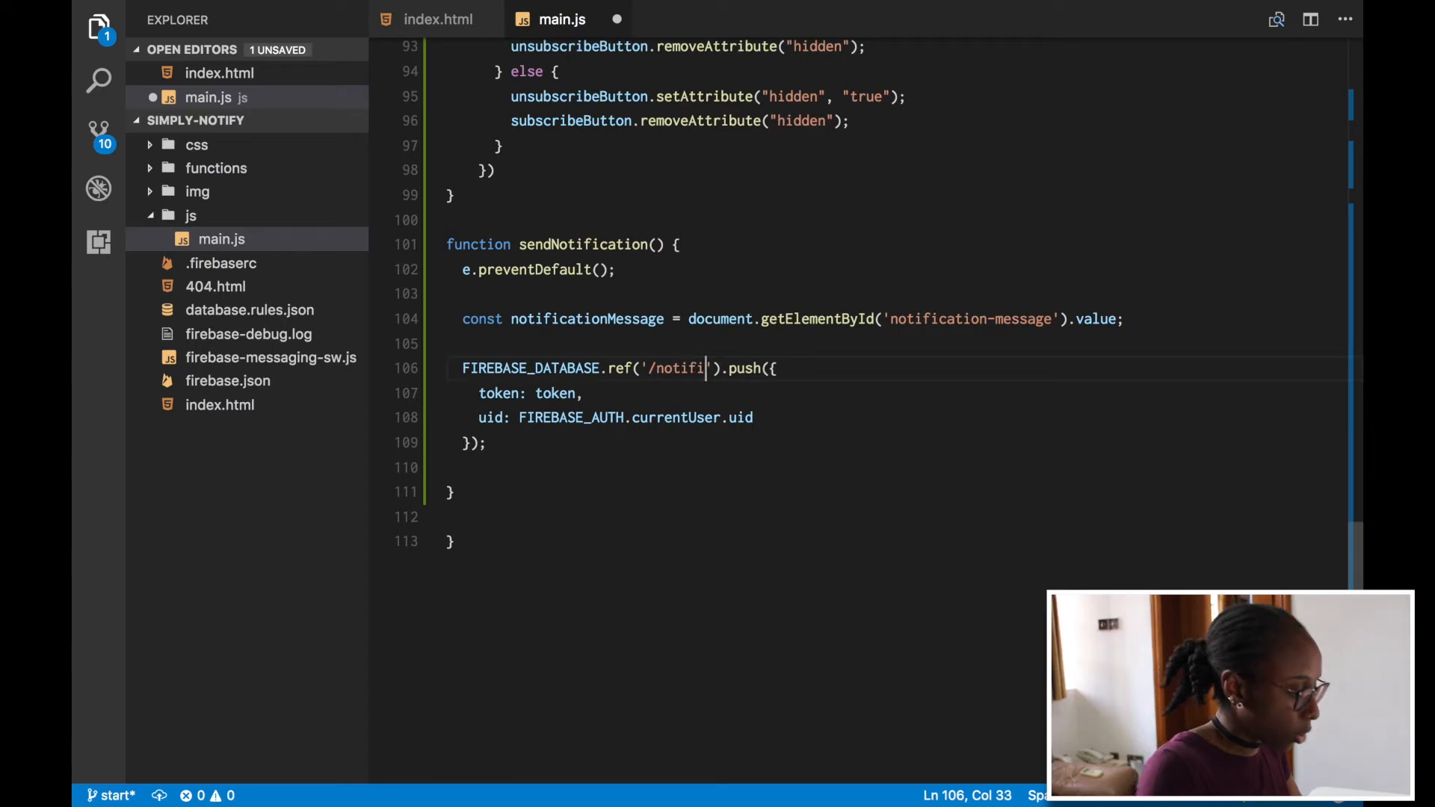
type("cations")
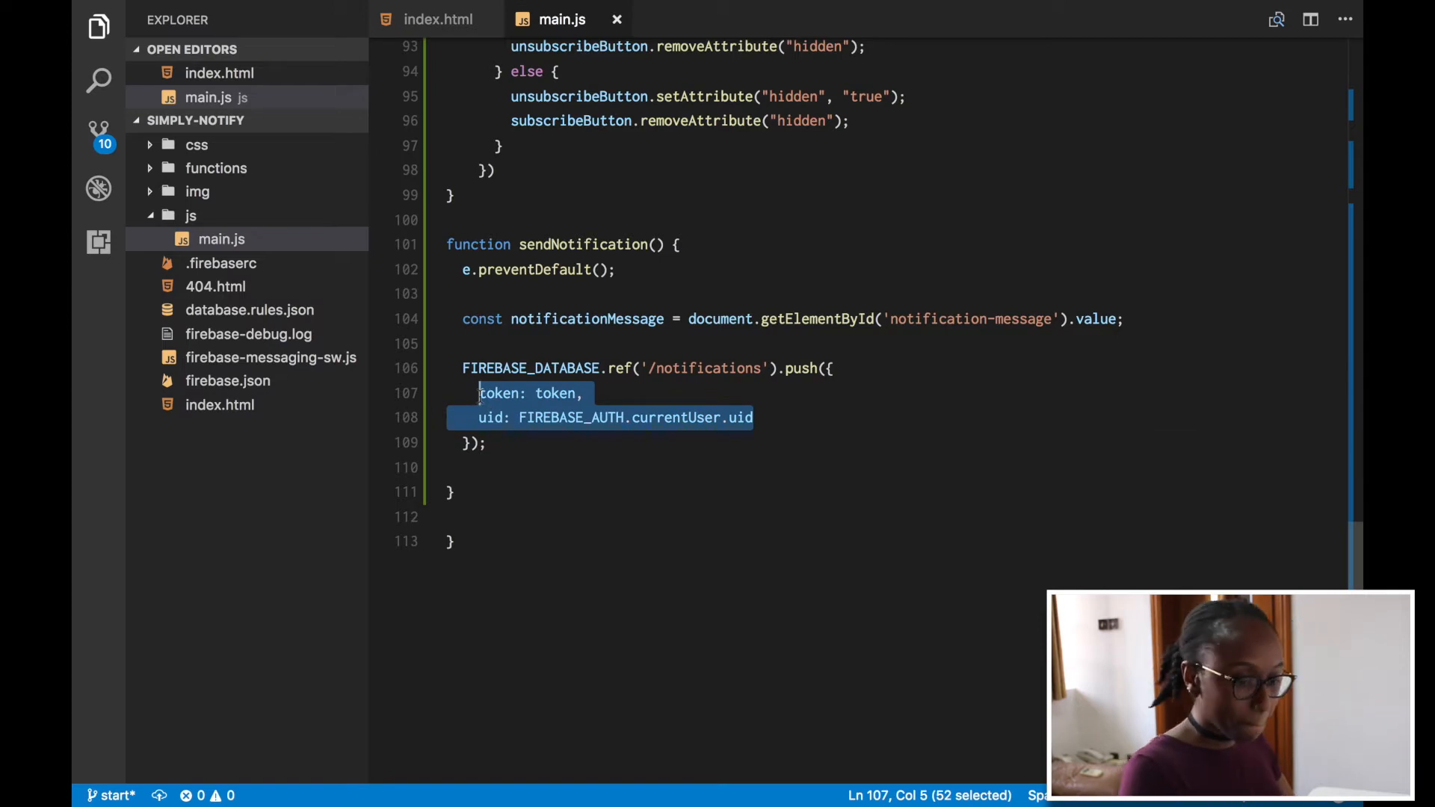
- Start the pushed object with a user field from FIREBASE_AUTH.currentUser
type("user:")
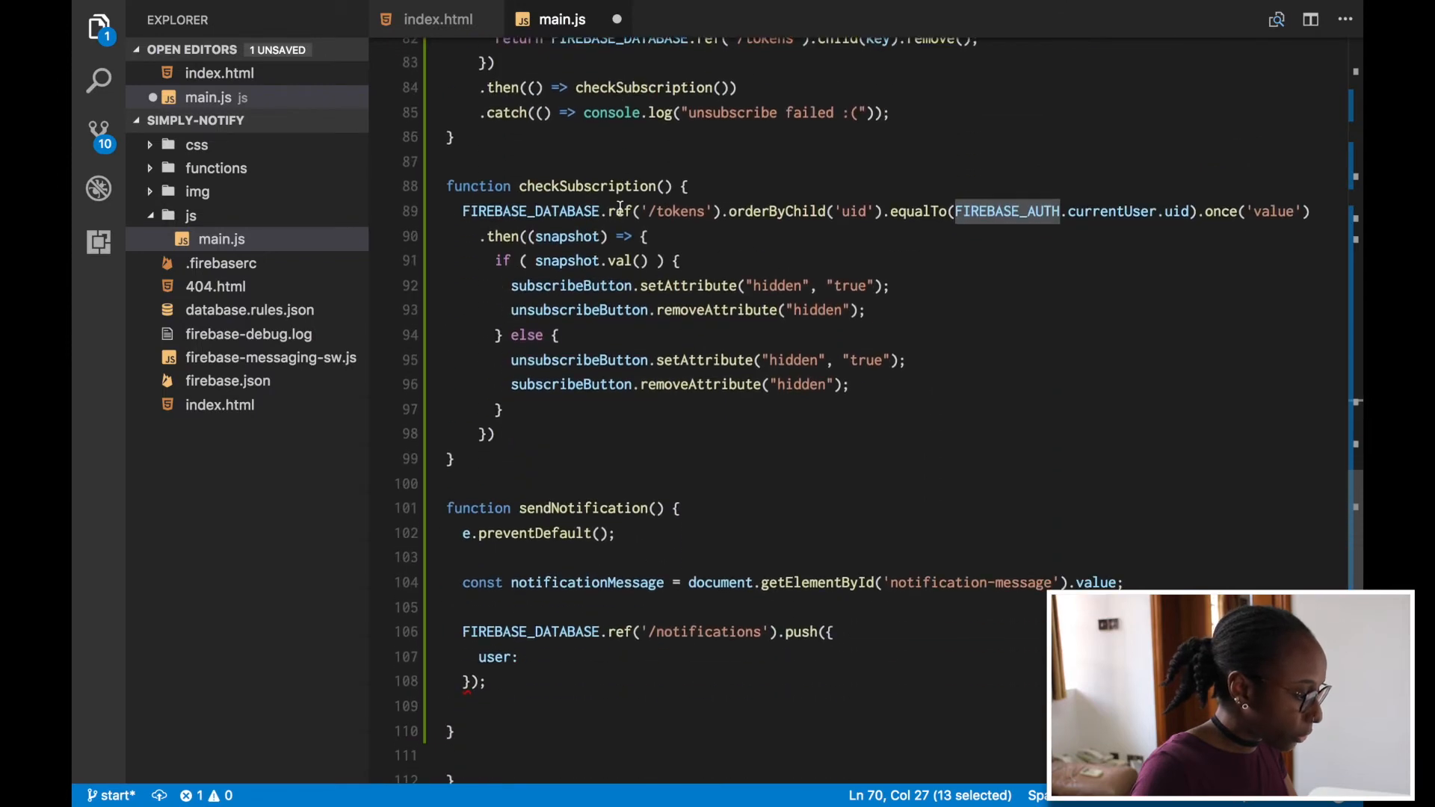
type("FIREBASE_AUTH")
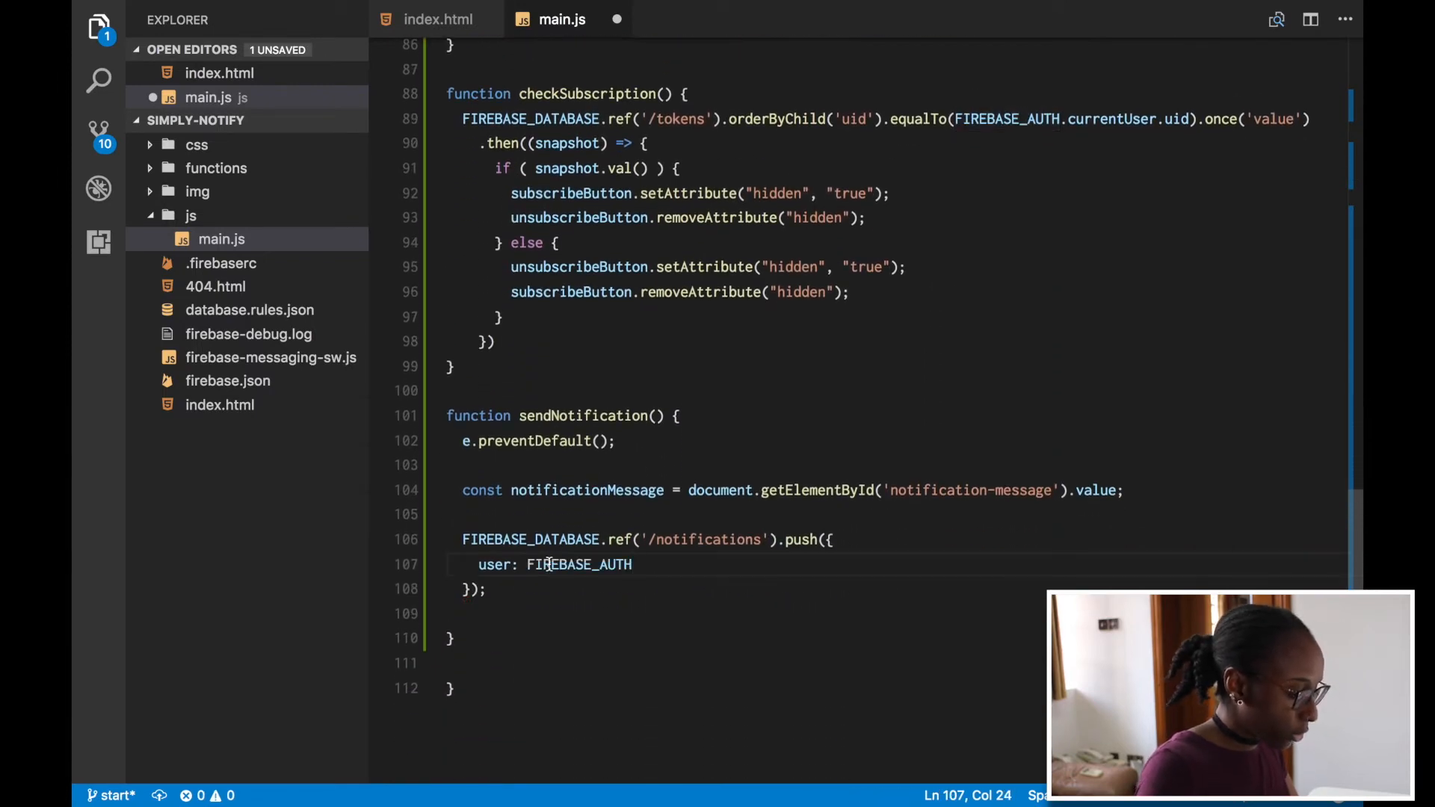
type("currentUser.")
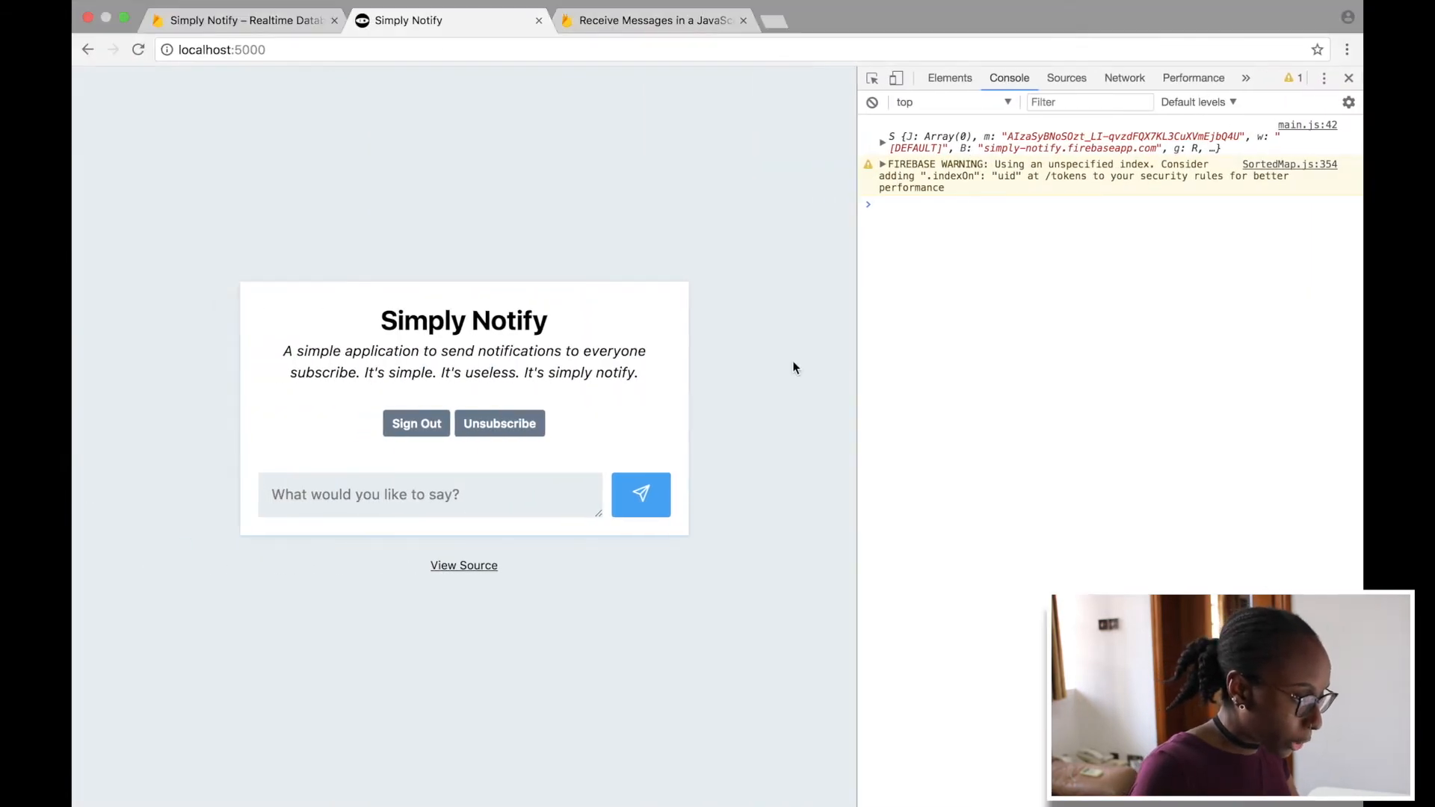
left_click(883, 142)
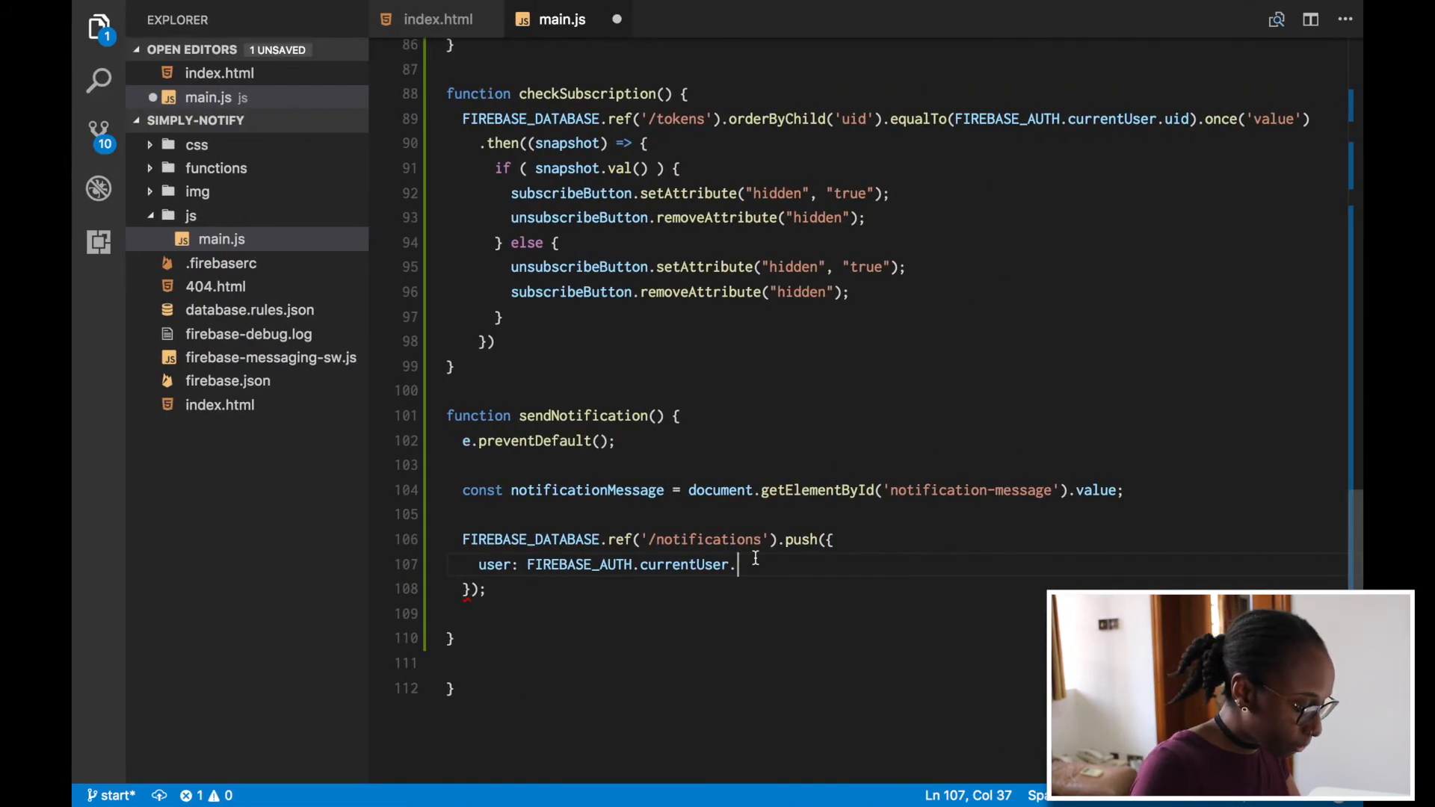
- Set user to currentUser.displayName and message to notificationMessage
type("message:")
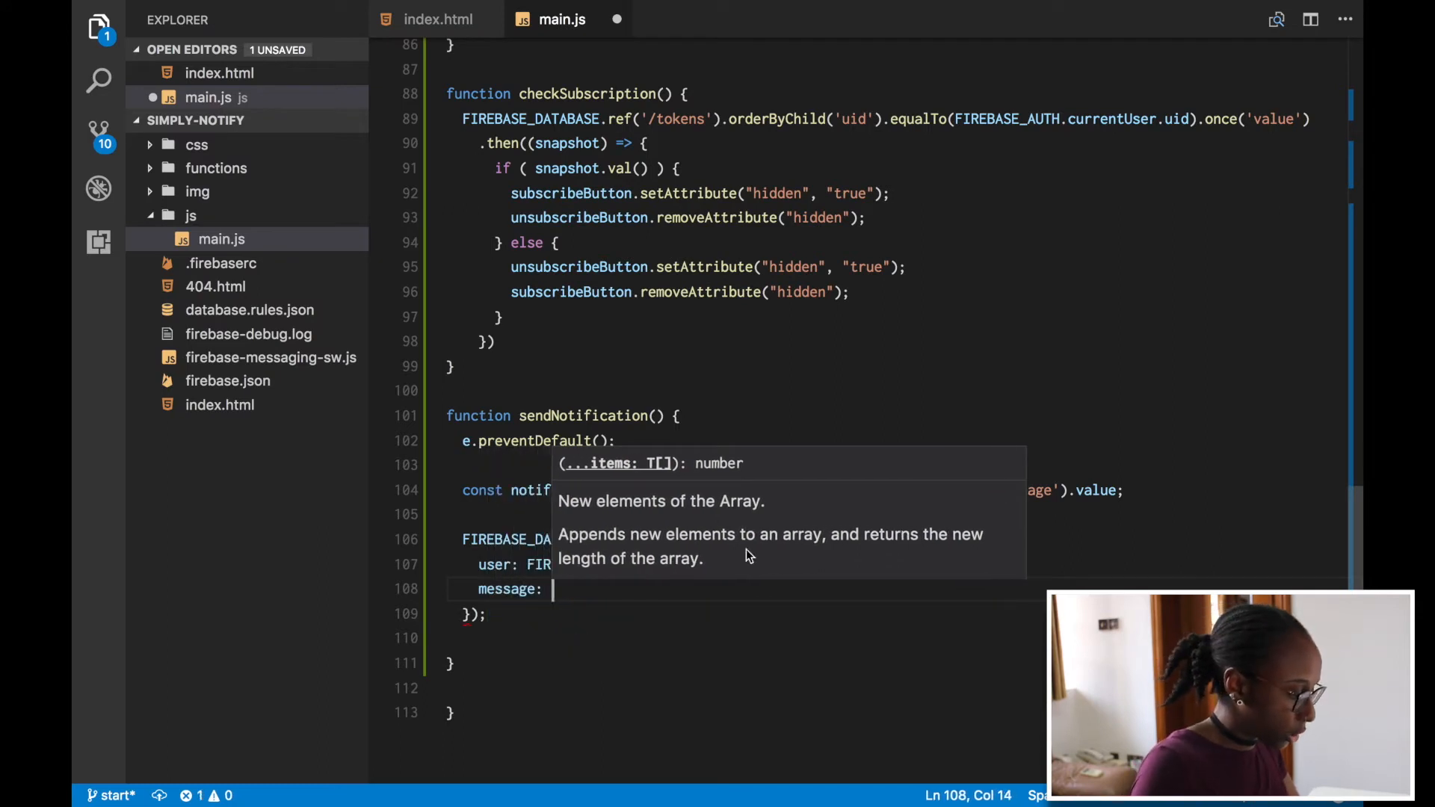
type("not")
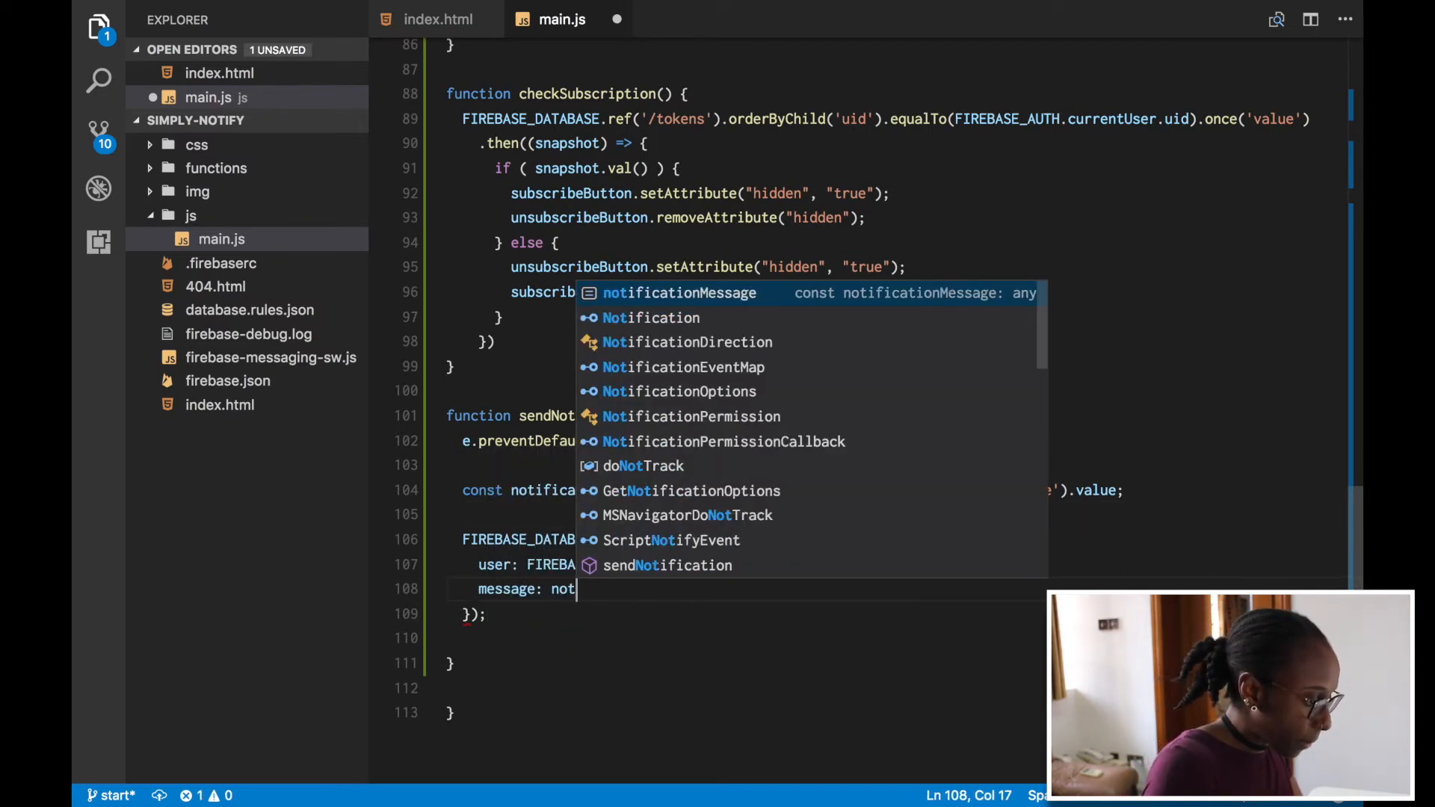
key("Tab")
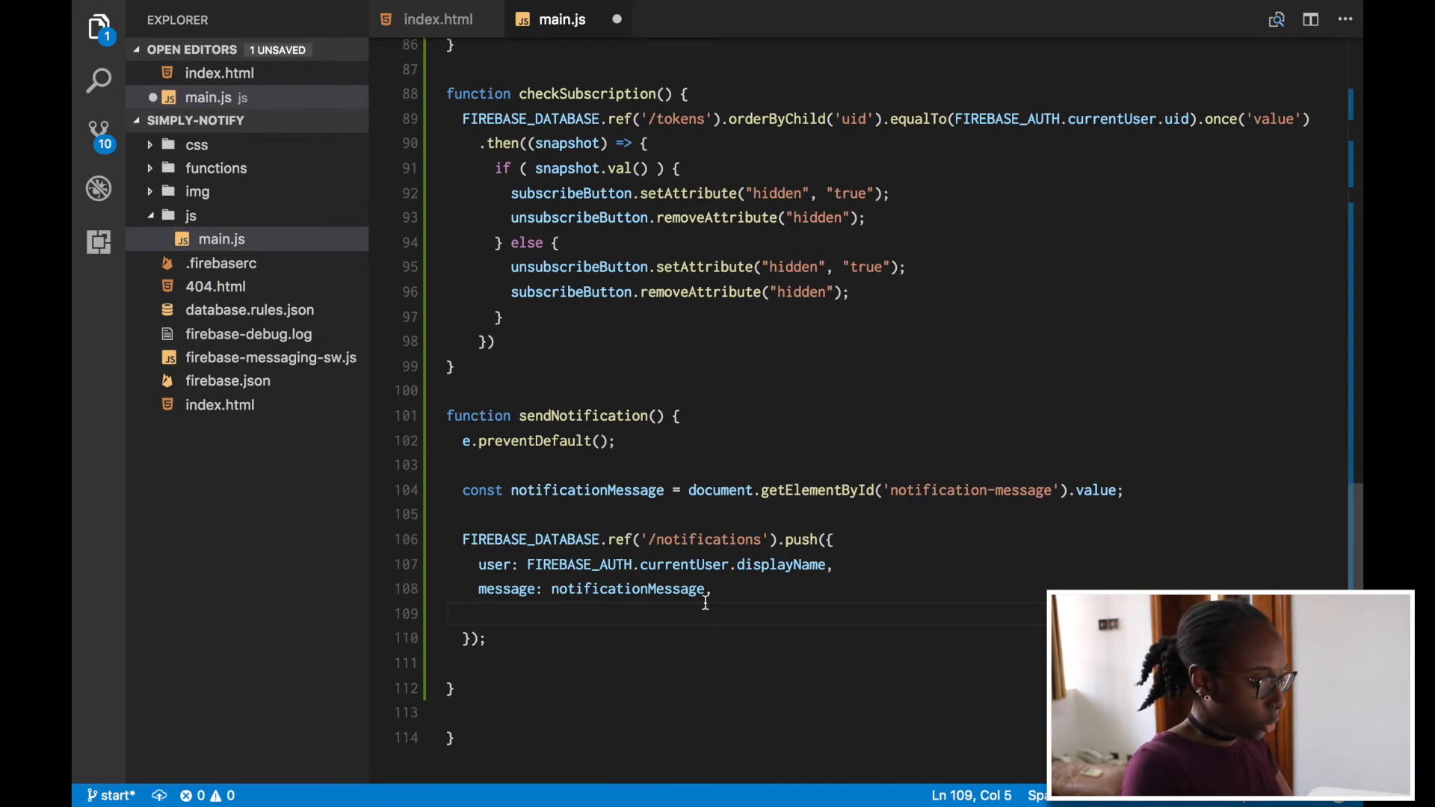
- Add userProfileImg: FIREBASE_AUTH.currentUser.photoURL and begin a .then callback
type("userProfile")
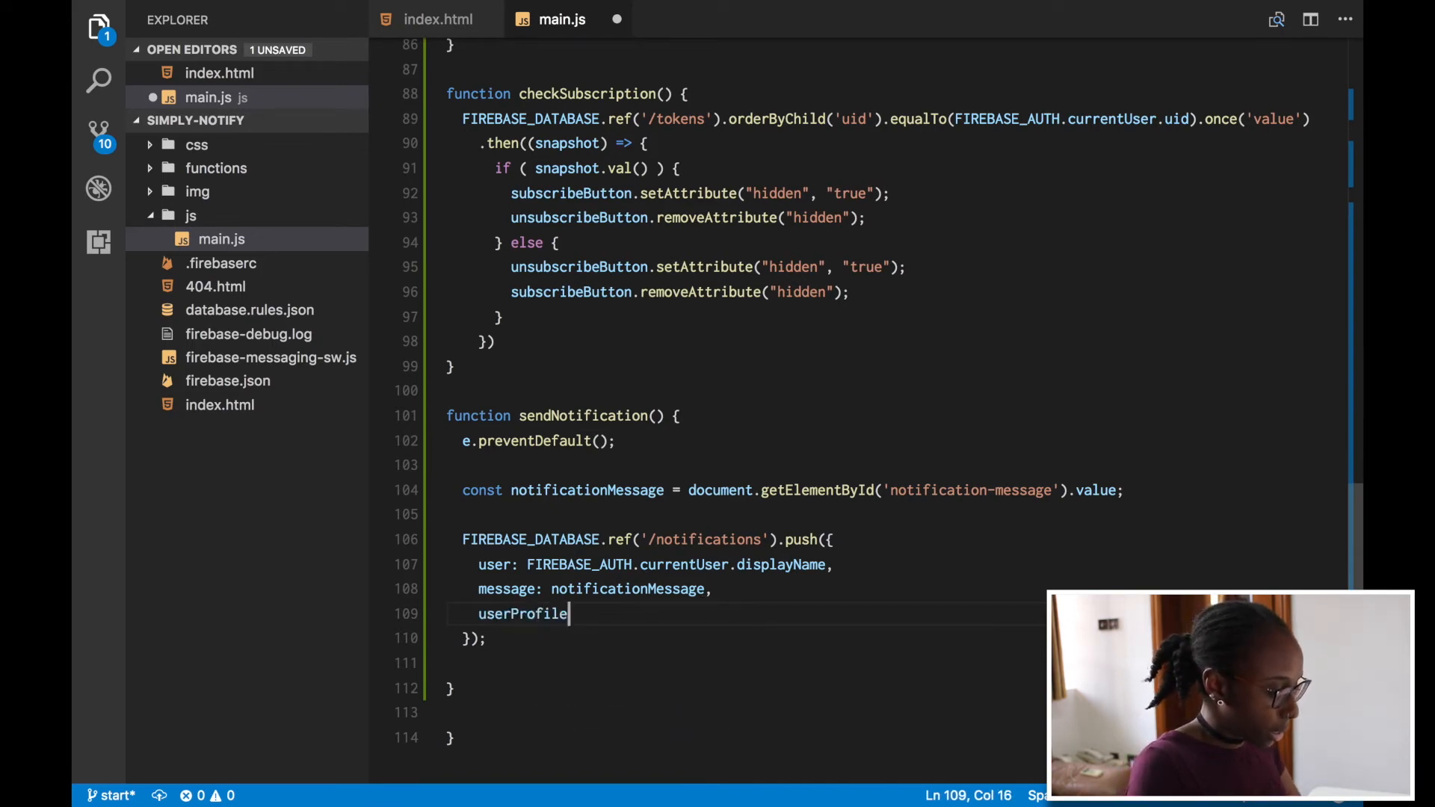
type("Img")
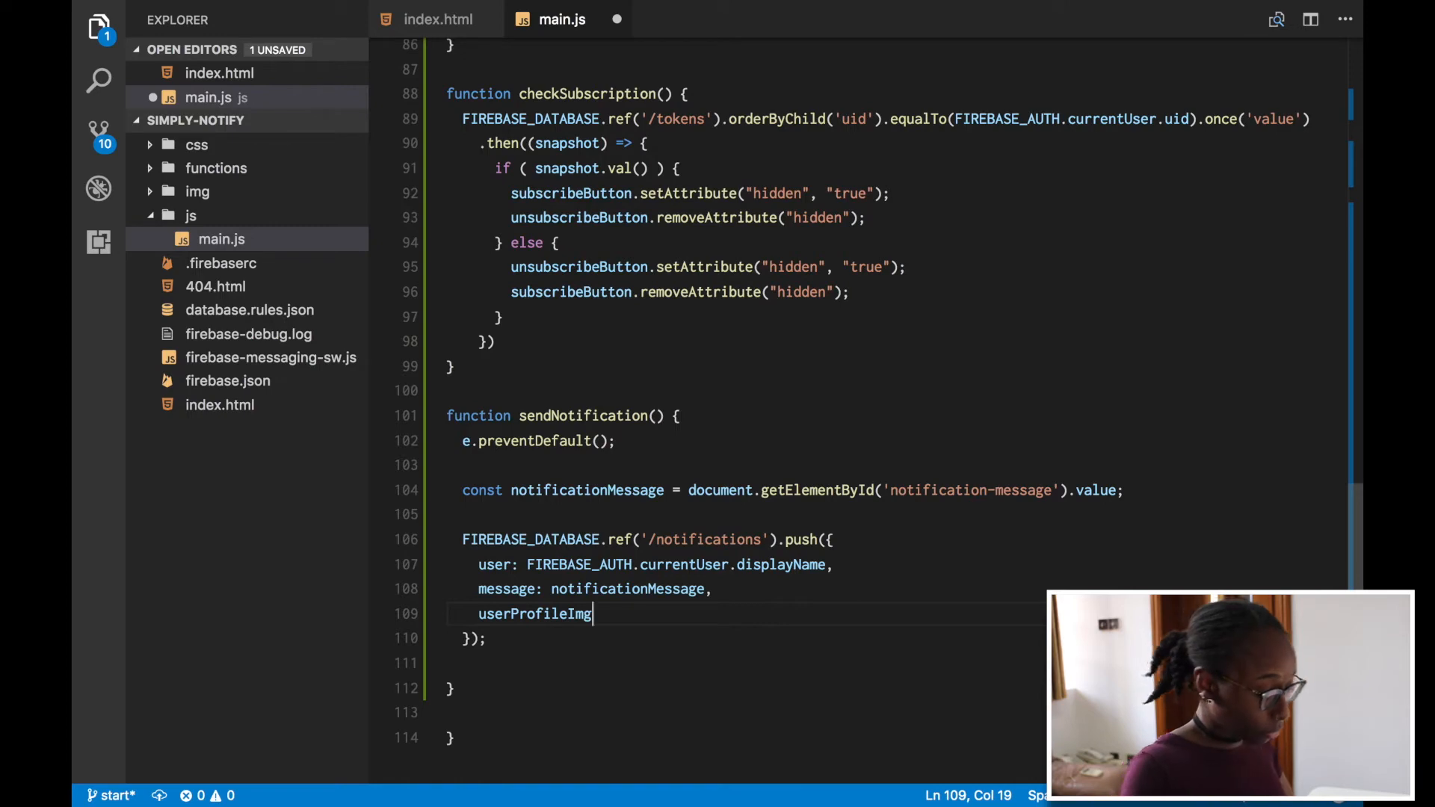
type(":")
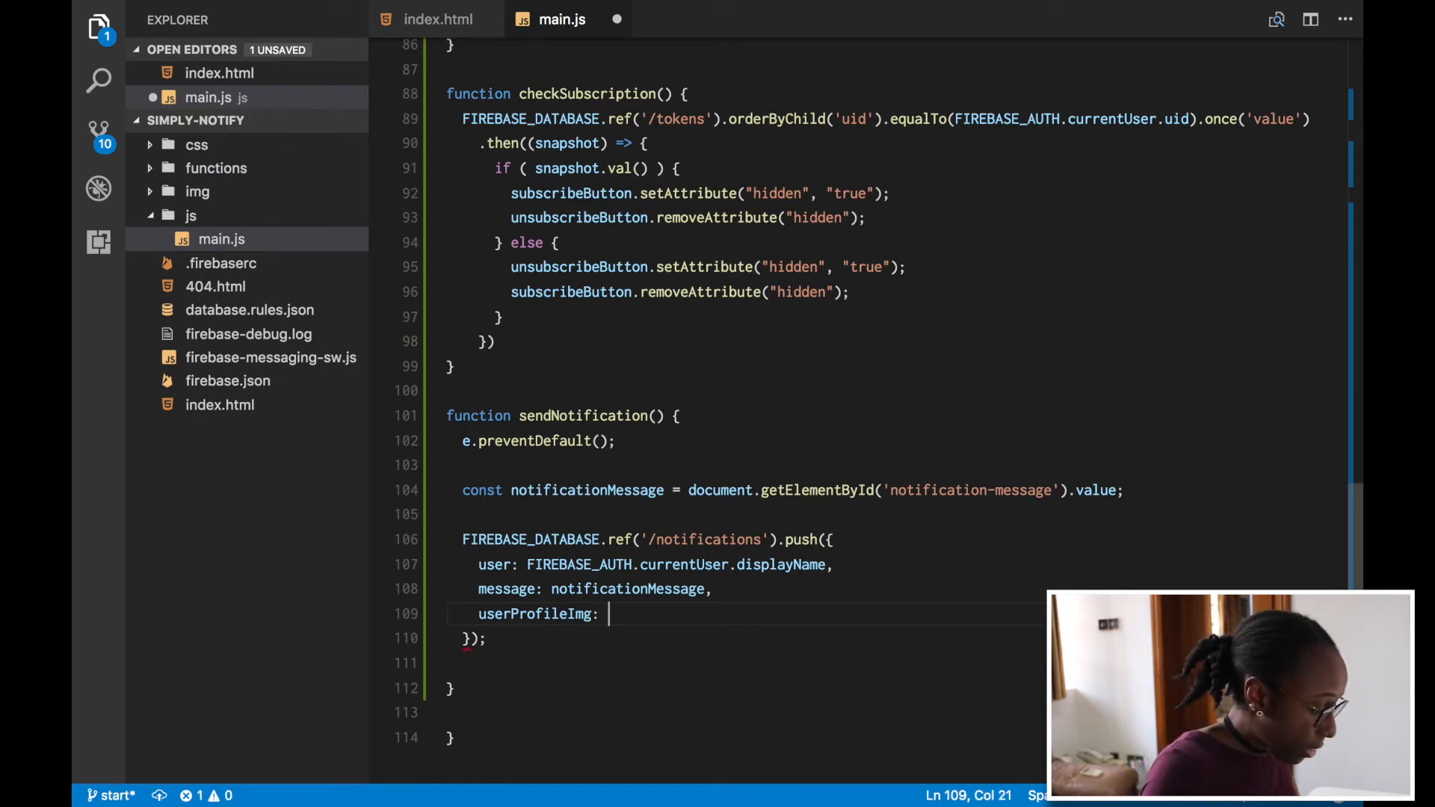
type("photoURL")
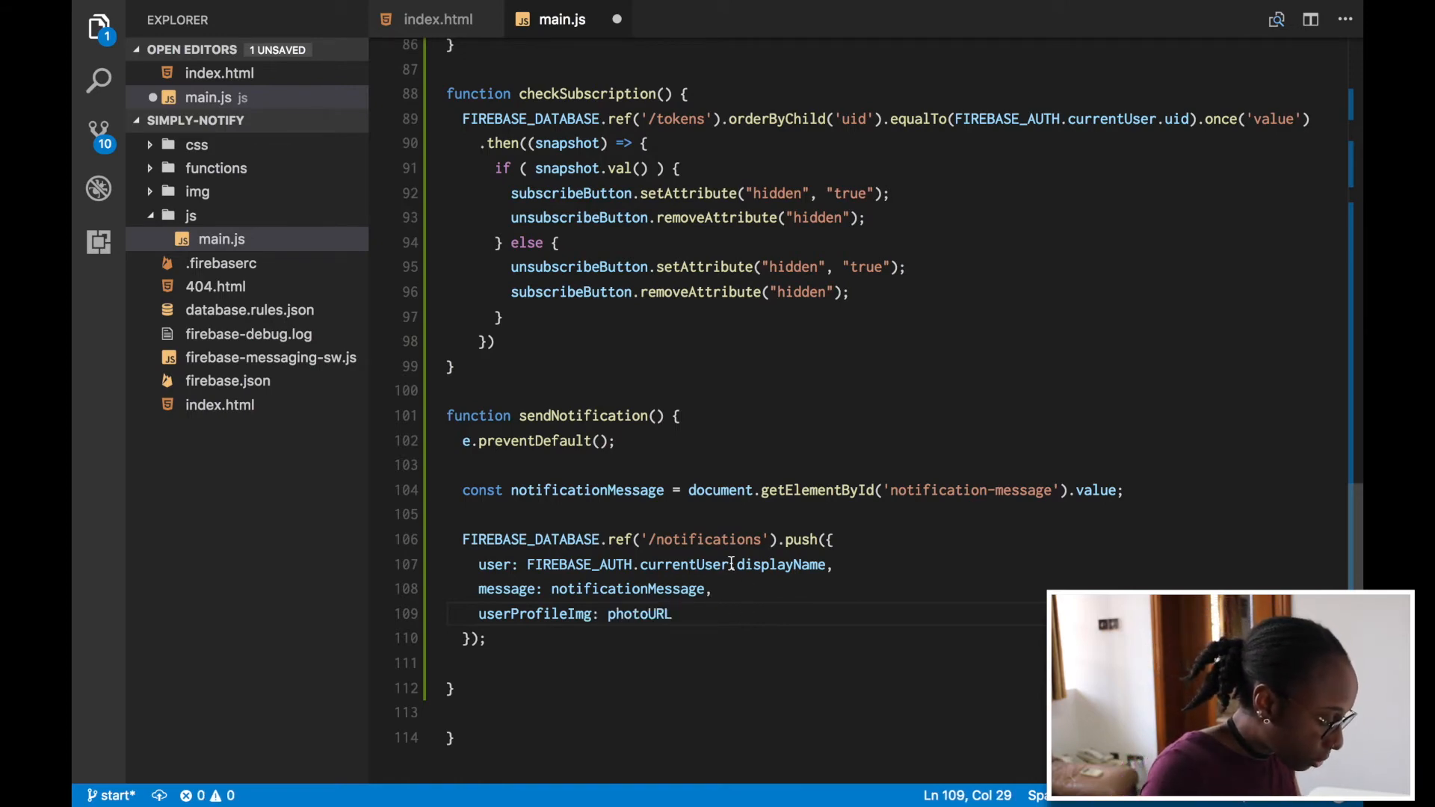
type("FIREBASE_AUTH.currentUser.")
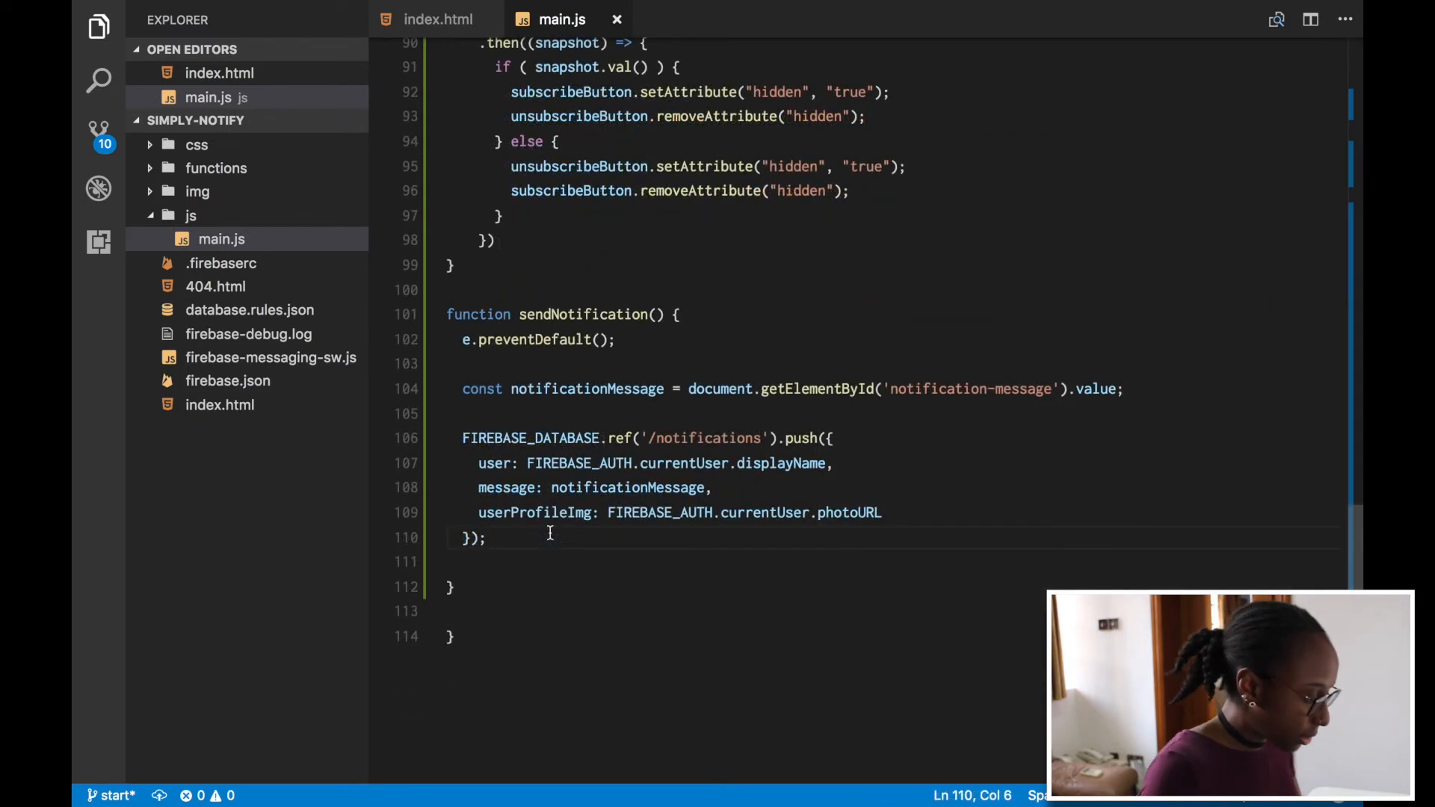
type(".then(() => {")
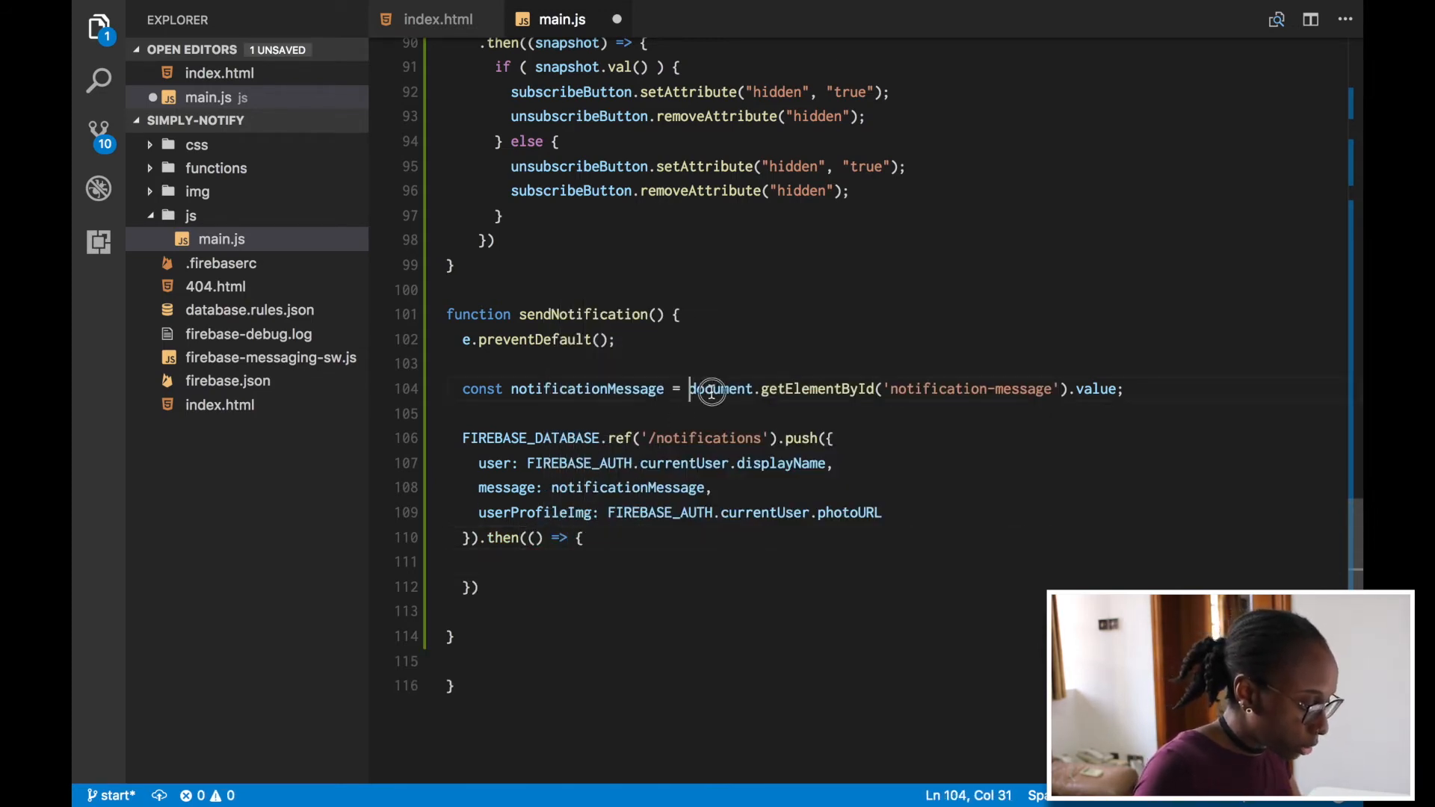
- In the .then callback set the notification-message element's value to an empty string
left_click_drag(689, 388, 1108, 388)
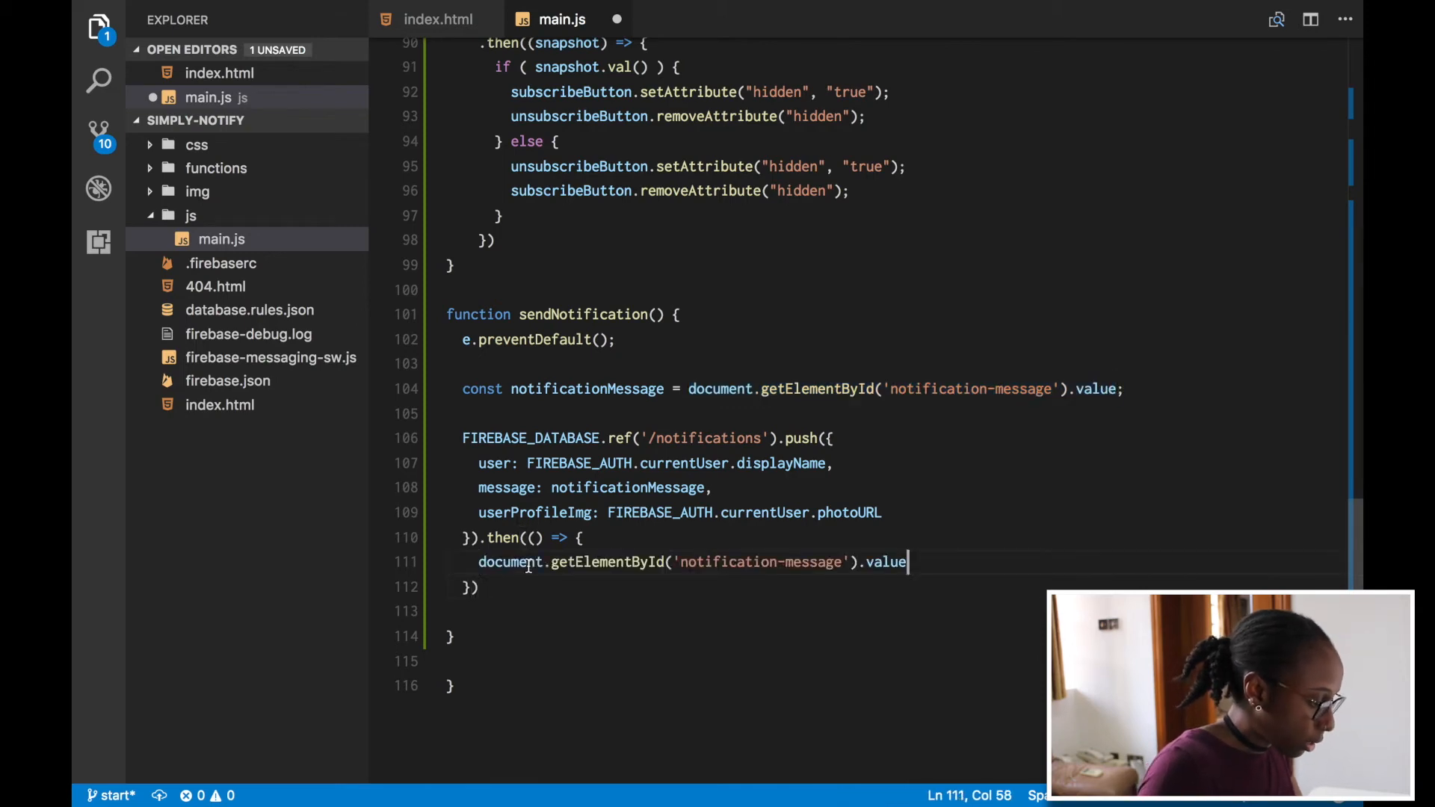
type("= \"\";")
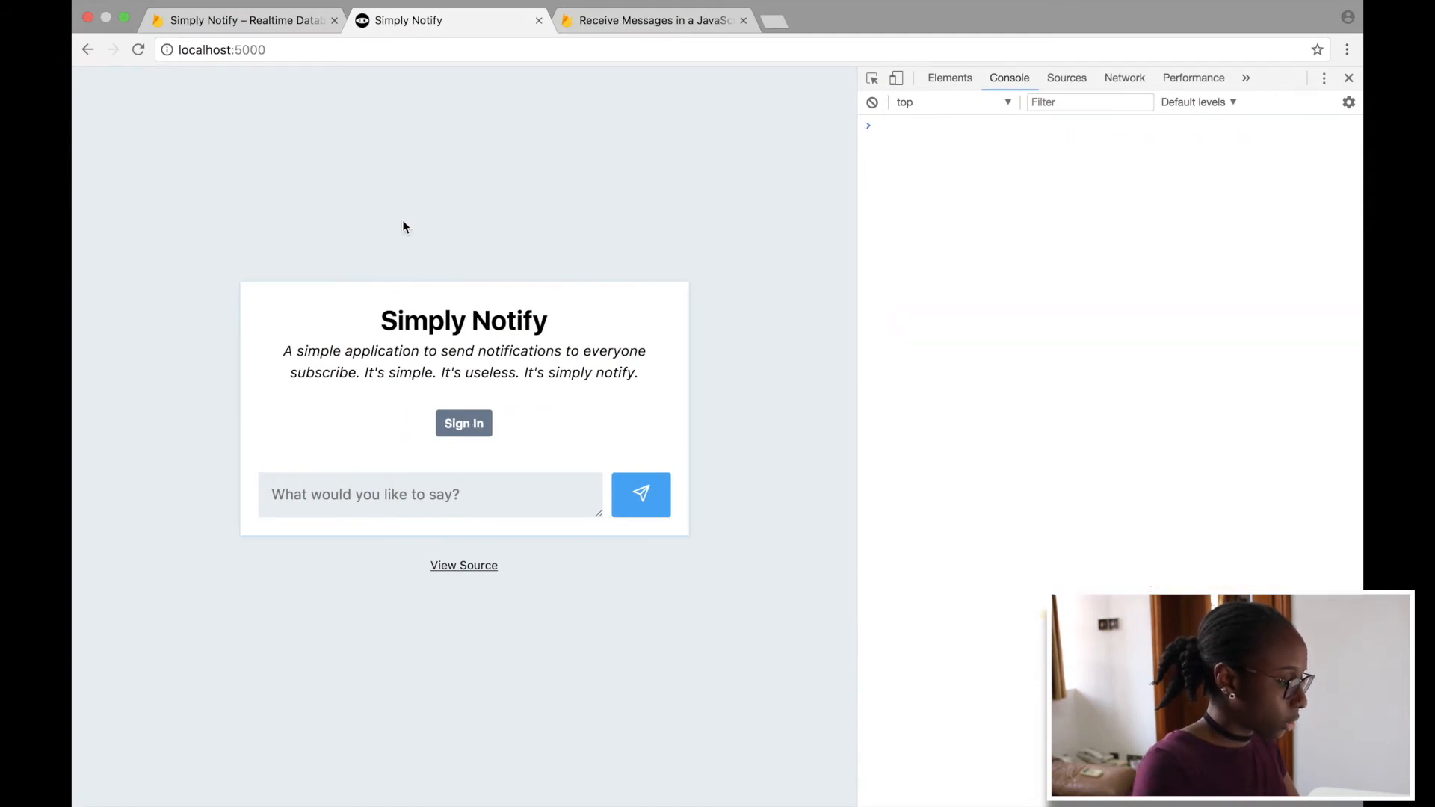
- Send a "Hello there!" message from the local Simply Notify app
left_click(463, 423)
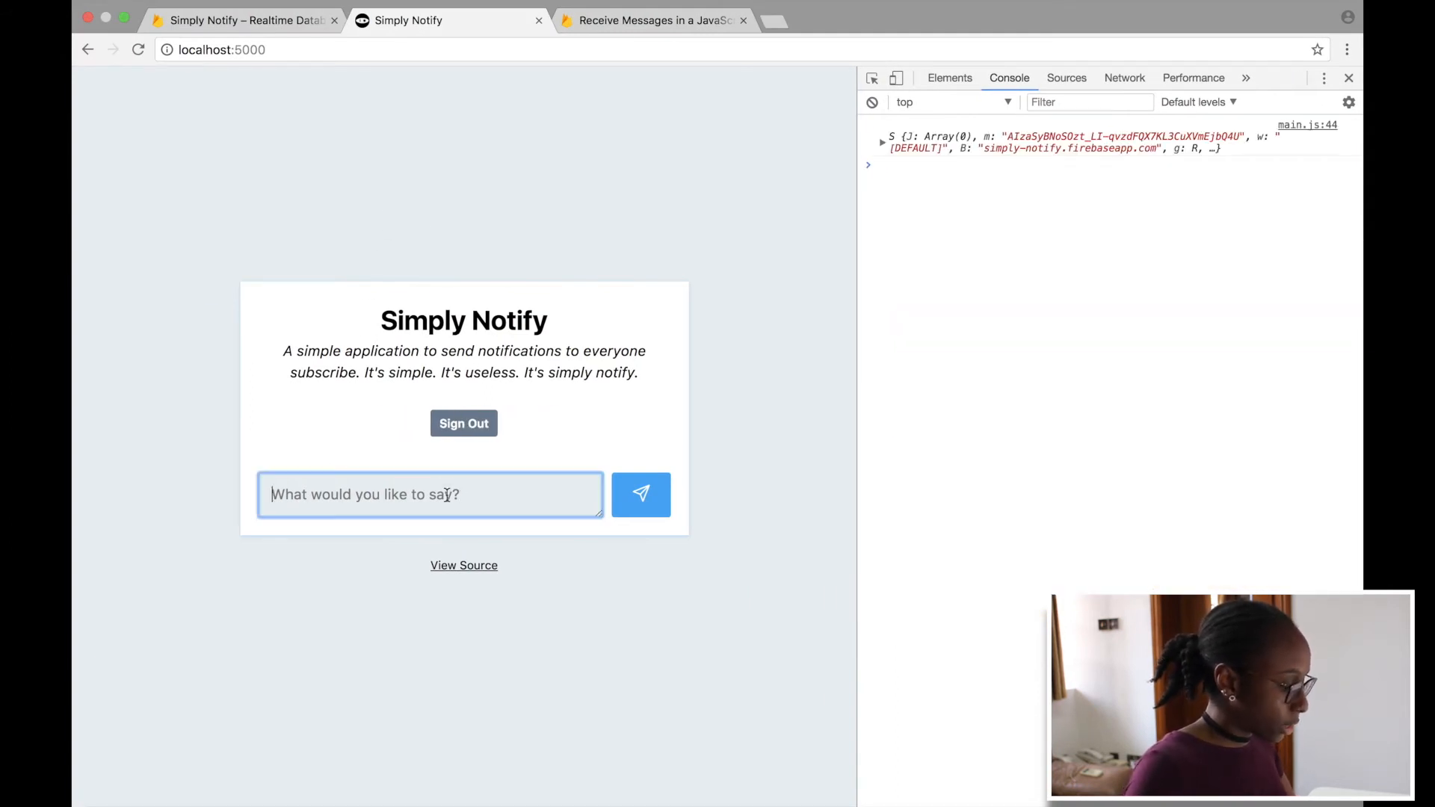
type("Hello there!")
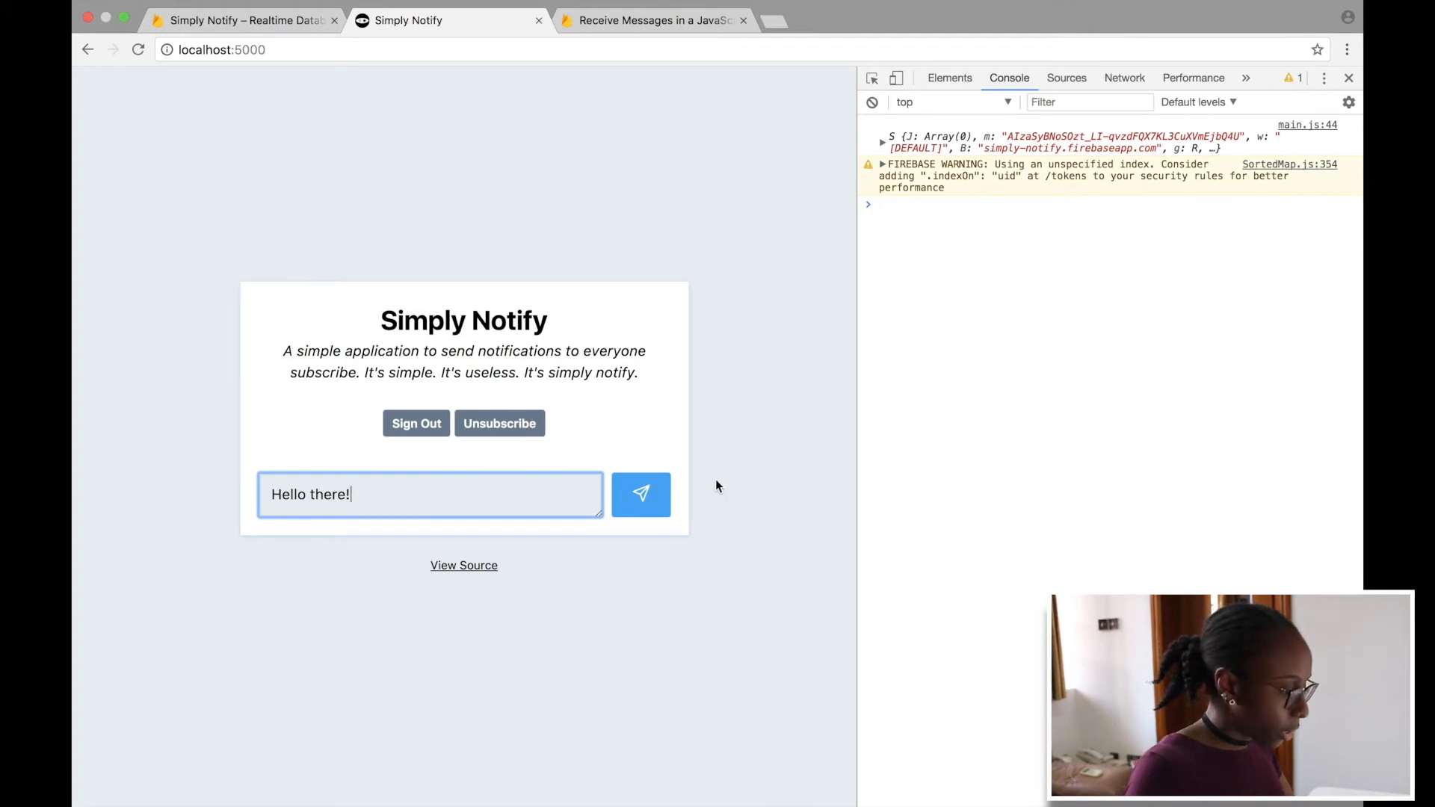
left_click(641, 494)
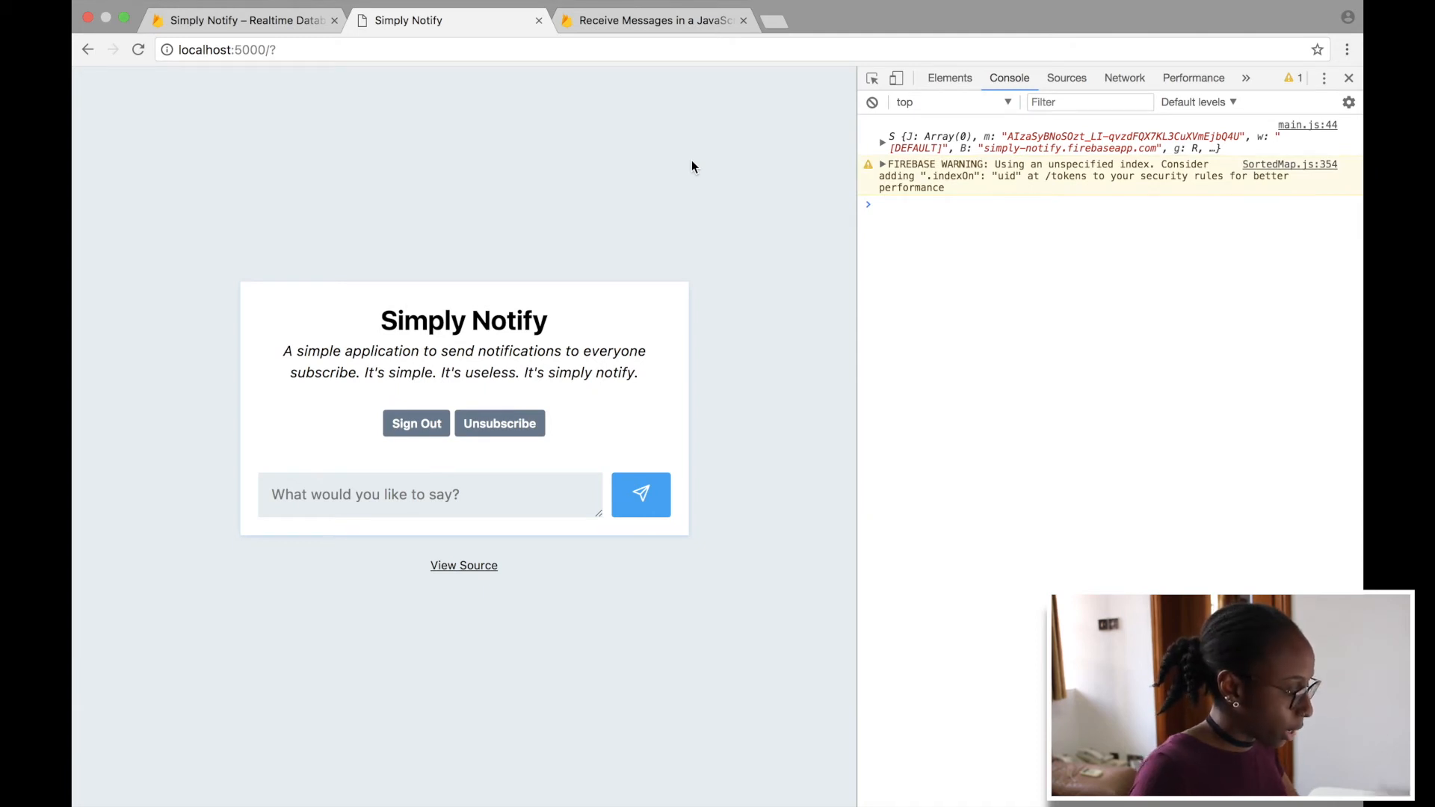
mouse_move(401, 138)
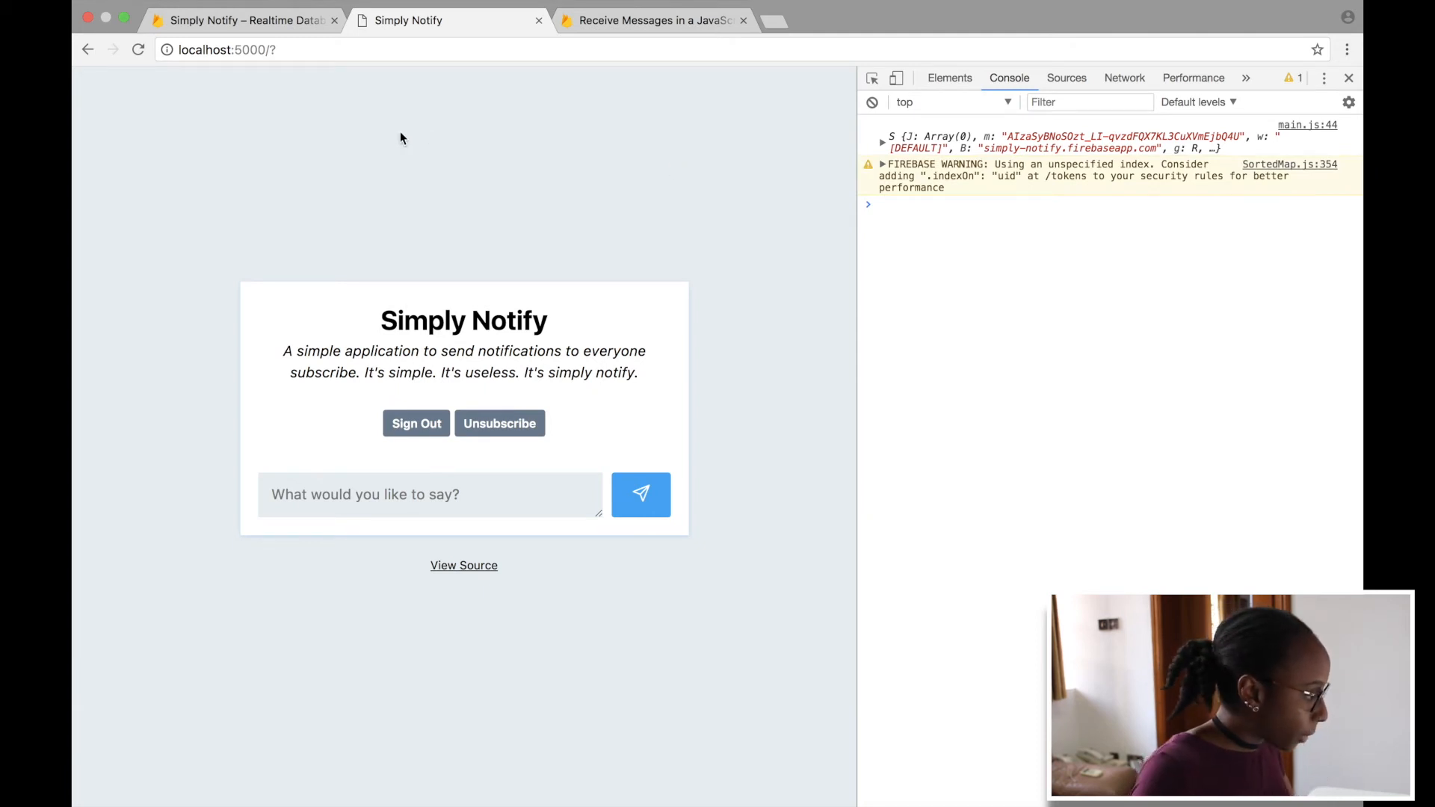
- Switch to the Firebase Realtime Database tab to look for the notification
left_click(242, 19)
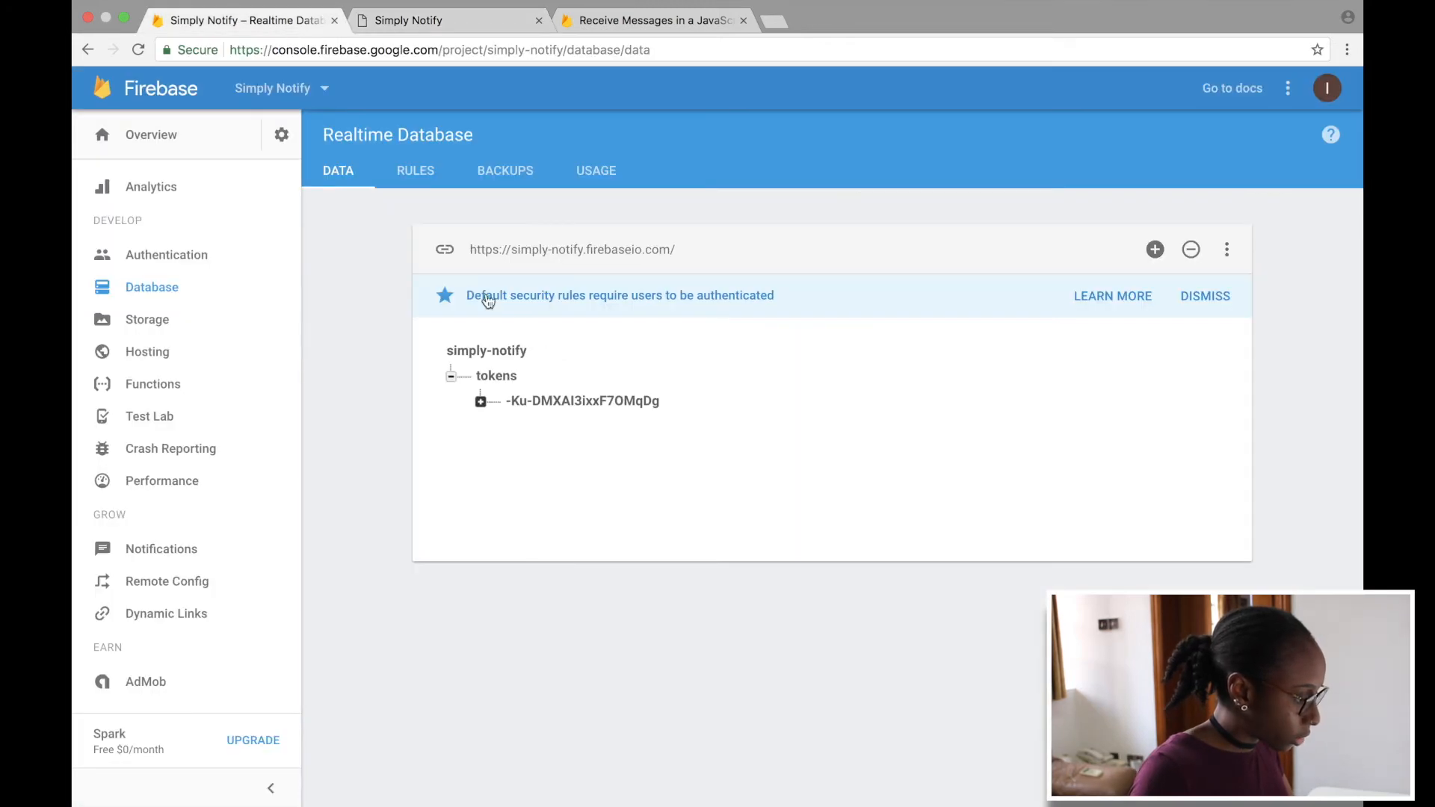
left_click(406, 20)
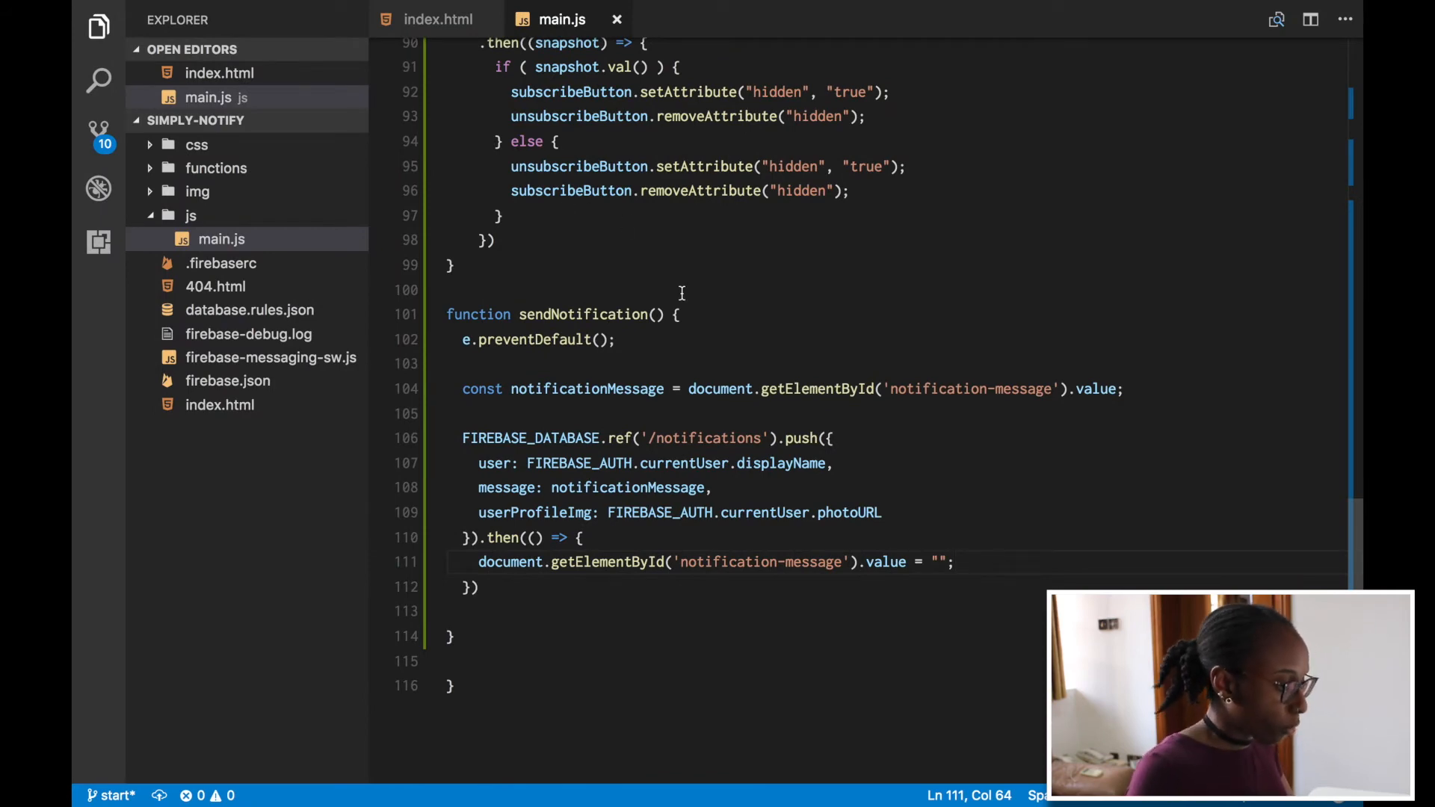
- Reload localhost:5000 and send 'This is a test!' from the message box
type("e")
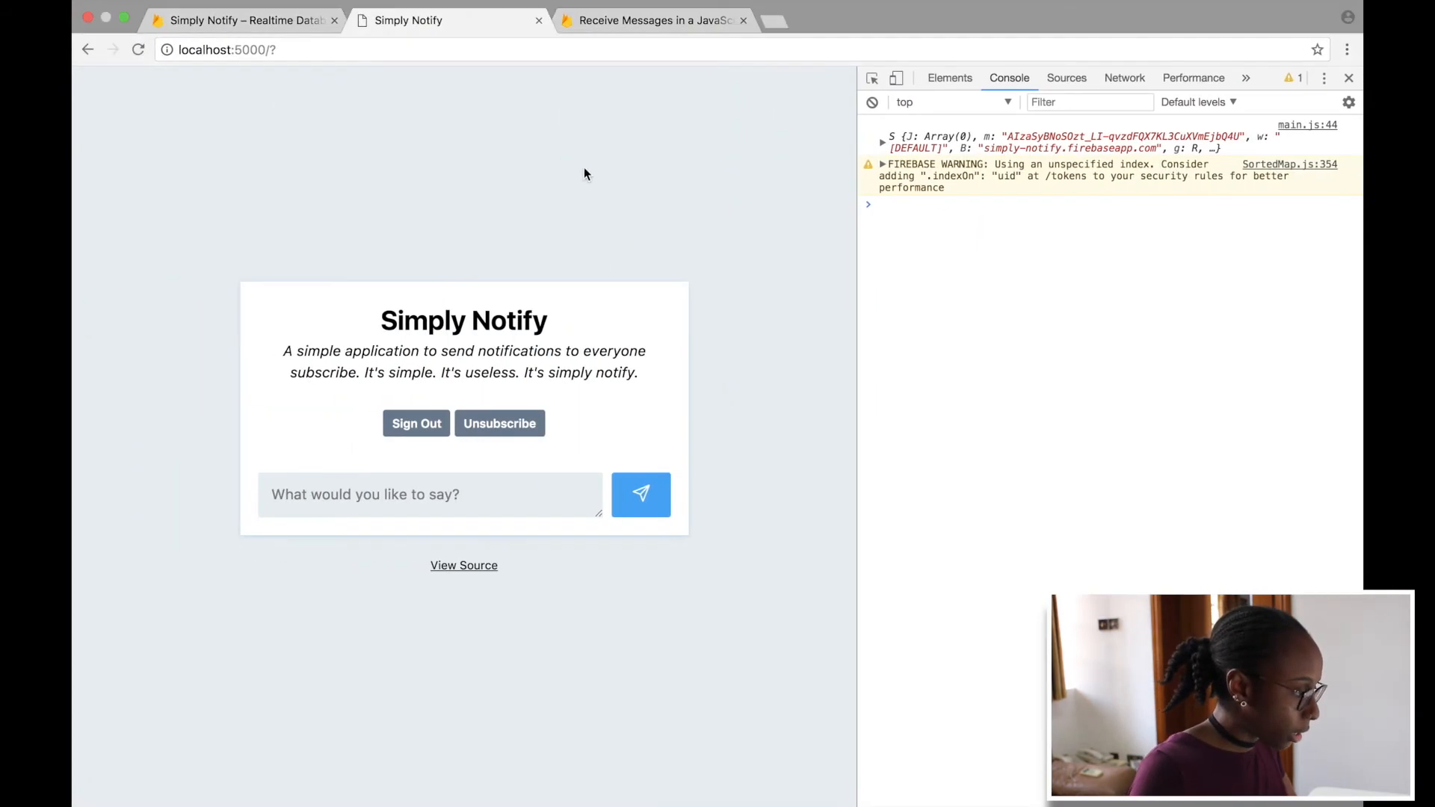
left_click(499, 423)
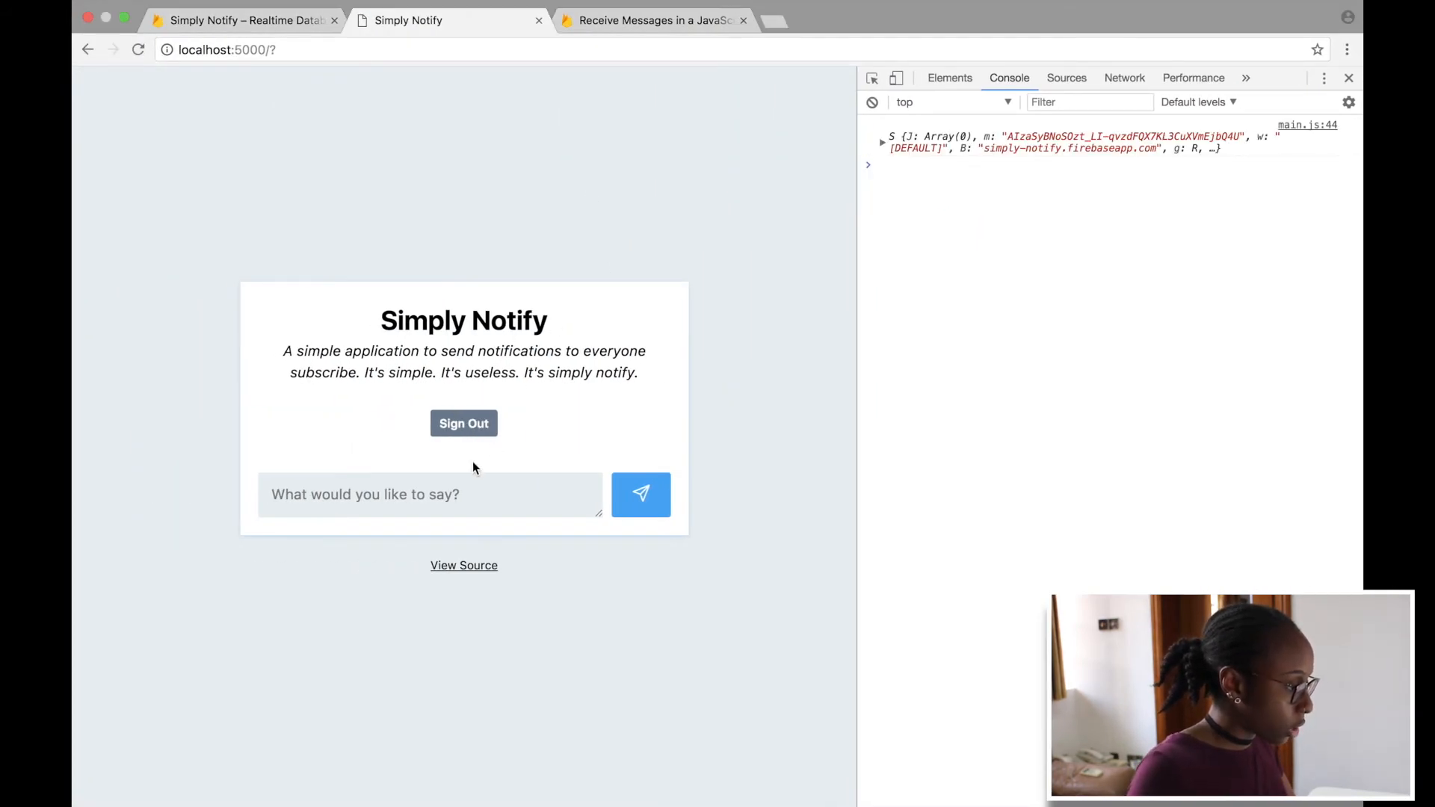
type("This is a test!")
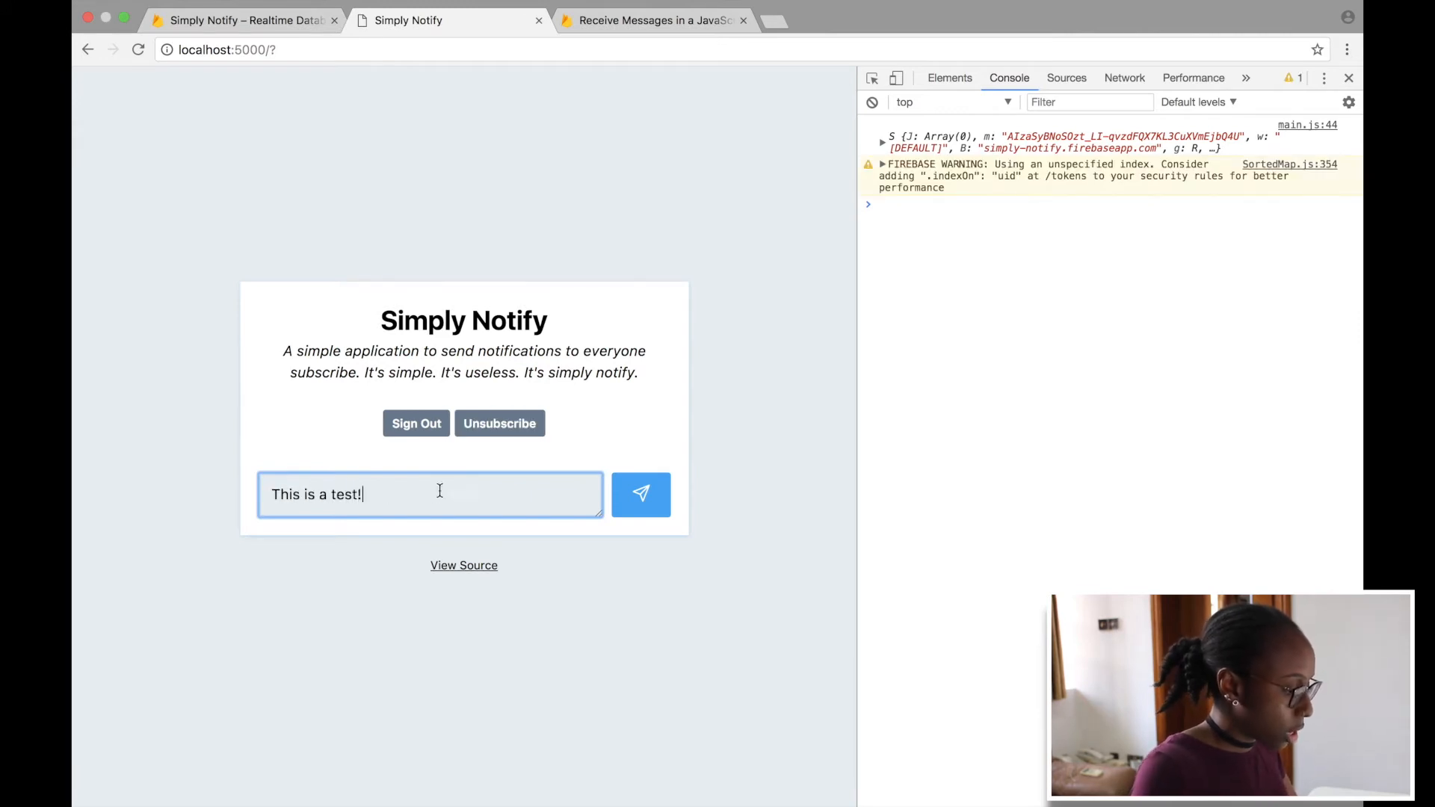
left_click(640, 495)
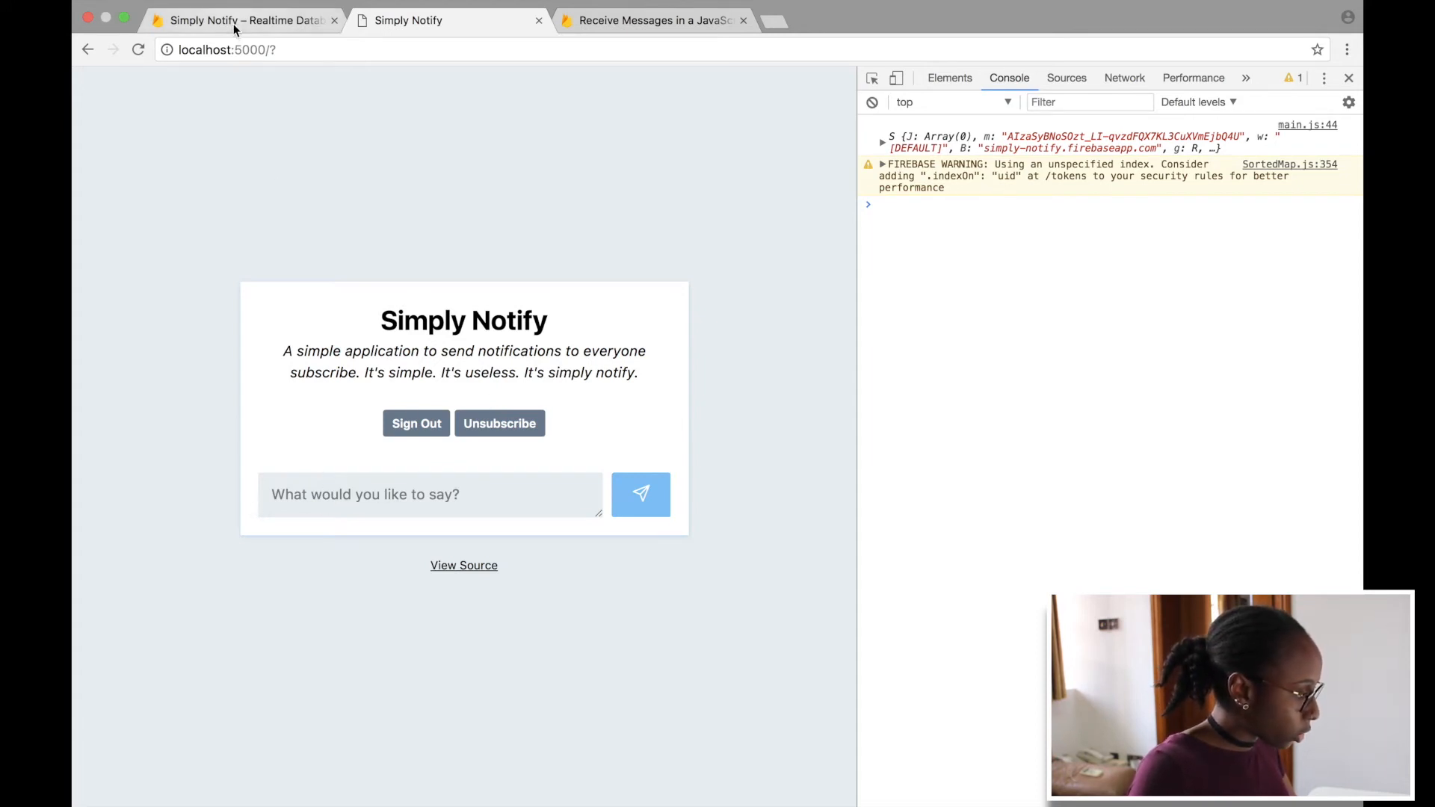
- Expand the notifications node to show 'This is a test!' with user and userProfileImg
left_click(245, 19)
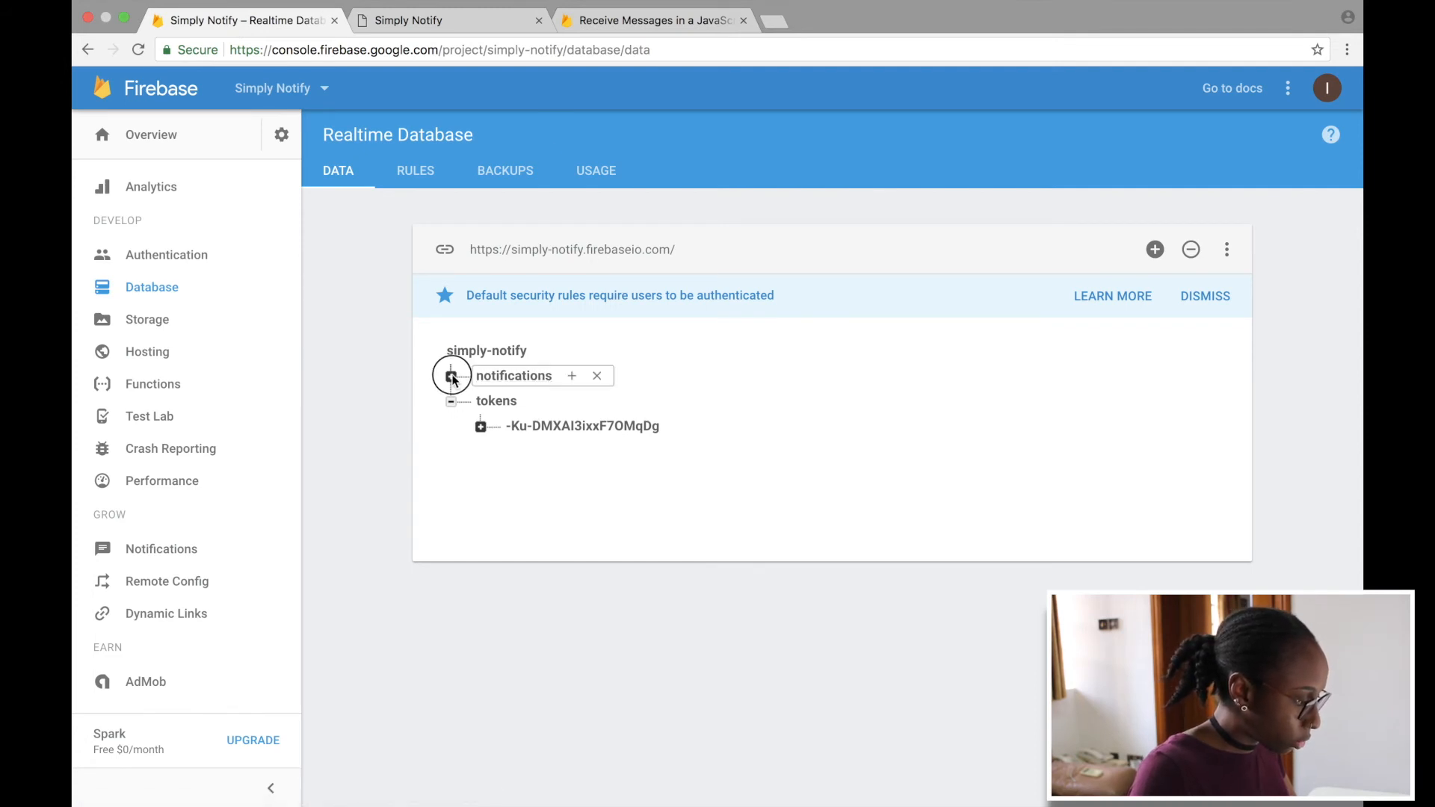
left_click(450, 375)
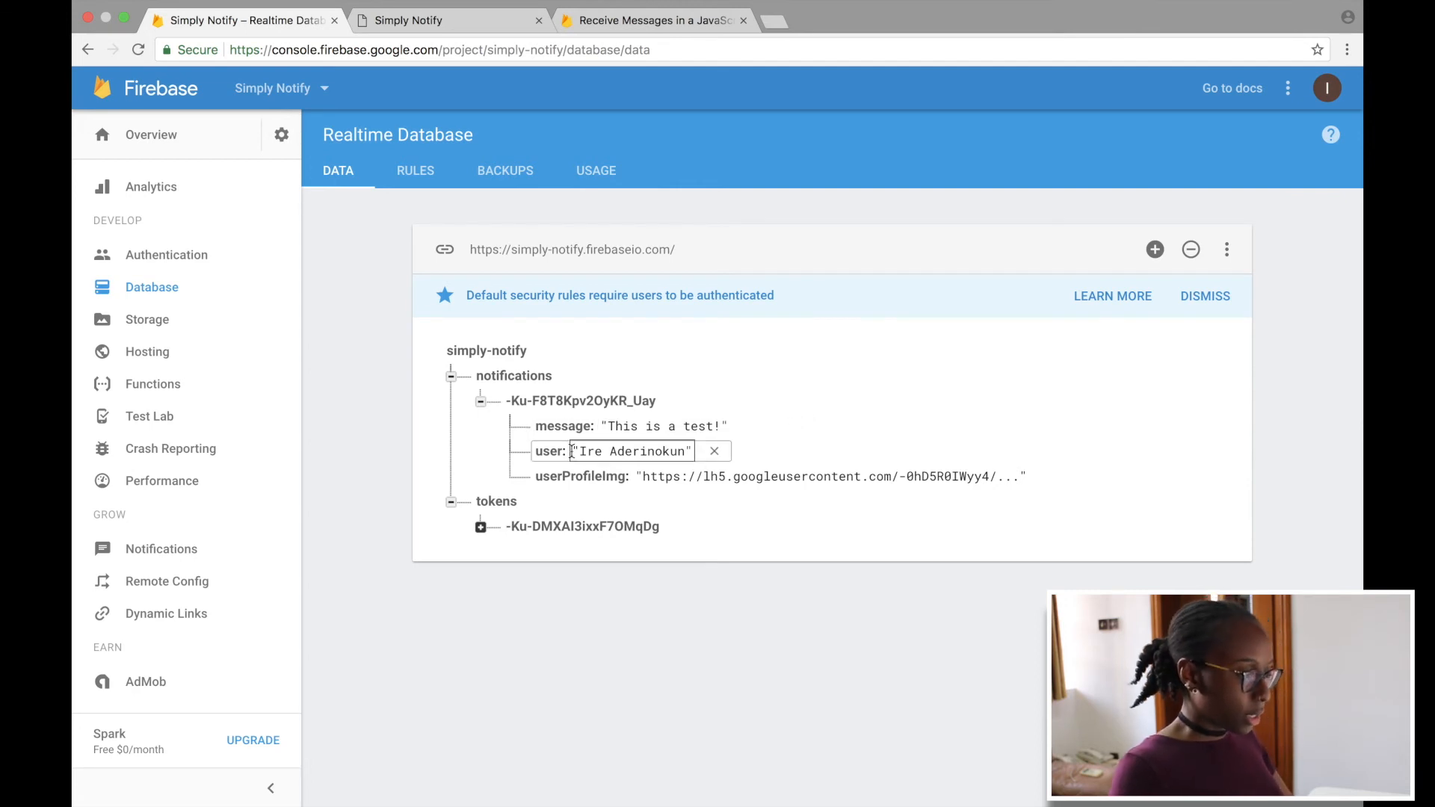
left_click(831, 475)
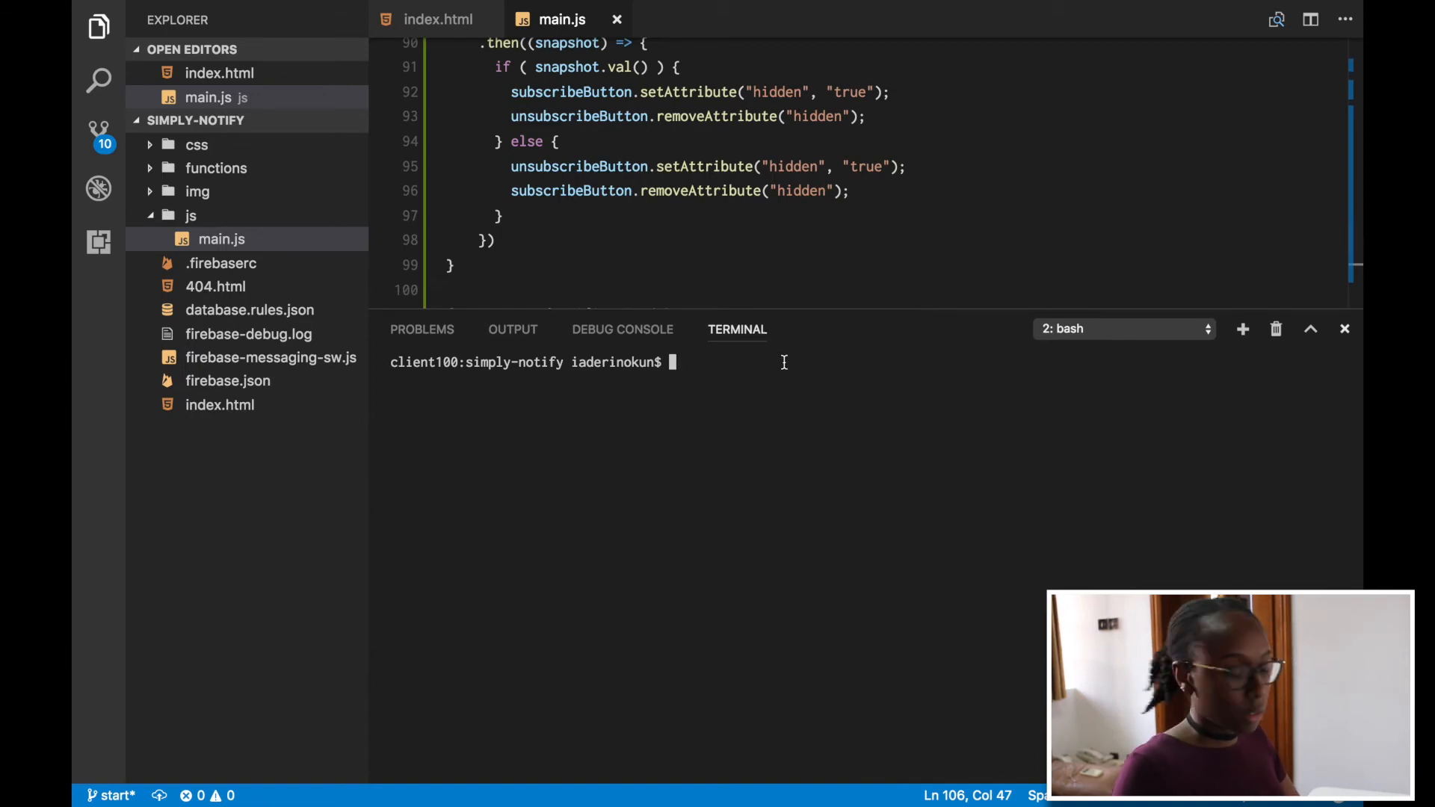
- Run firebase deploy --only hosting and highlight the uploaded file count after Deploy complete
type("firebase")
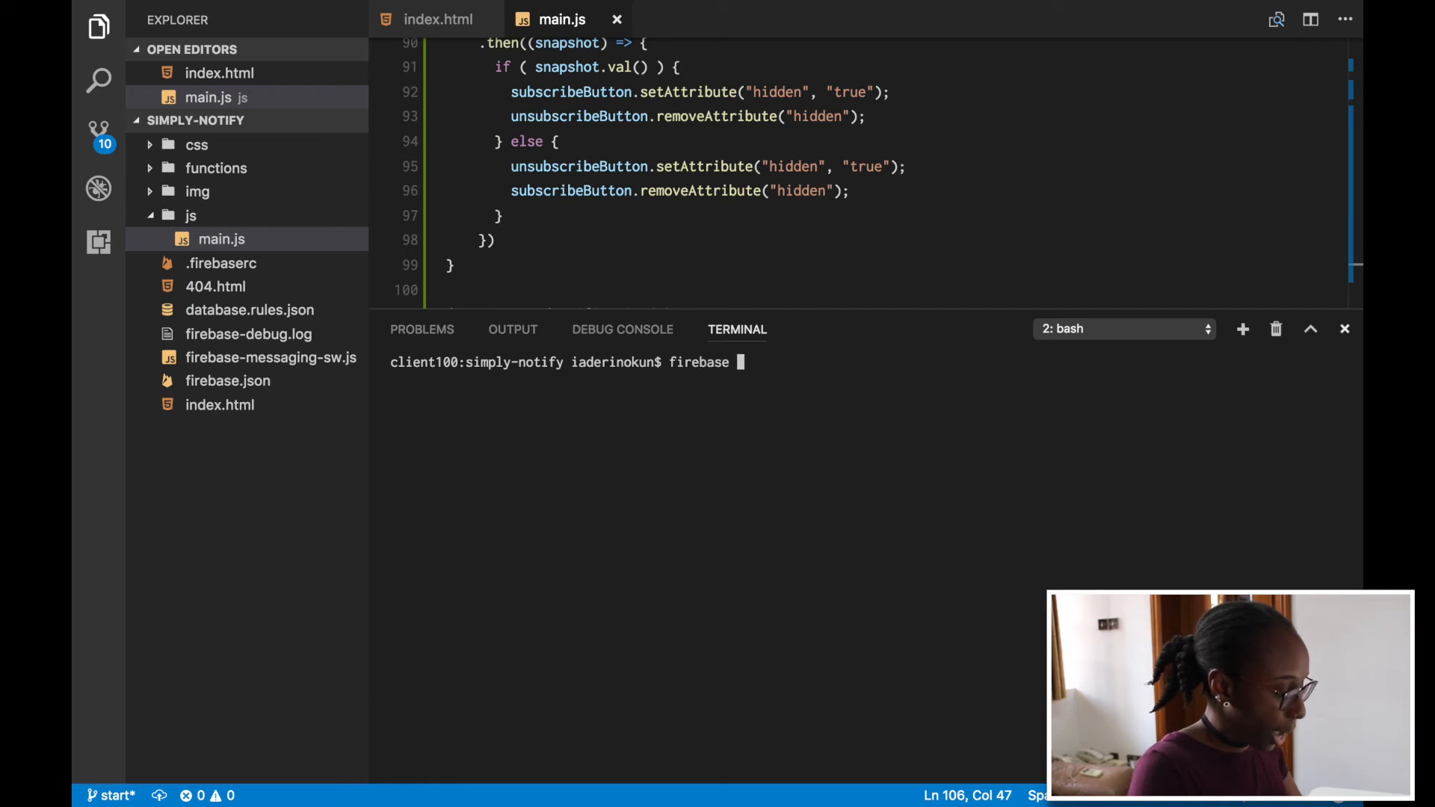
type("deploy")
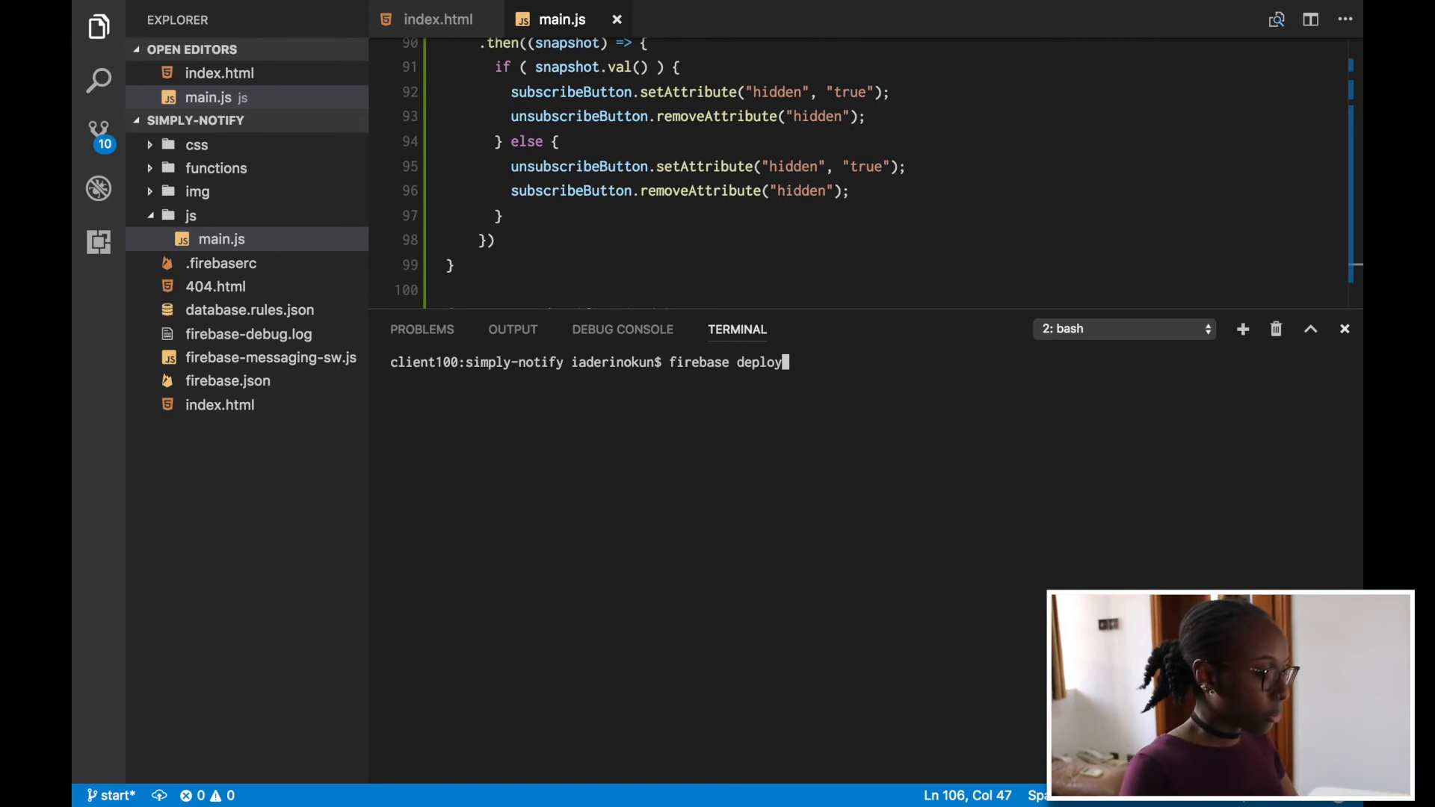
type("--")
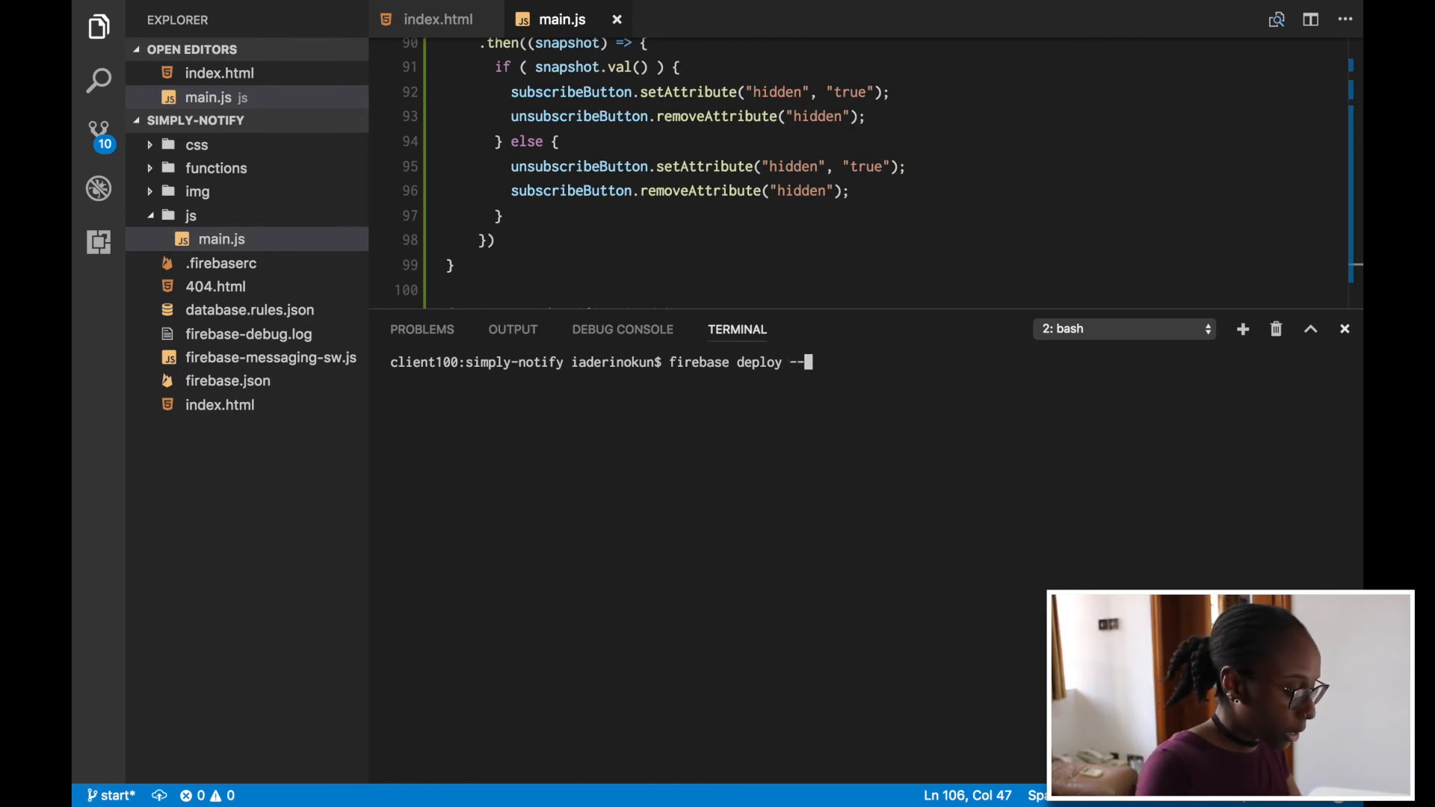
type("only hosting")
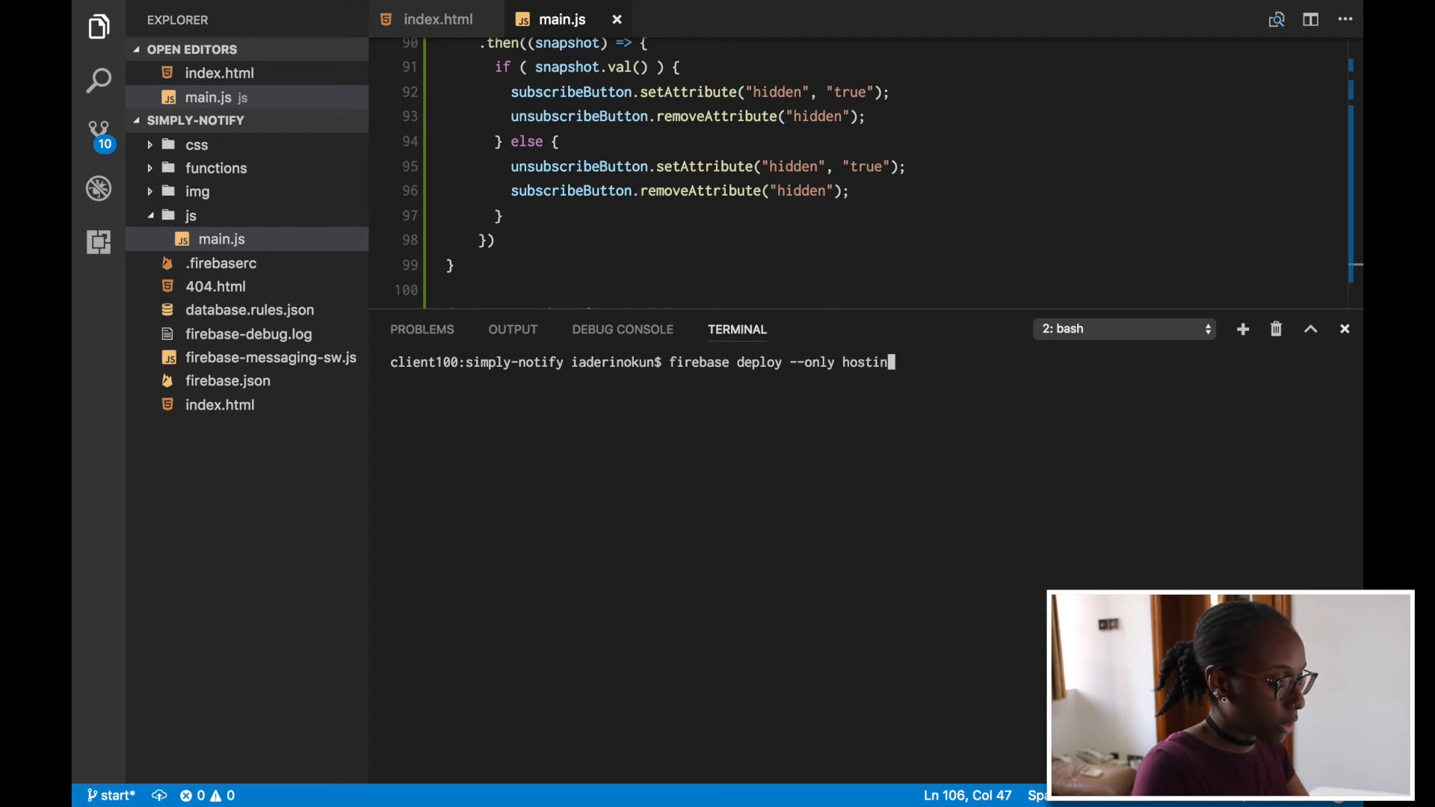
type("g")
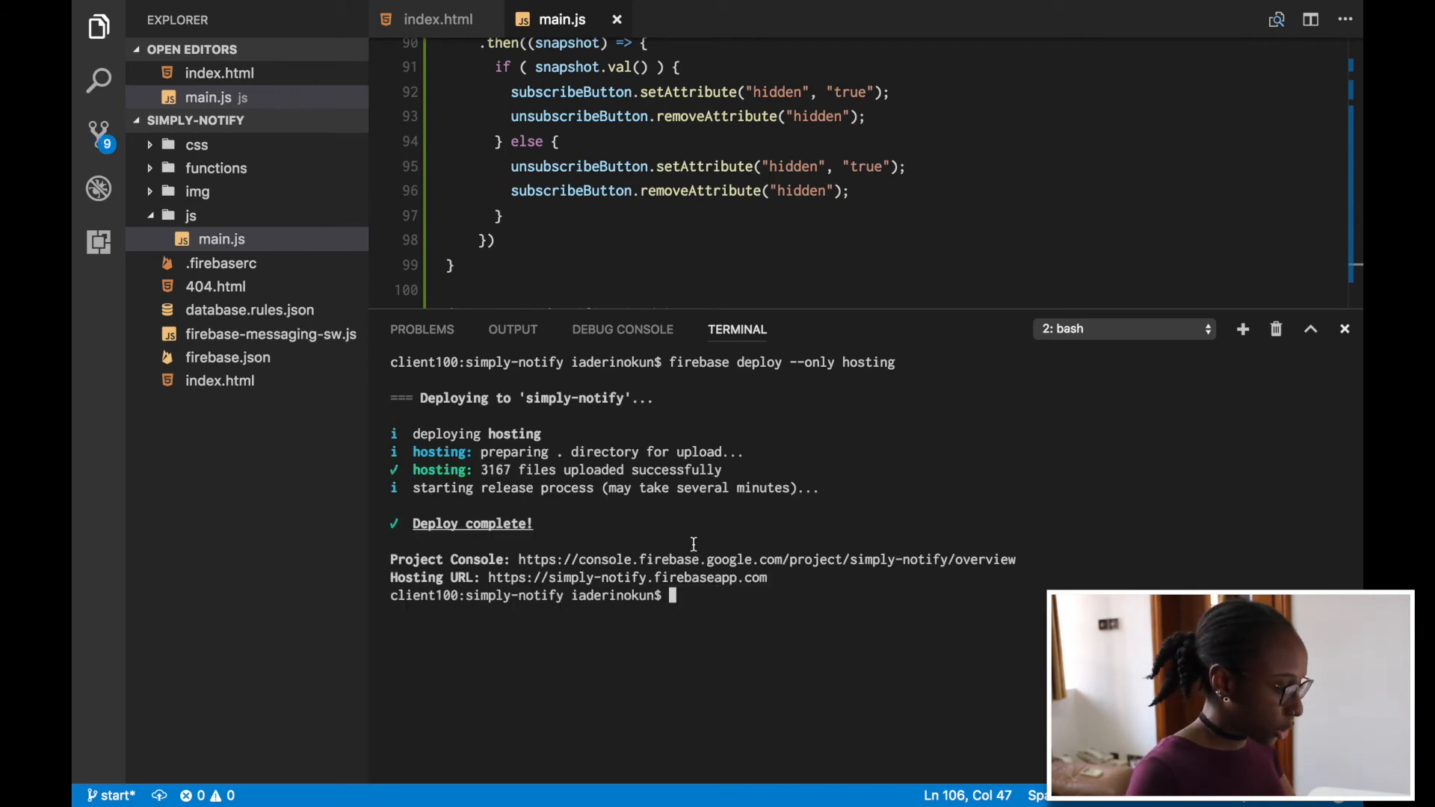
double_click(495, 469)
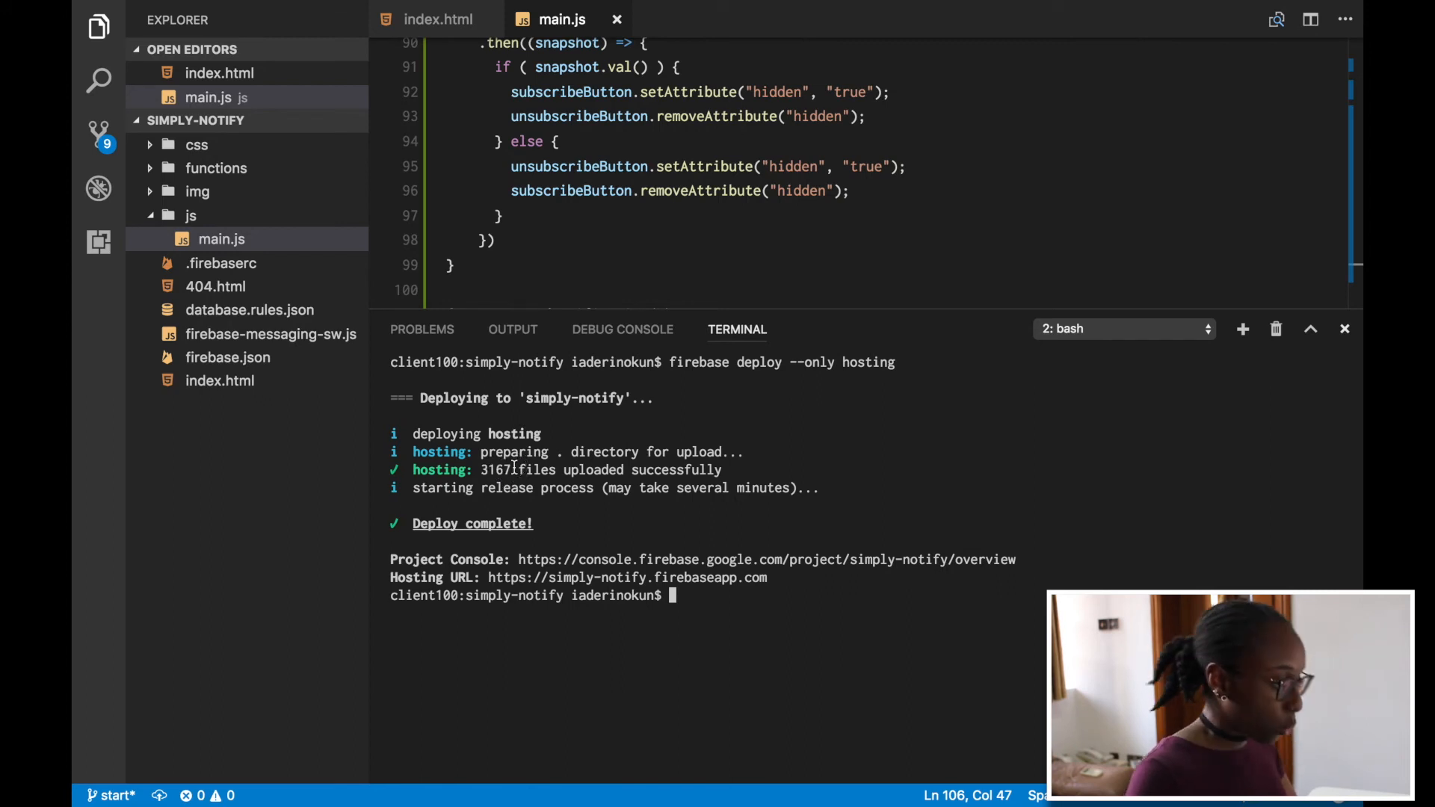
mouse_move(686, 592)
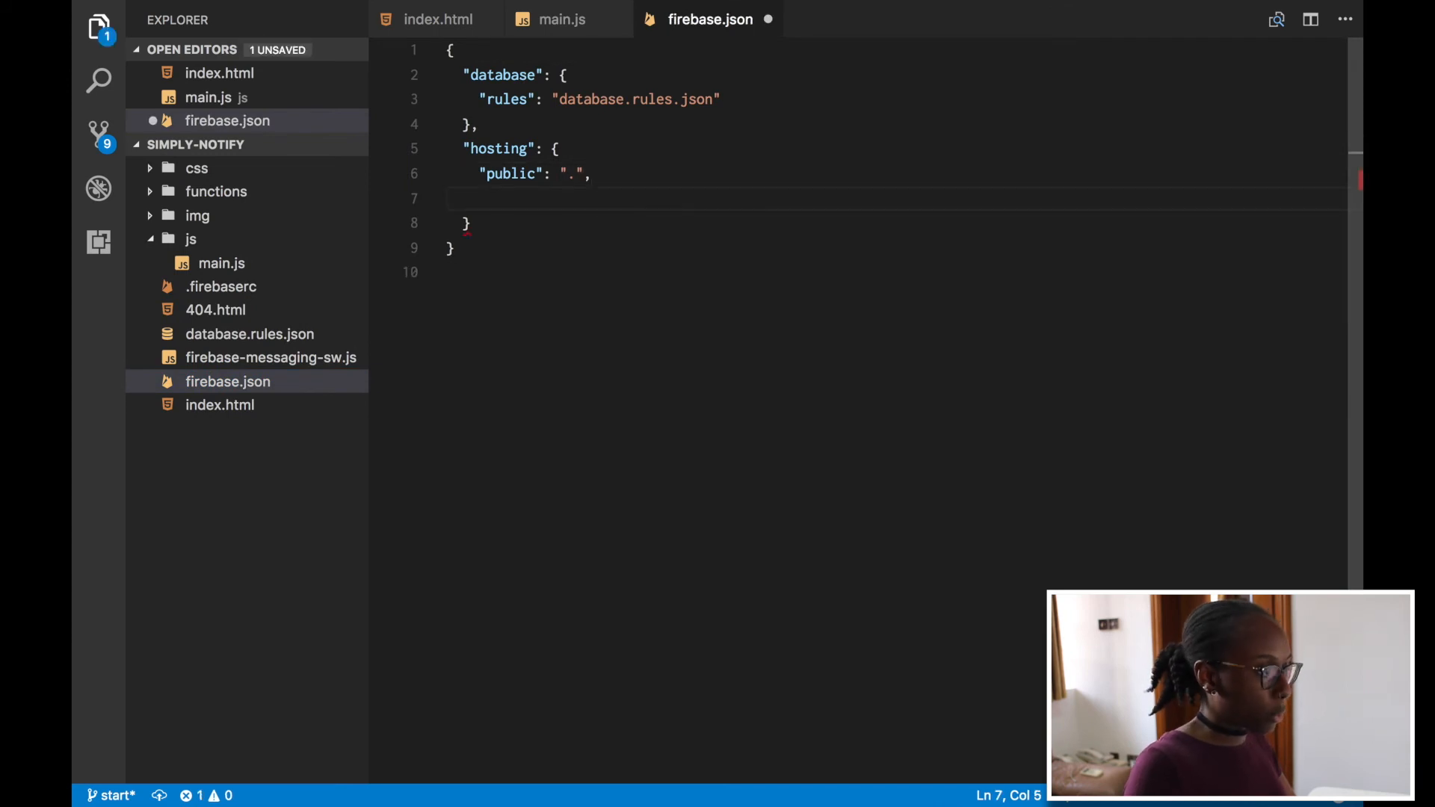
- Start the hosting "ignore" array in firebase.json with "database.rules.json"
type("\"\"")
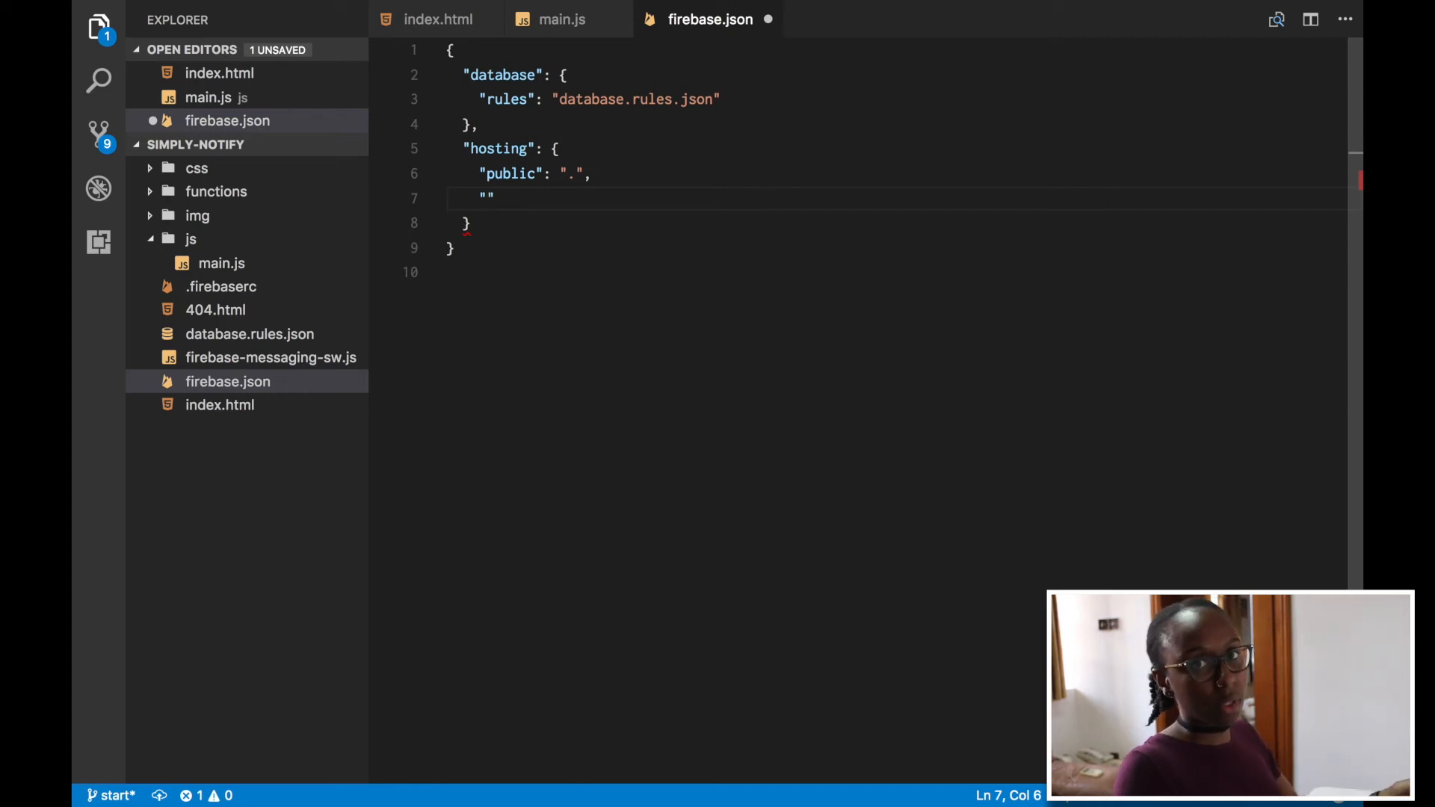
type("ig")
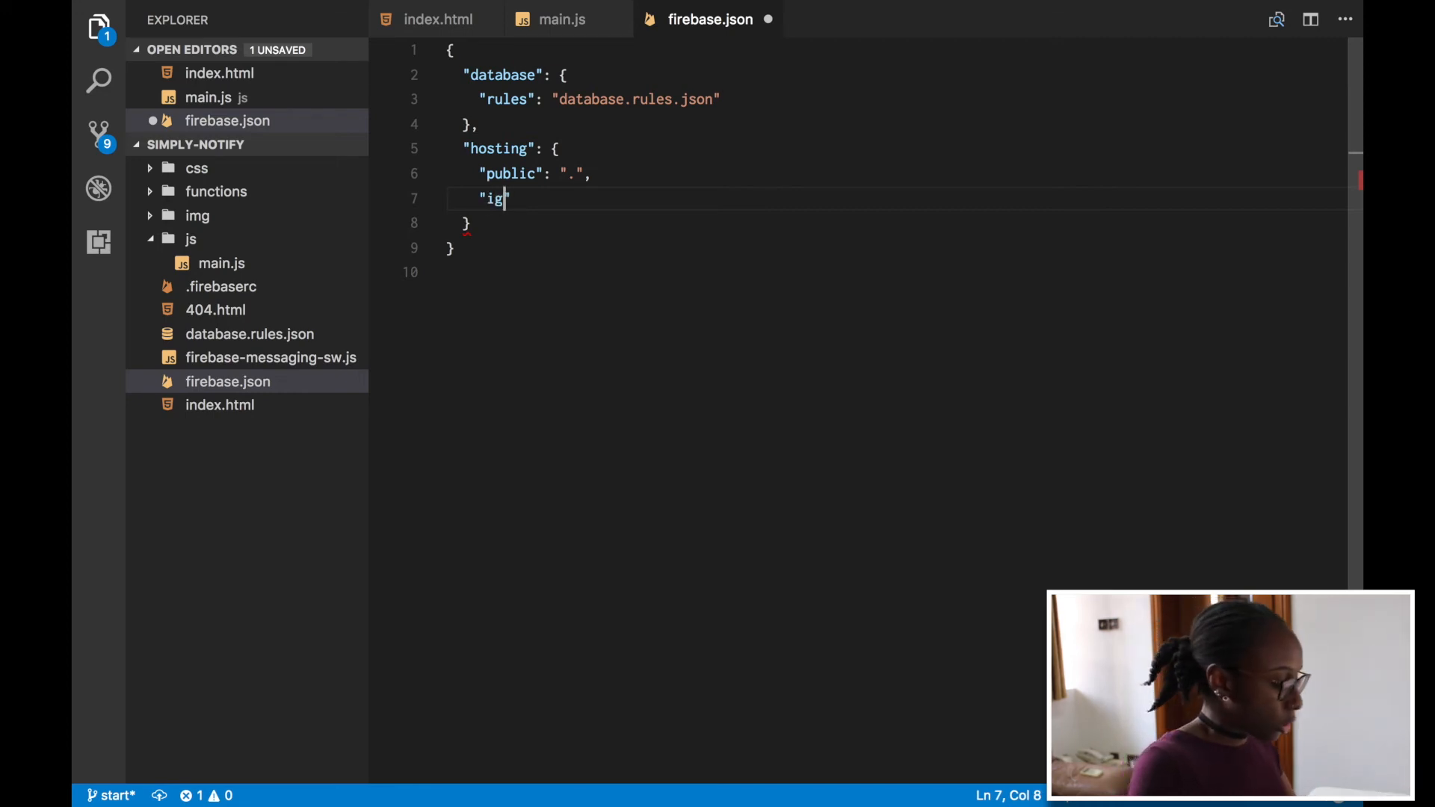
type("nore")
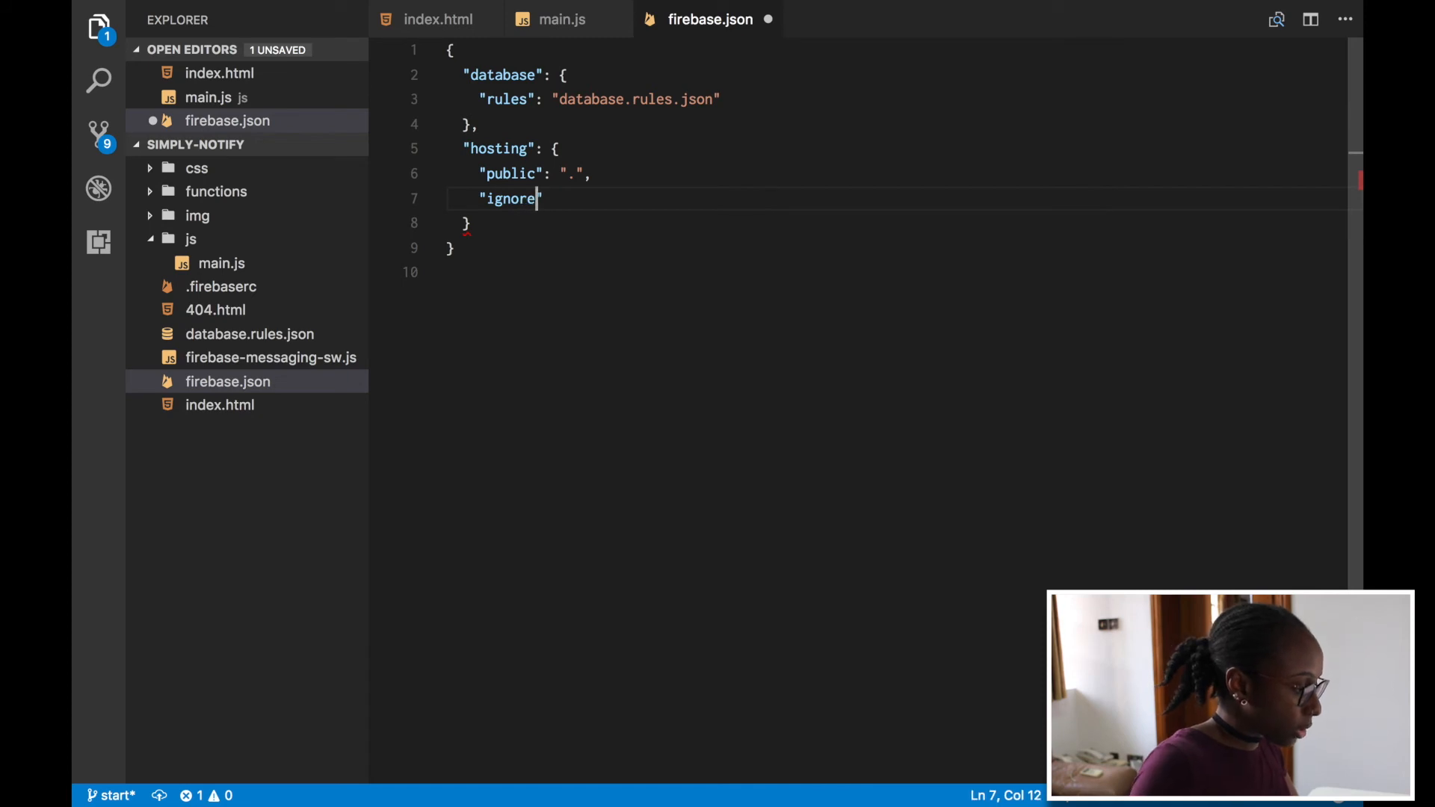
type("\": [")
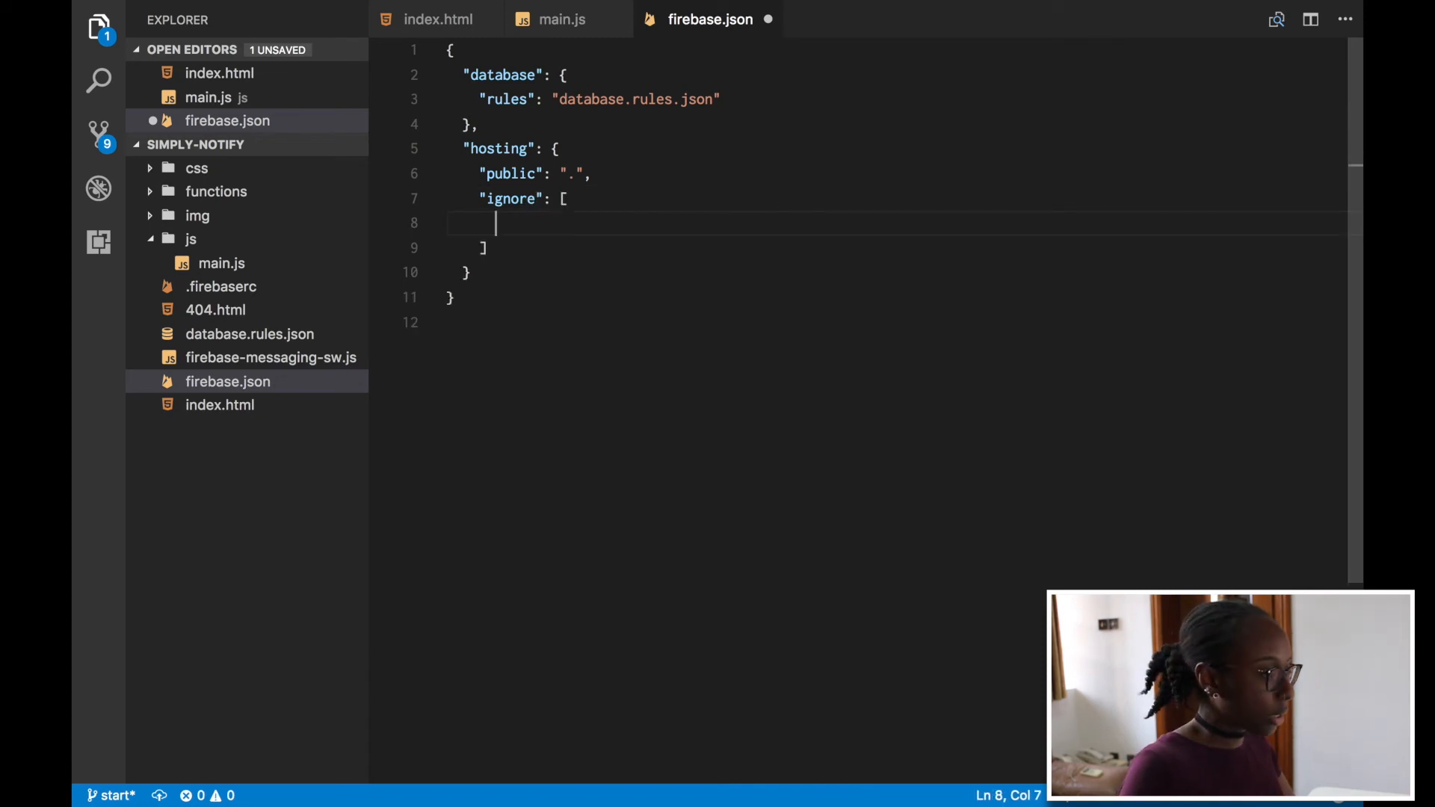
type("\"")
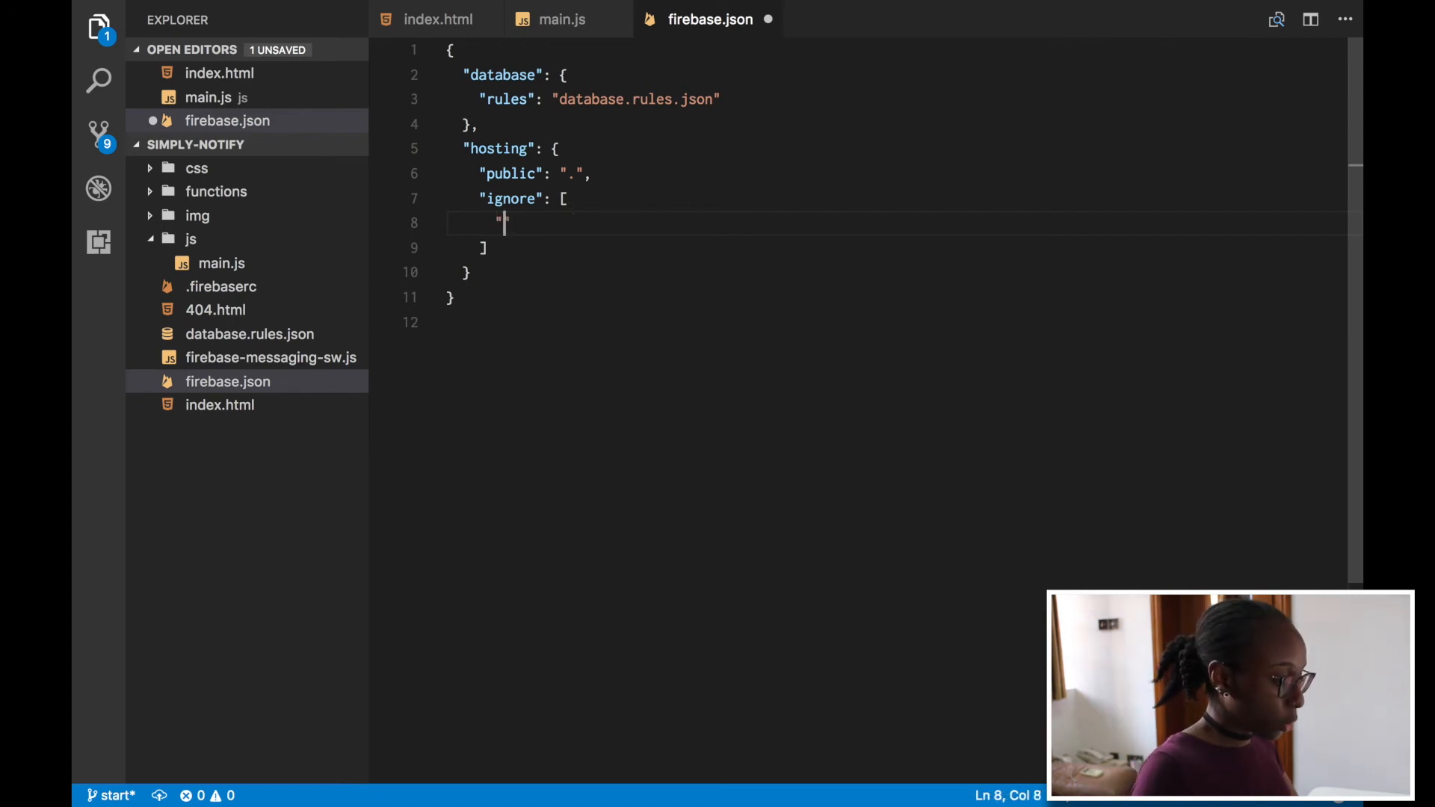
type("database")
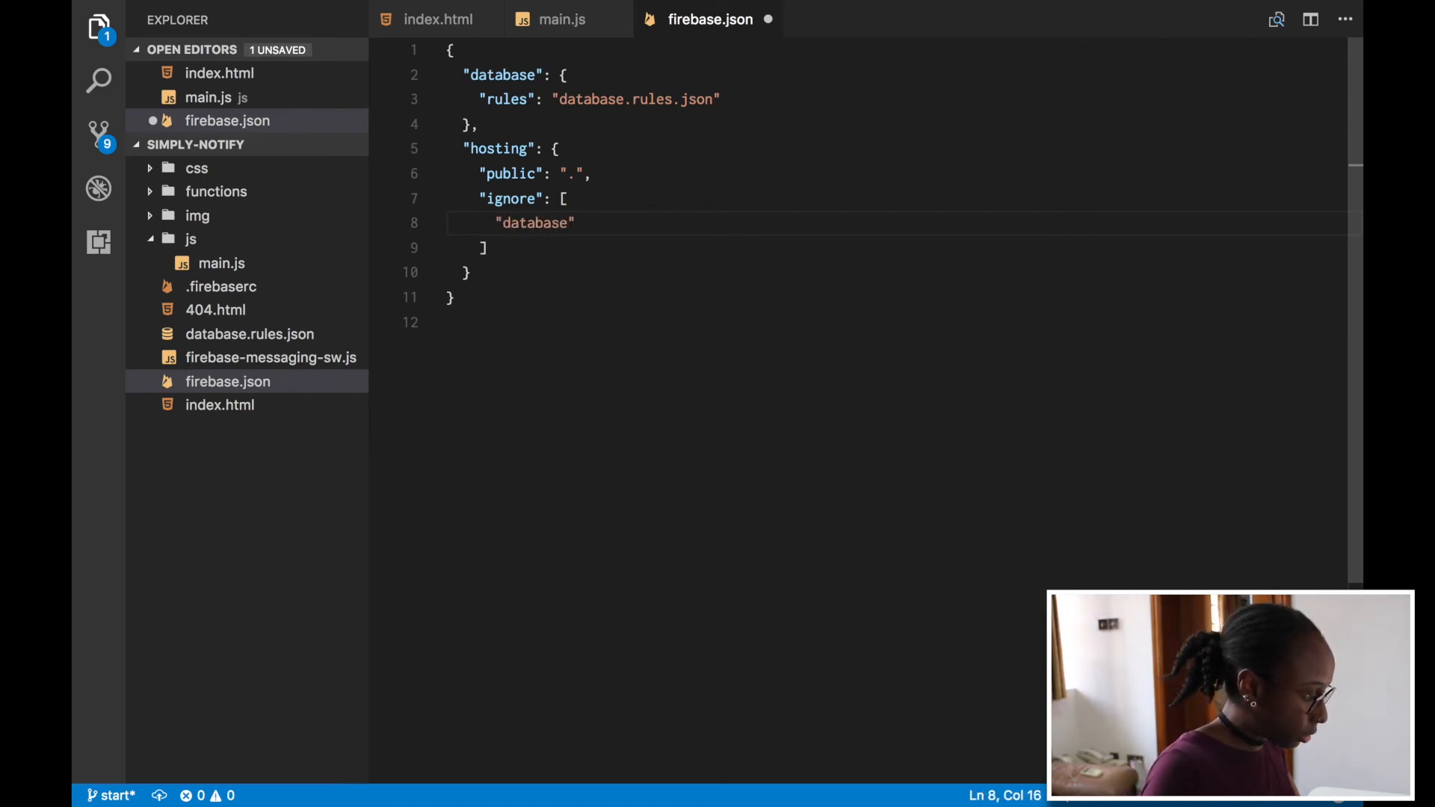
type(".rules.json")
type("\"functions\",")
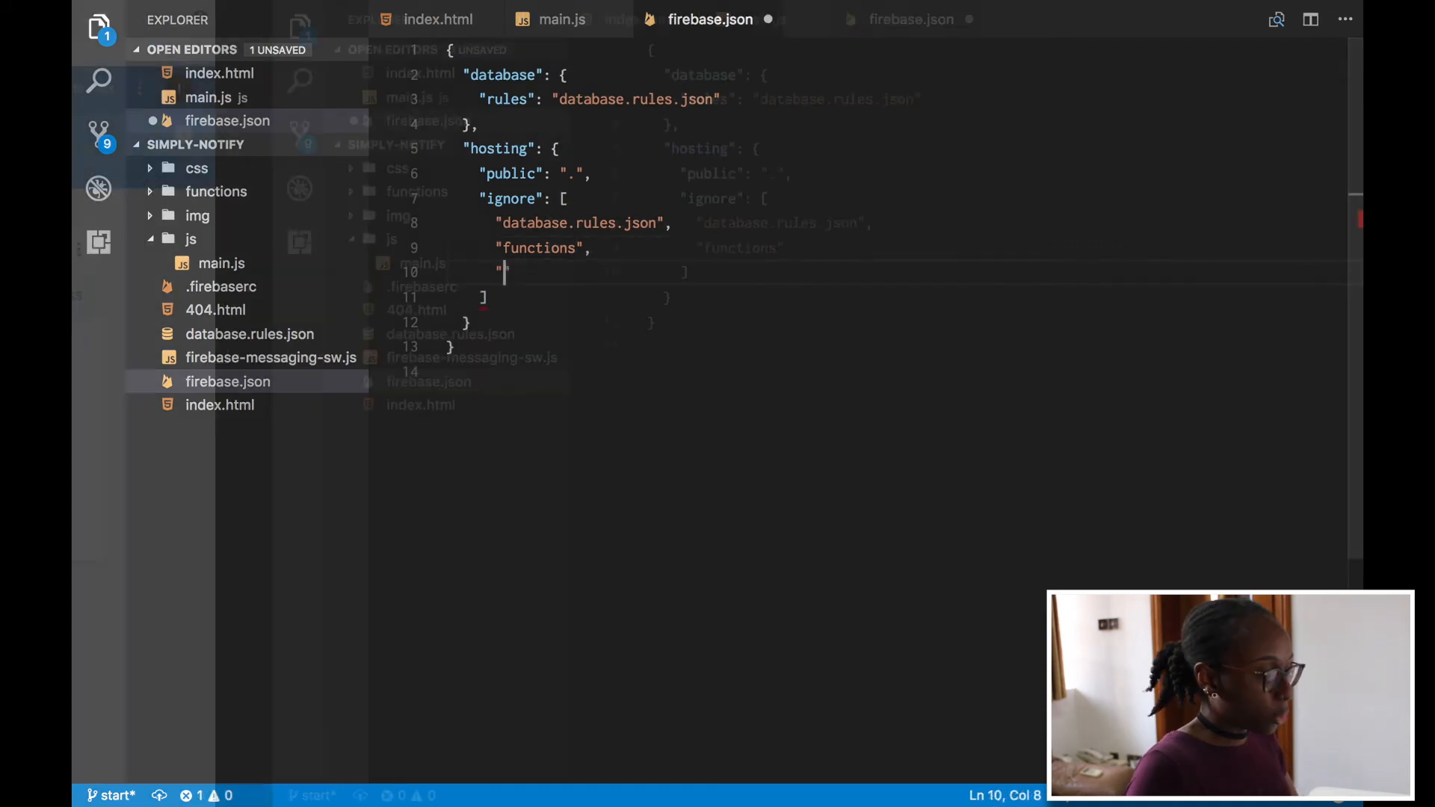
- Finish the ignore list with "functions" and "firebase.json", then save the file
type("firebase.j\"")
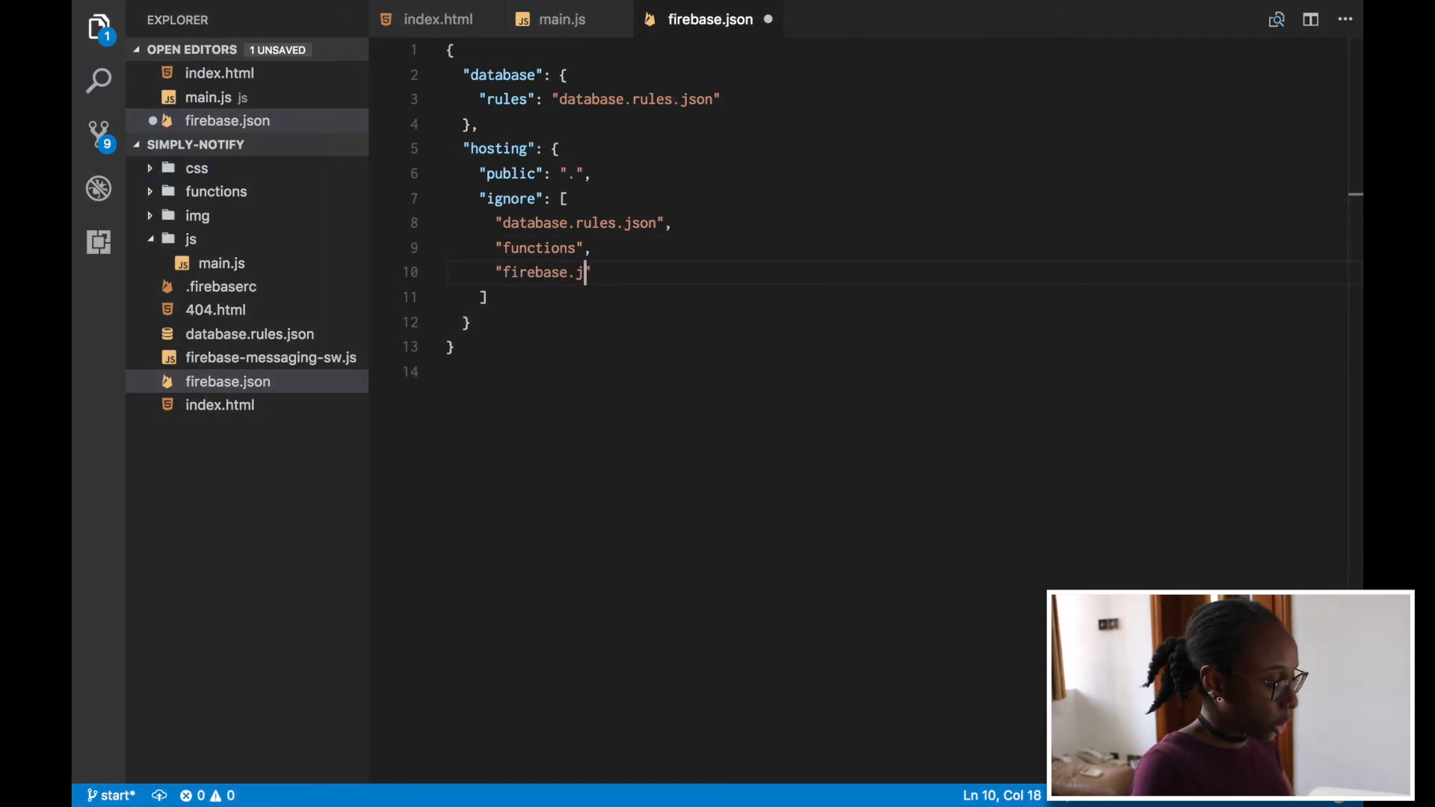
type("son")
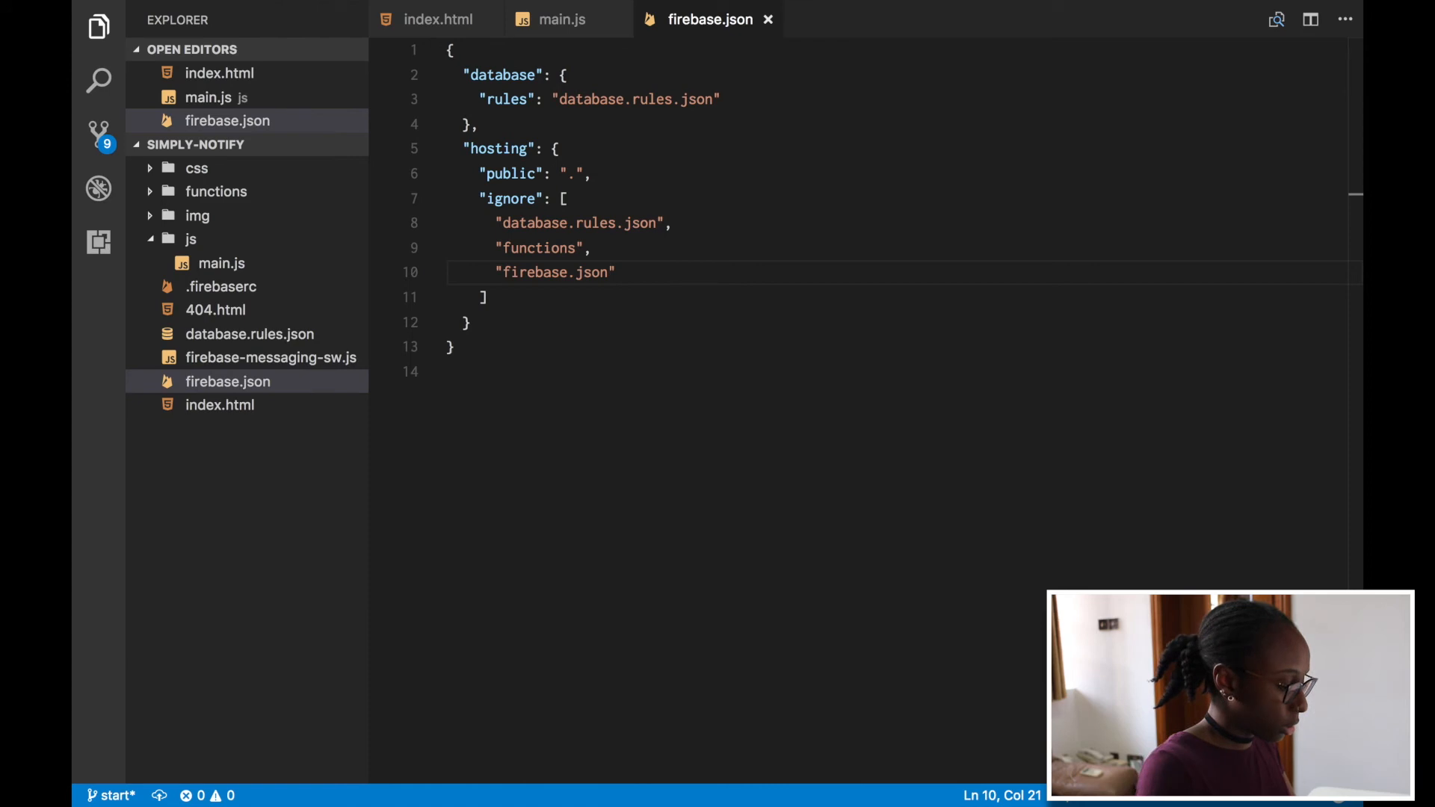
left_click(329, 11)
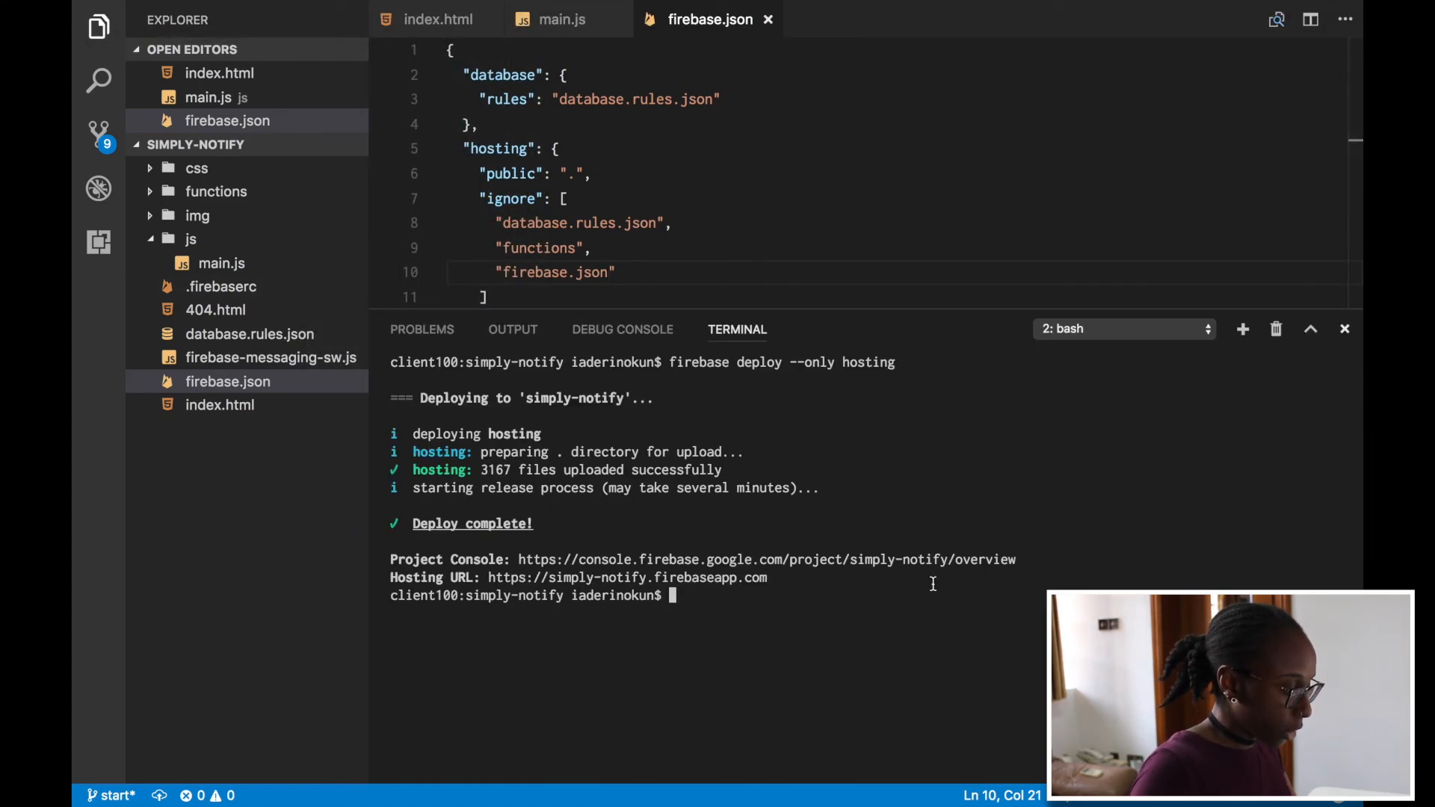
- Rerun firebase deploy --only hosting (73 files) and select the live Hosting URL
type("firebase deploy --only hosting")
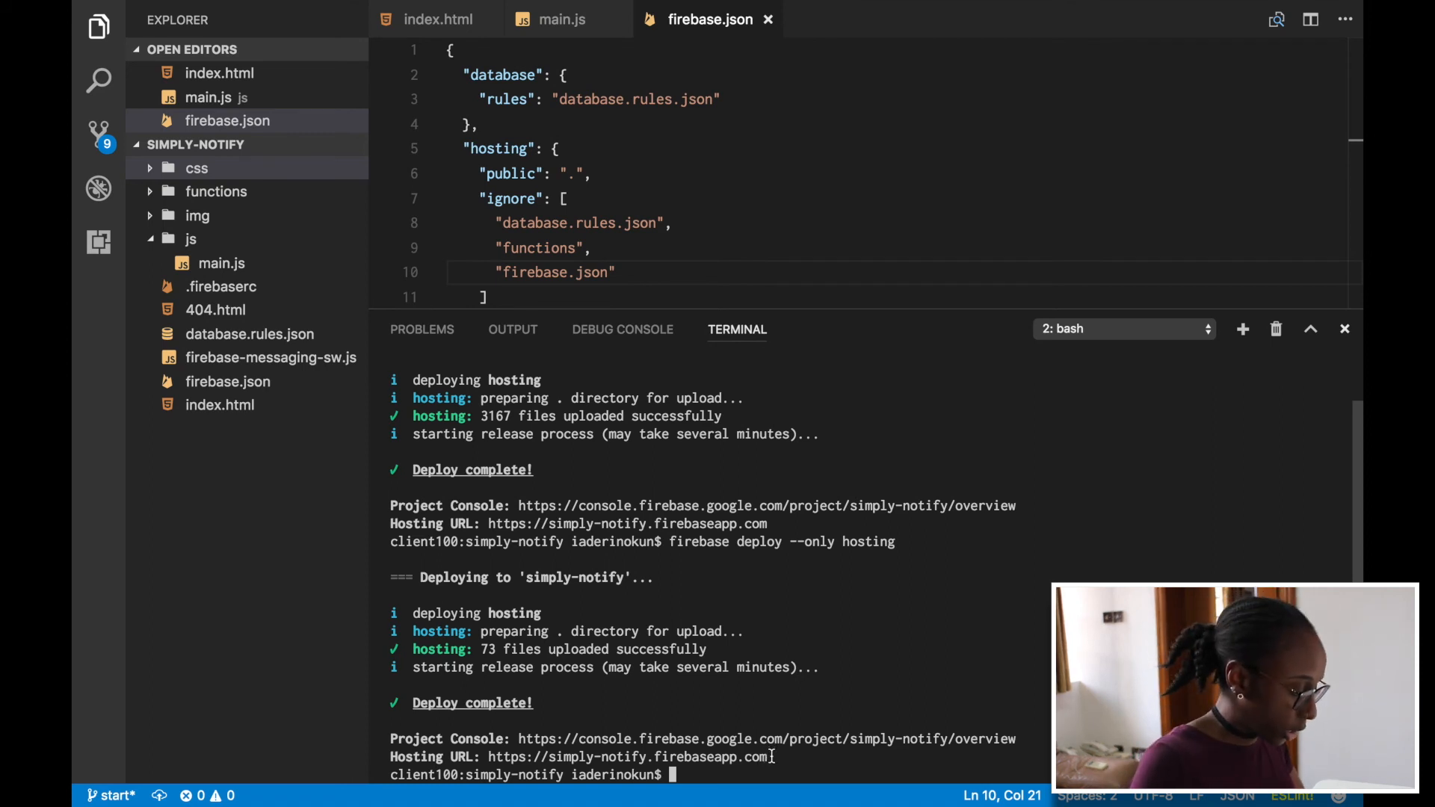
double_click(628, 756)
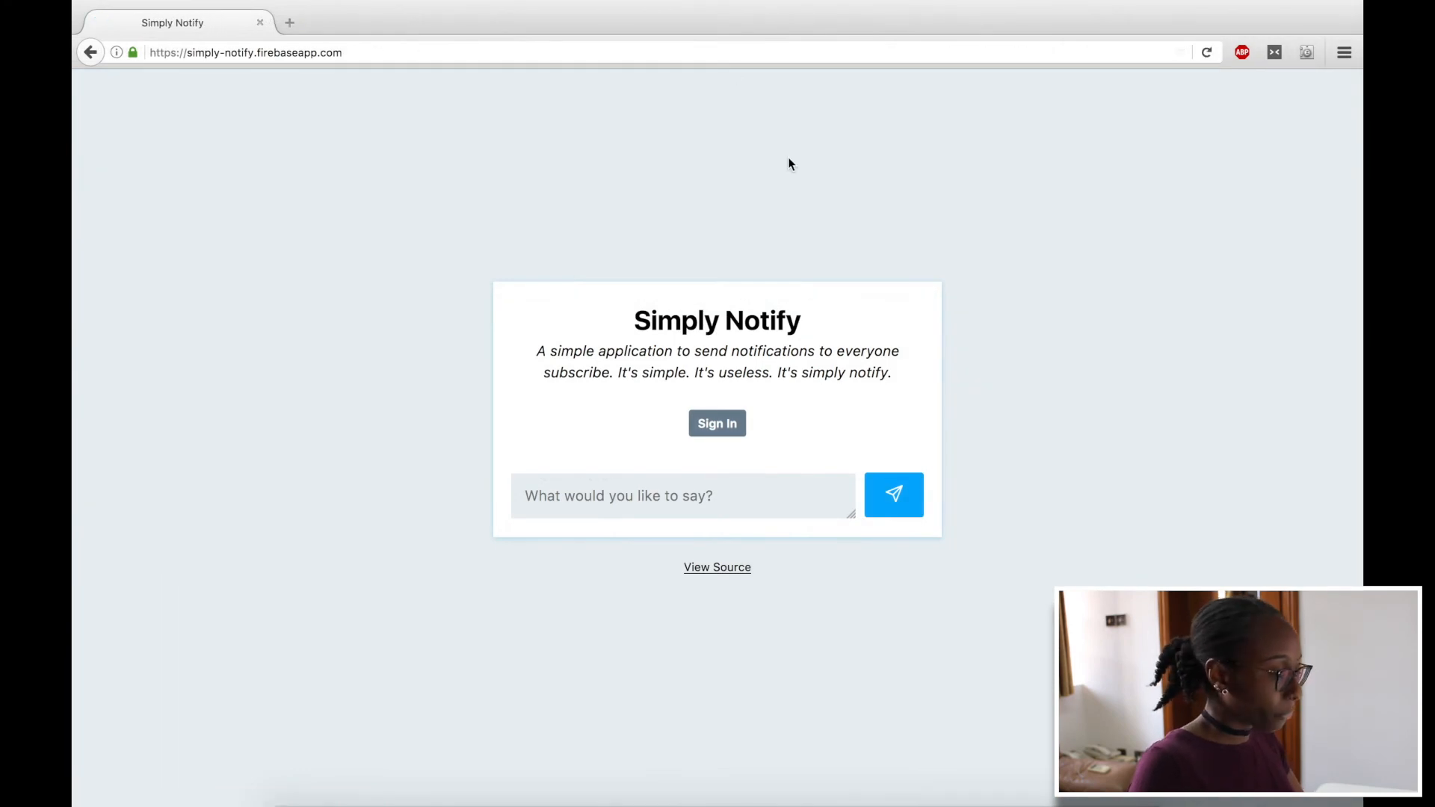
mouse_move(806, 435)
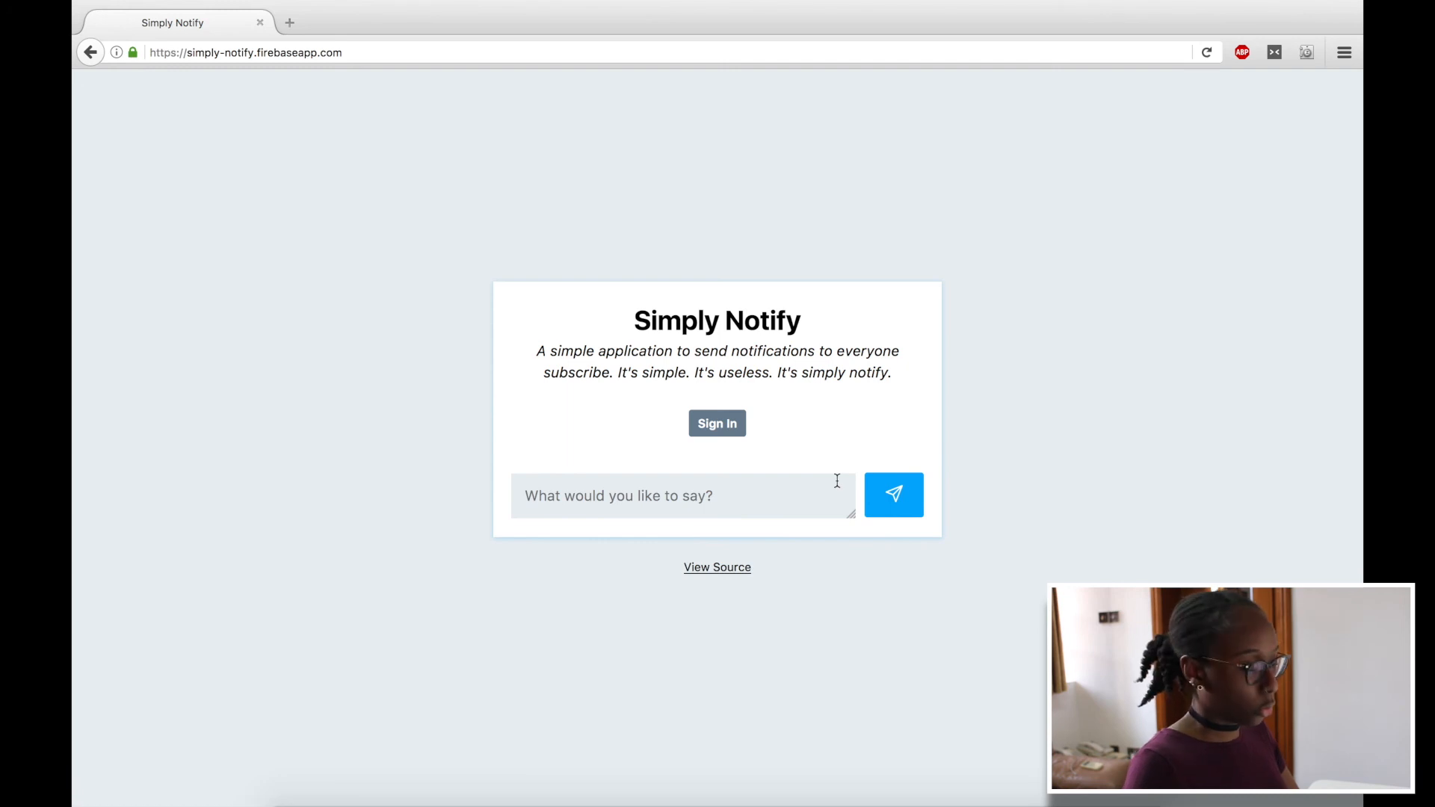
mouse_move(680, 508)
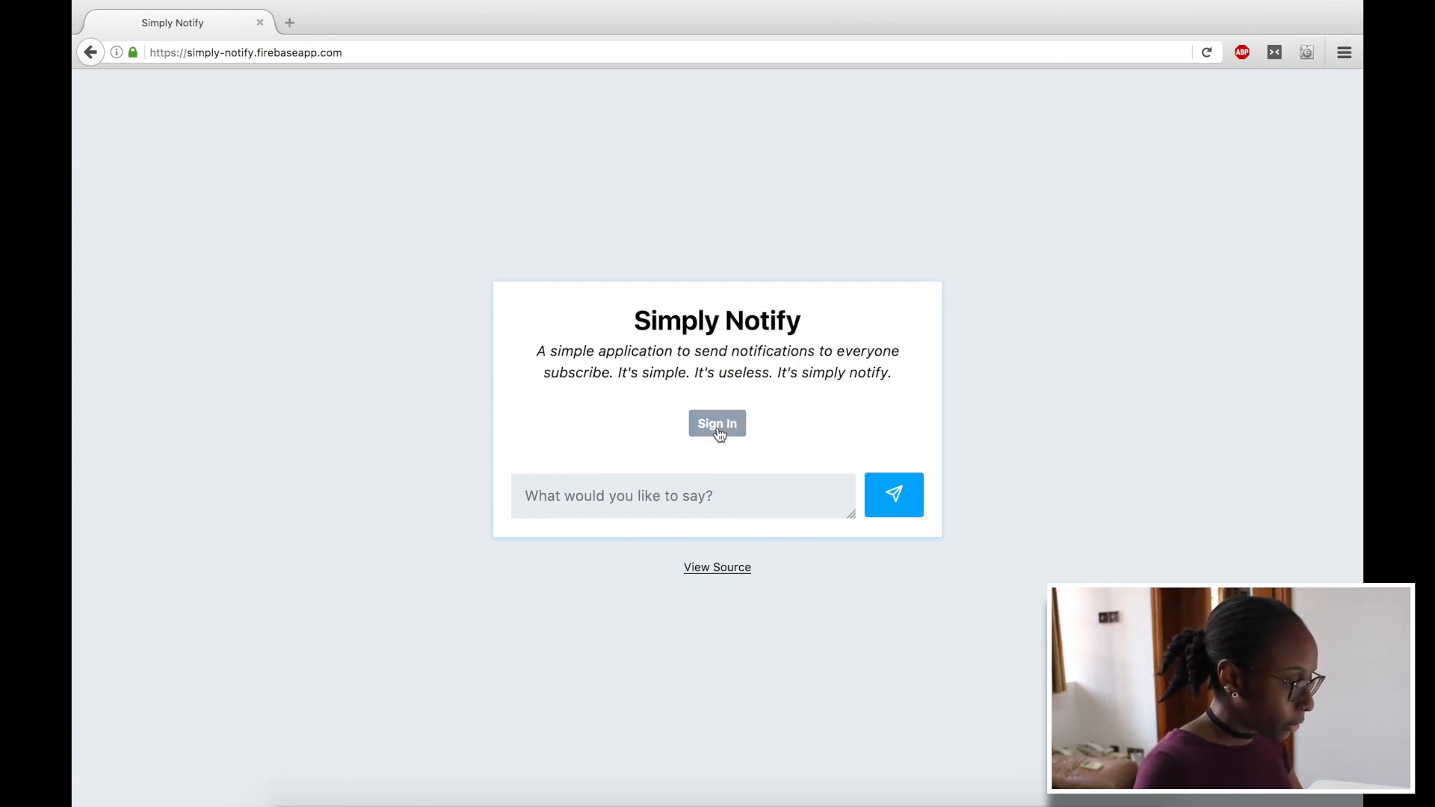
- Sign in on simply-notify.firebaseapp.com and subscribe this browser to notifications
left_click(716, 423)
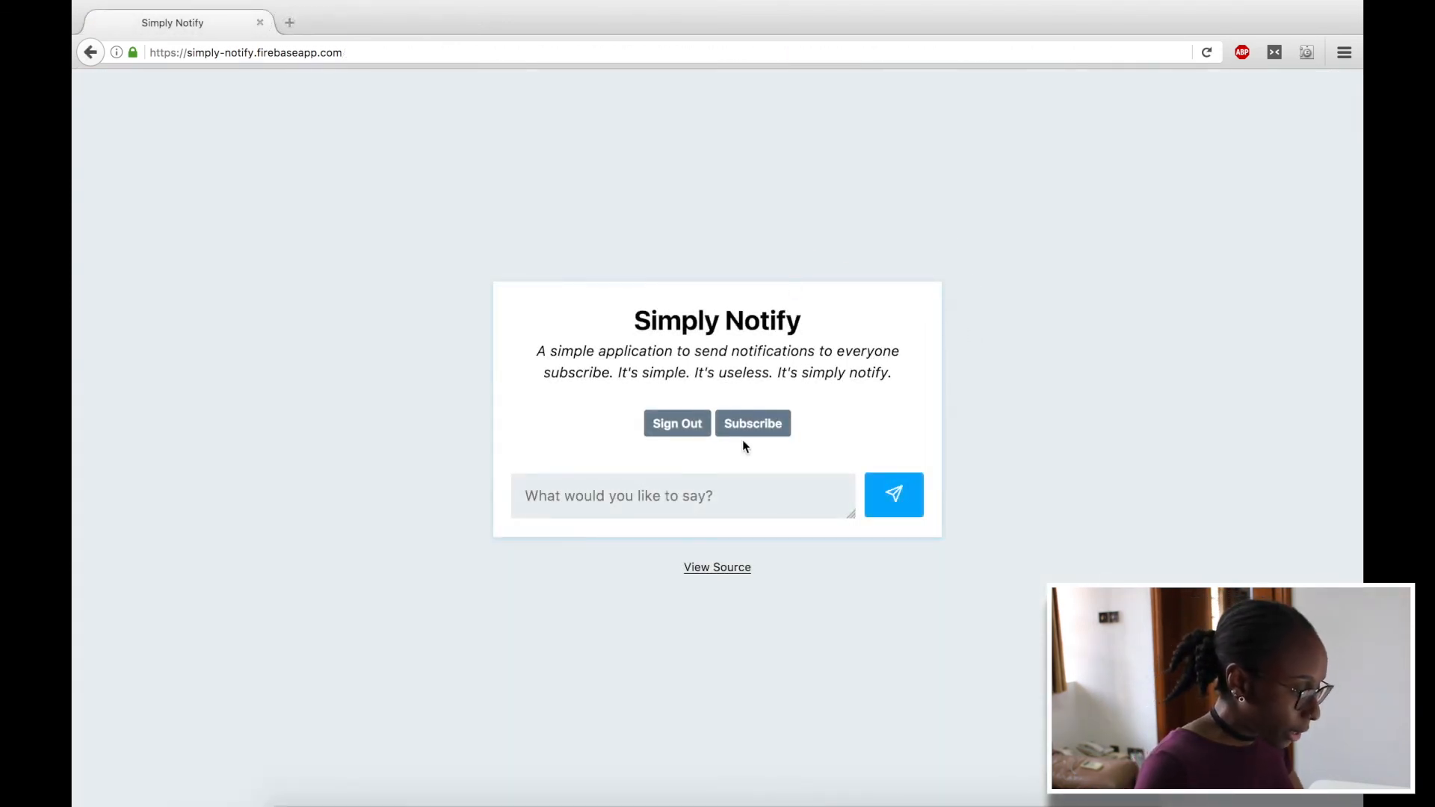
left_click(752, 424)
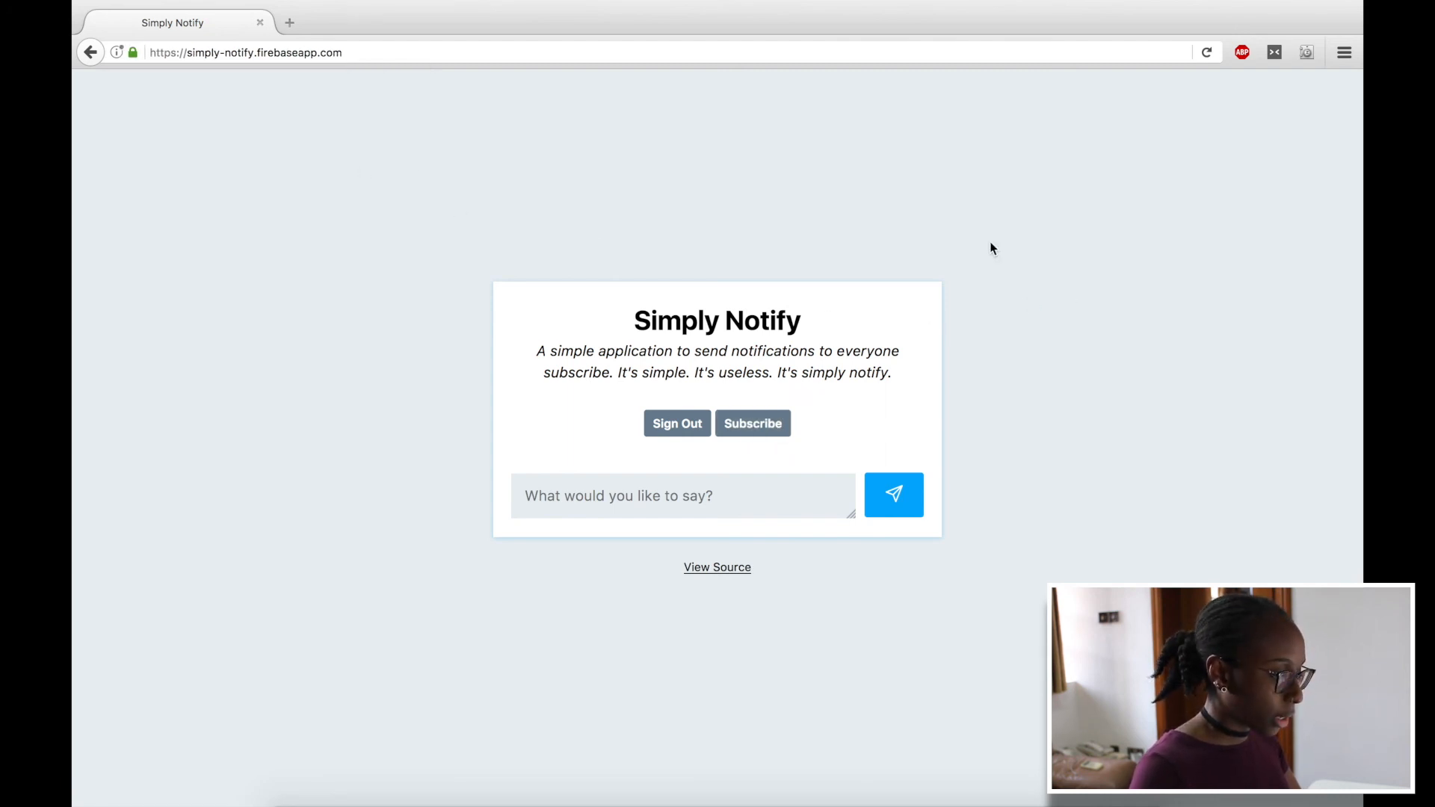
left_click(752, 423)
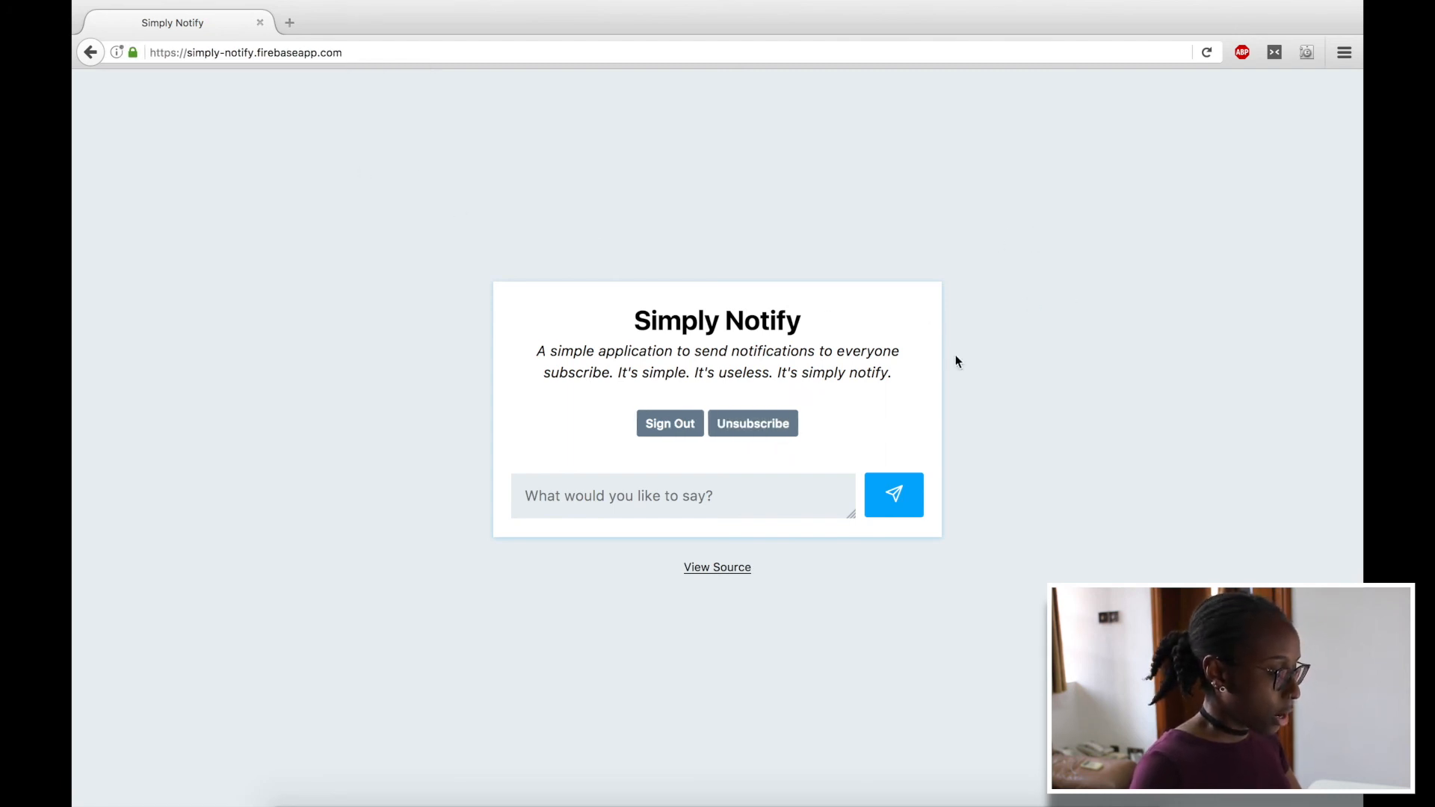
- Send the message 'Hello world' from the live site's message box
left_click(683, 495)
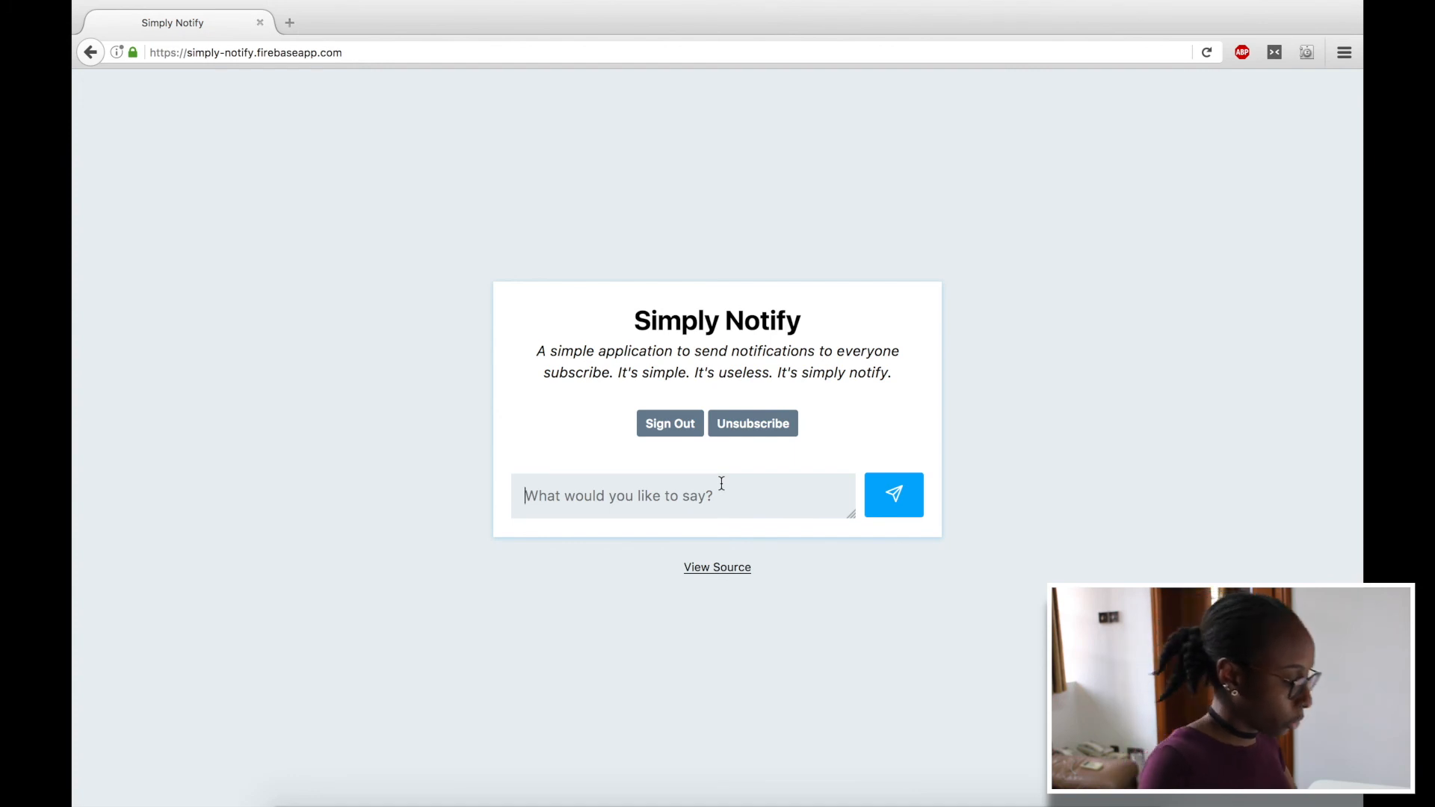
type("Hello world")
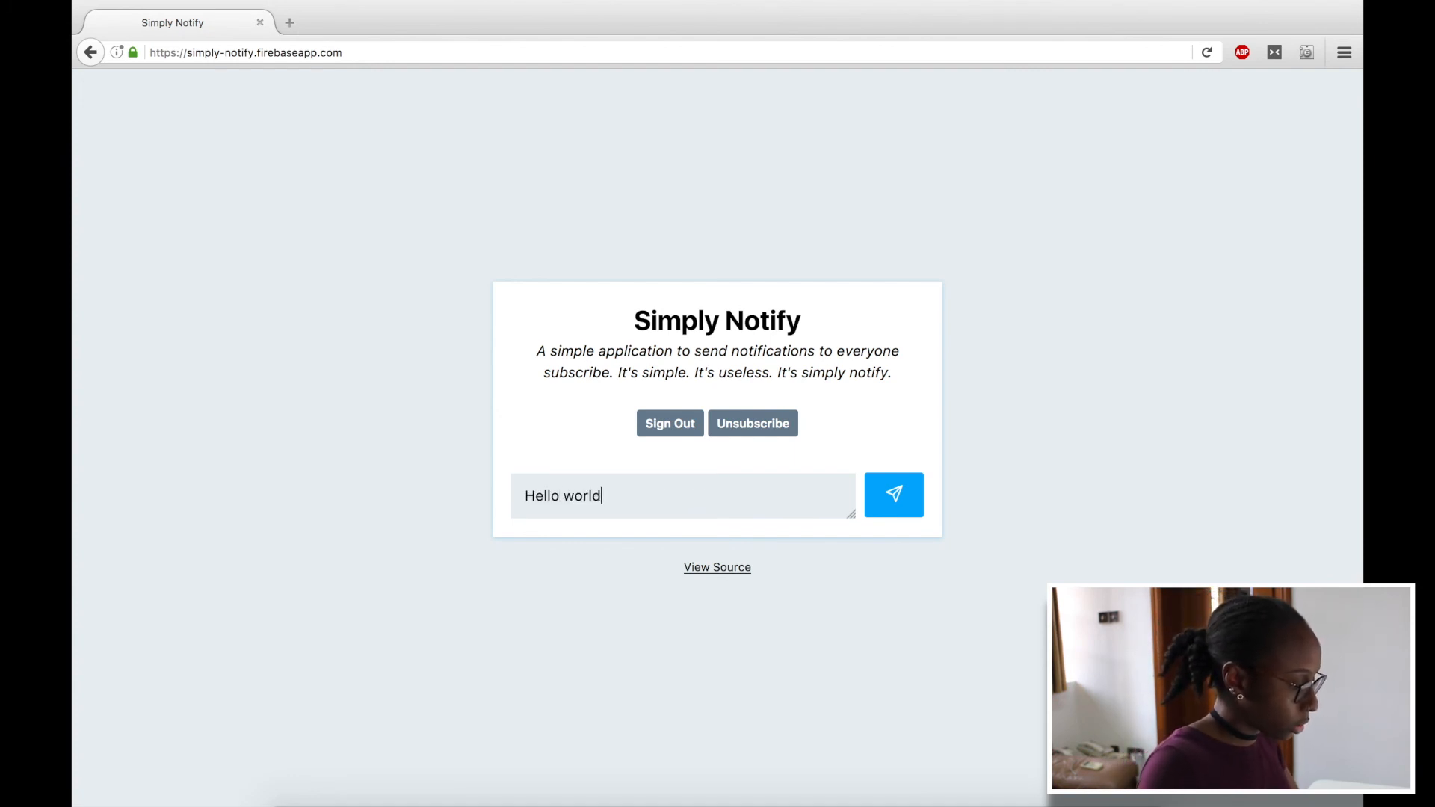
left_click(894, 495)
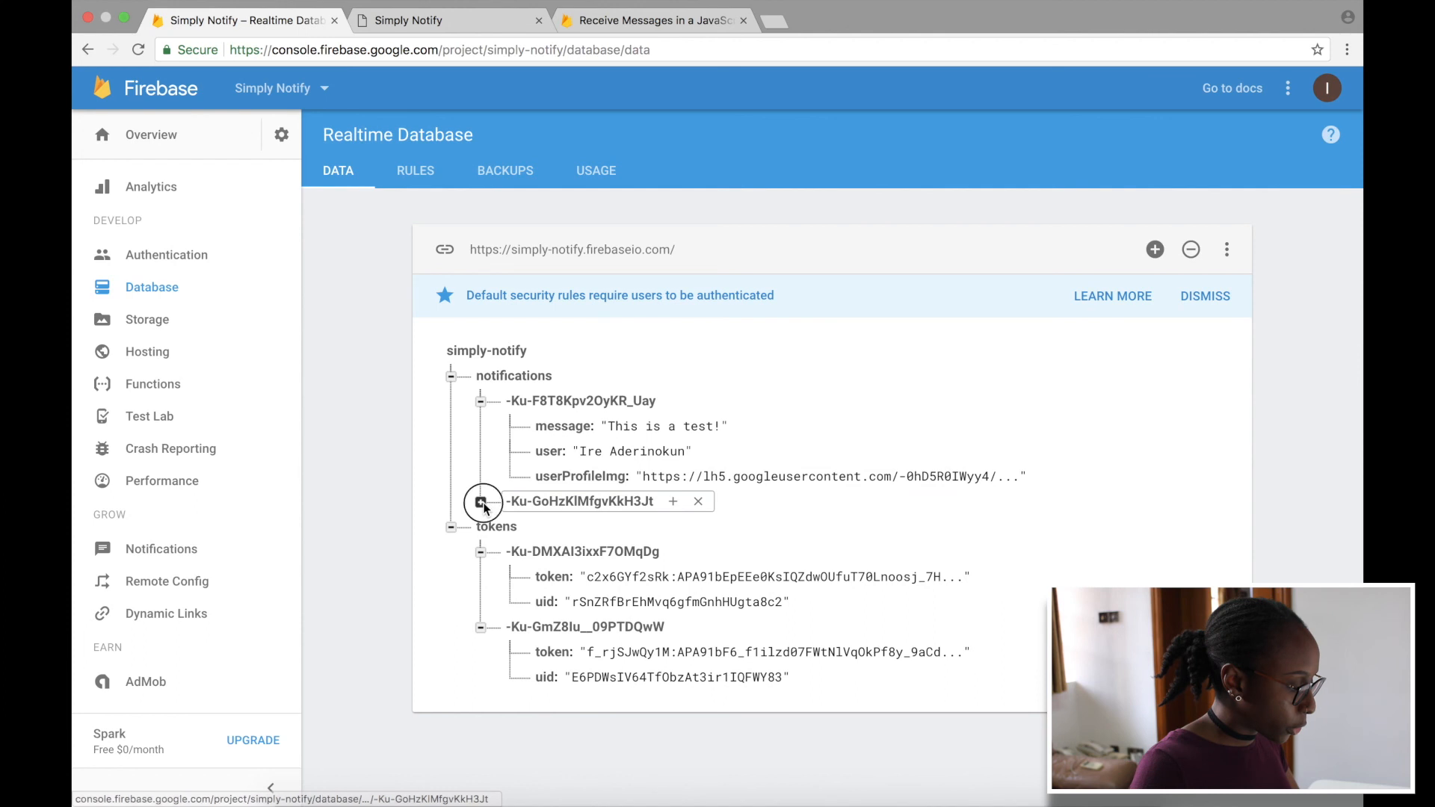
- Expand the newest notifications entry showing 'Hello world!' and check the earlier entry's user
left_click(482, 501)
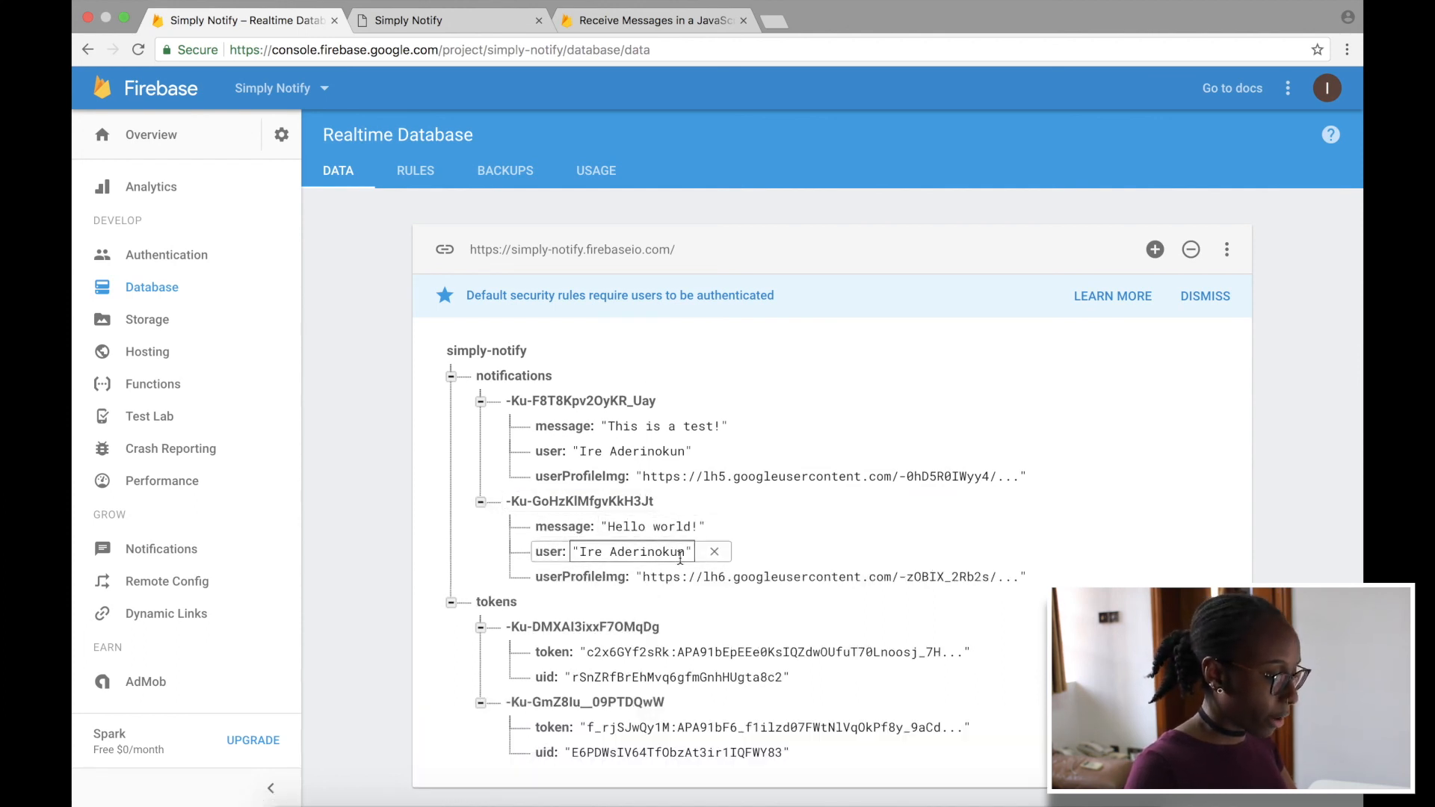
left_click(631, 450)
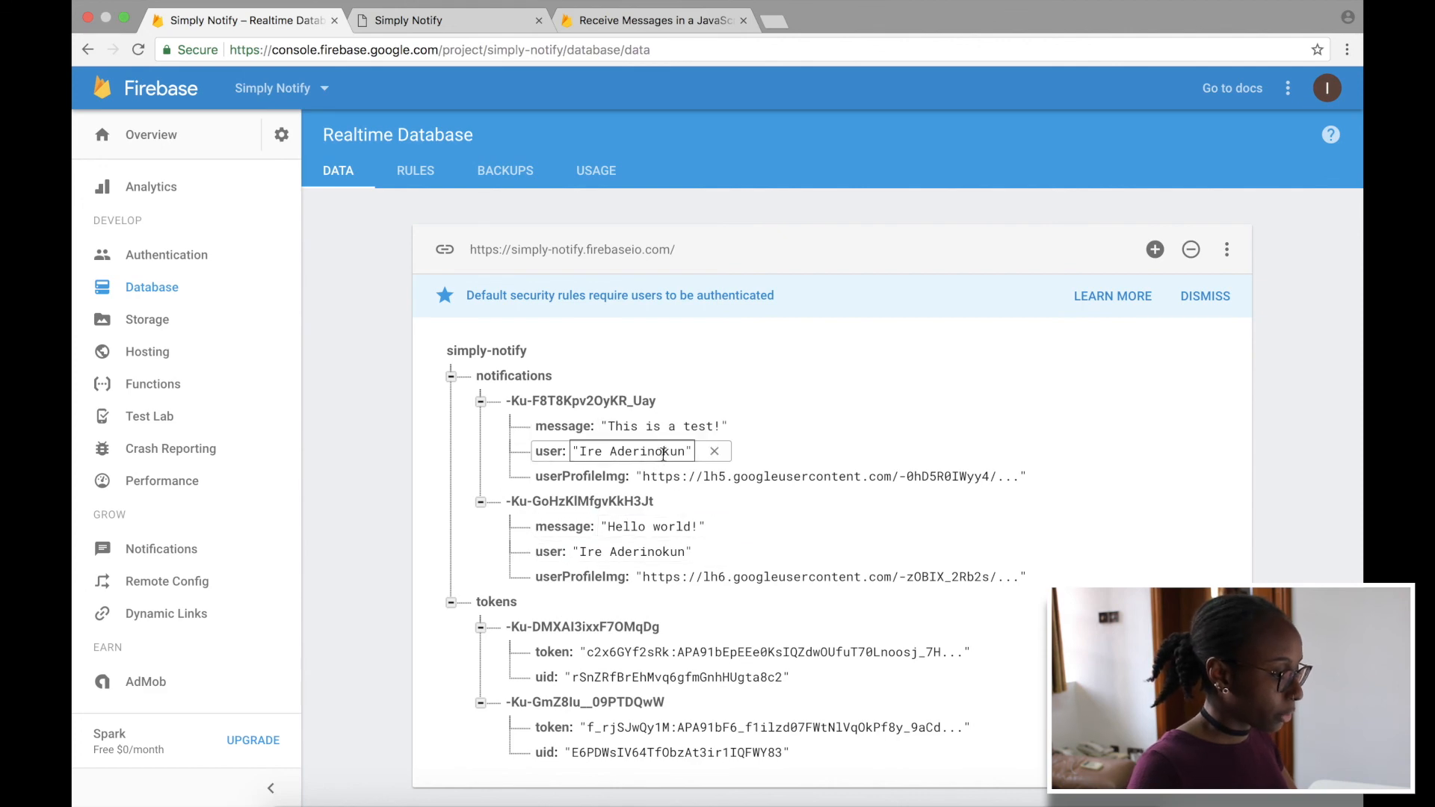